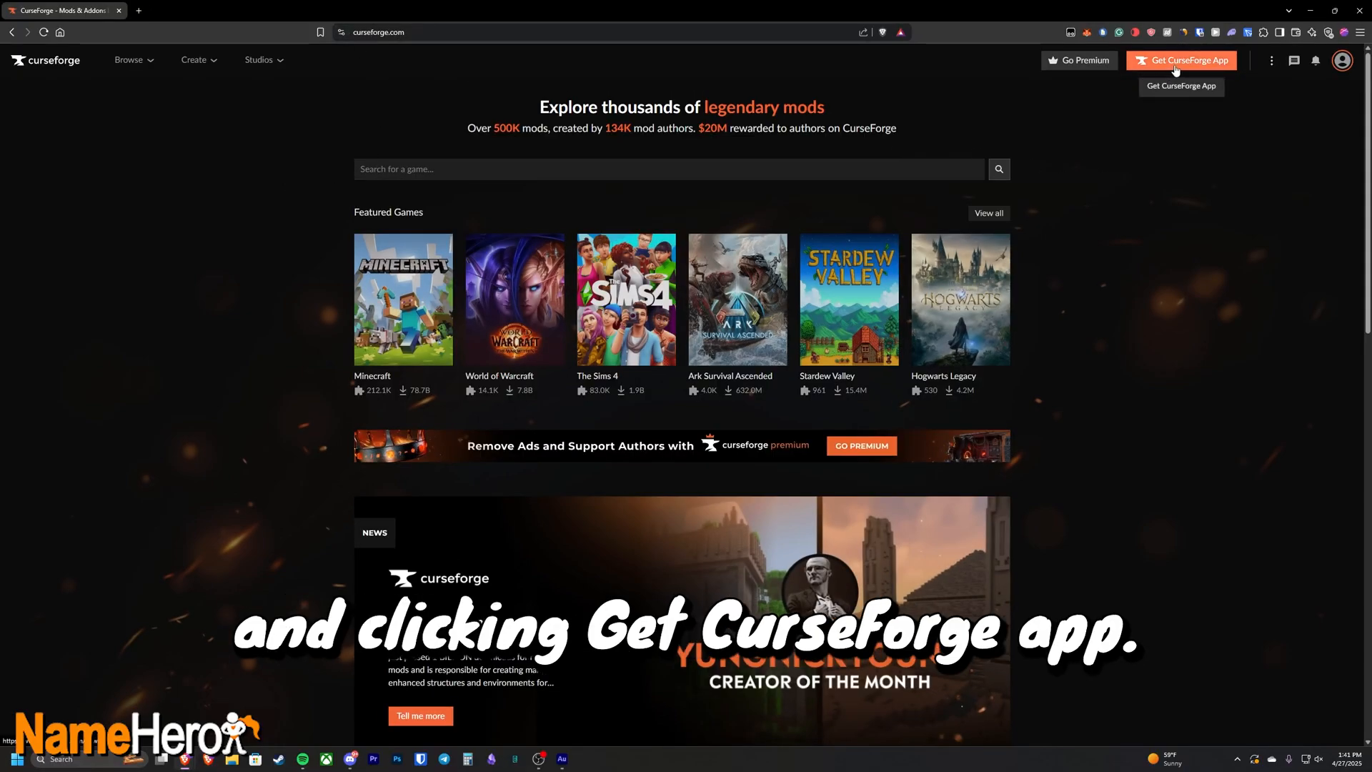
Step: Download the standalone CurseForge Windows installer, save it, and start the setup
left_click(1181, 60)
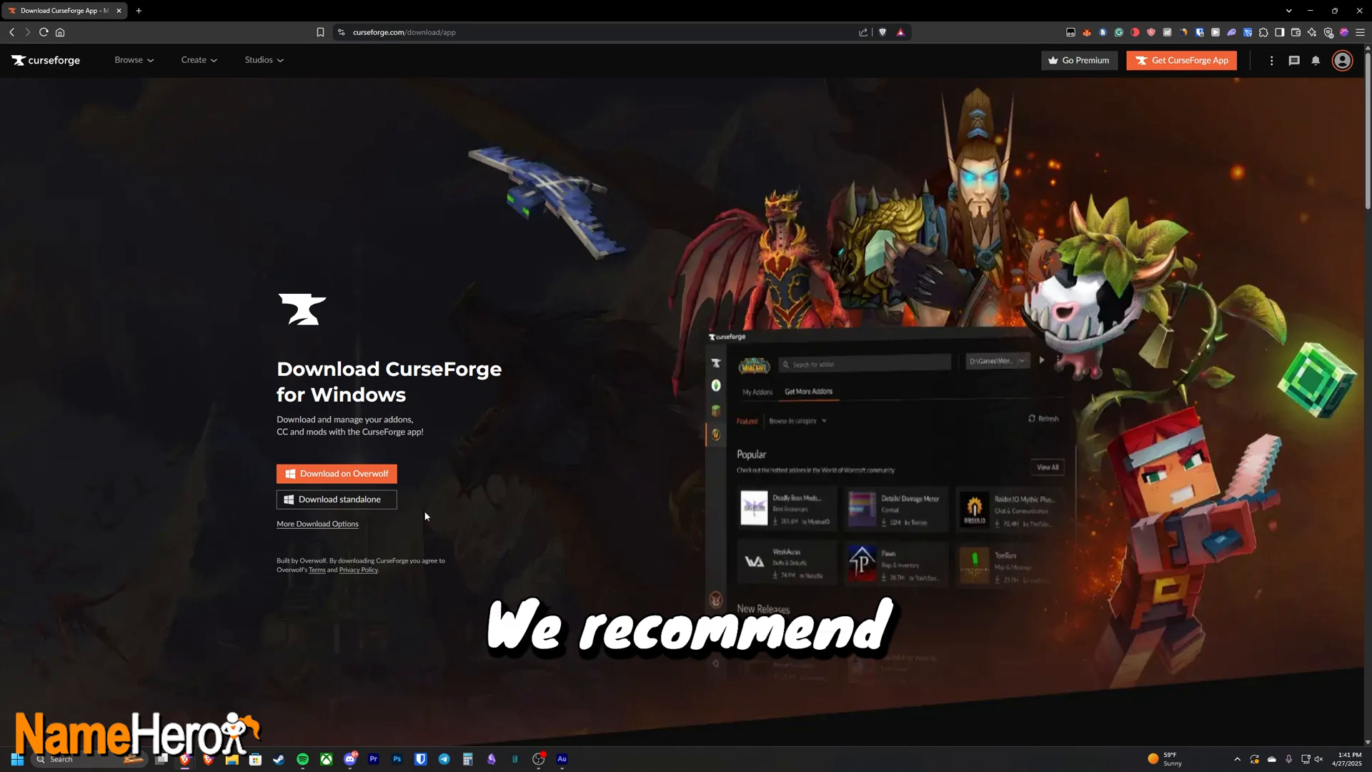
left_click(336, 499)
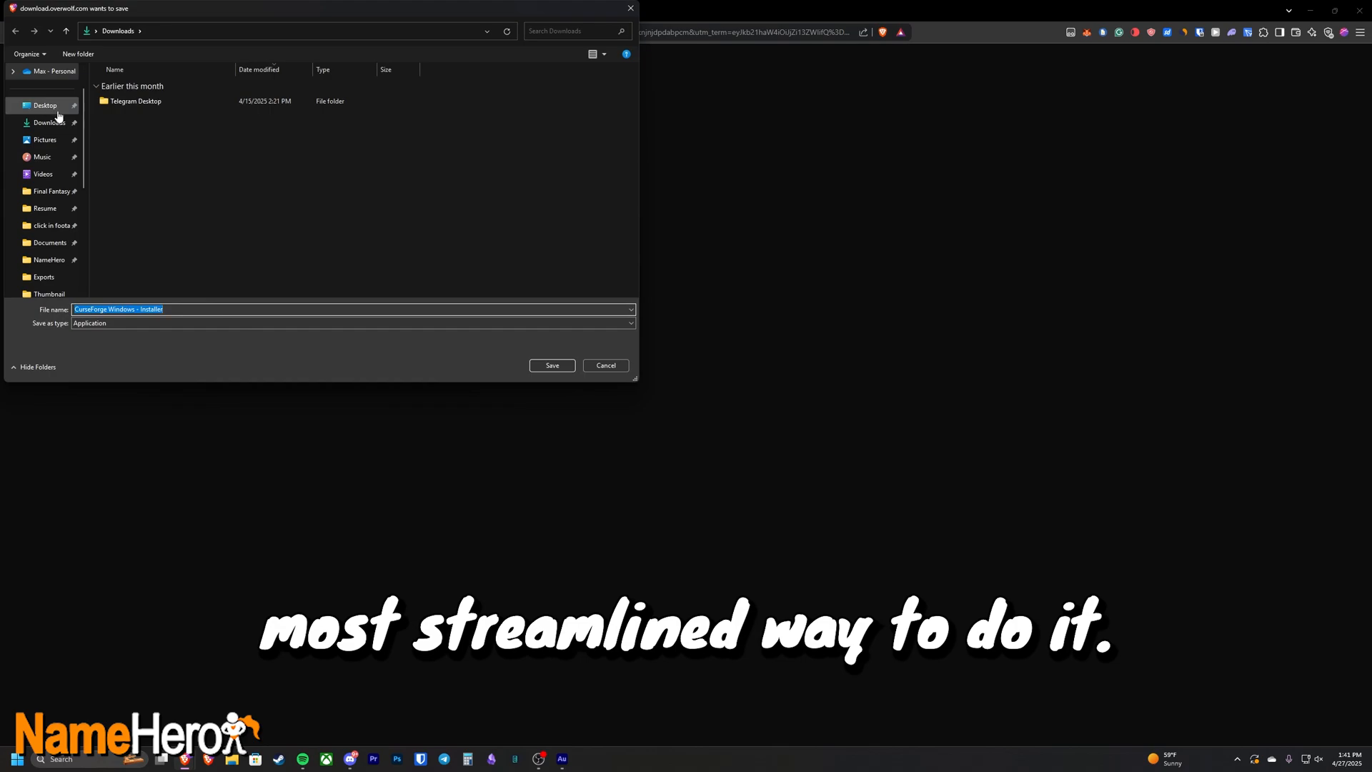
left_click(551, 366)
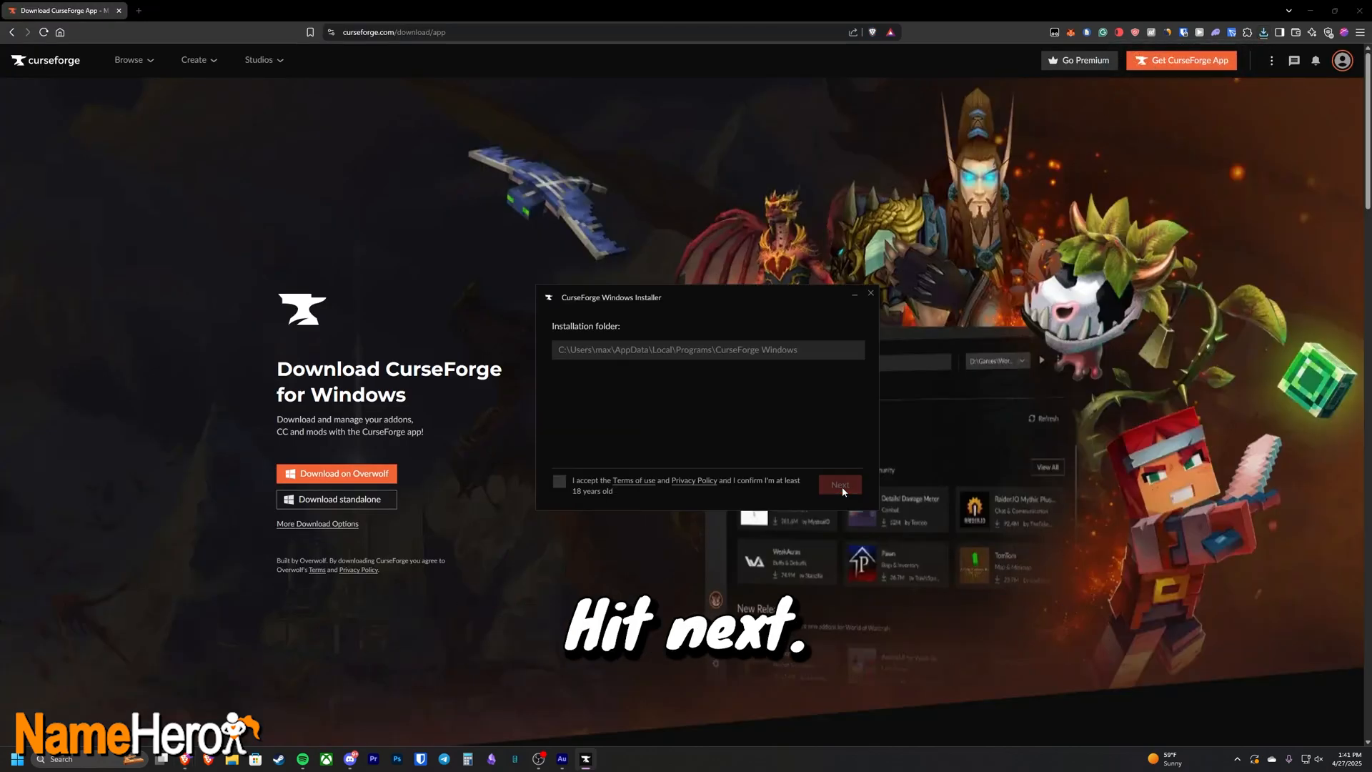
left_click(839, 484)
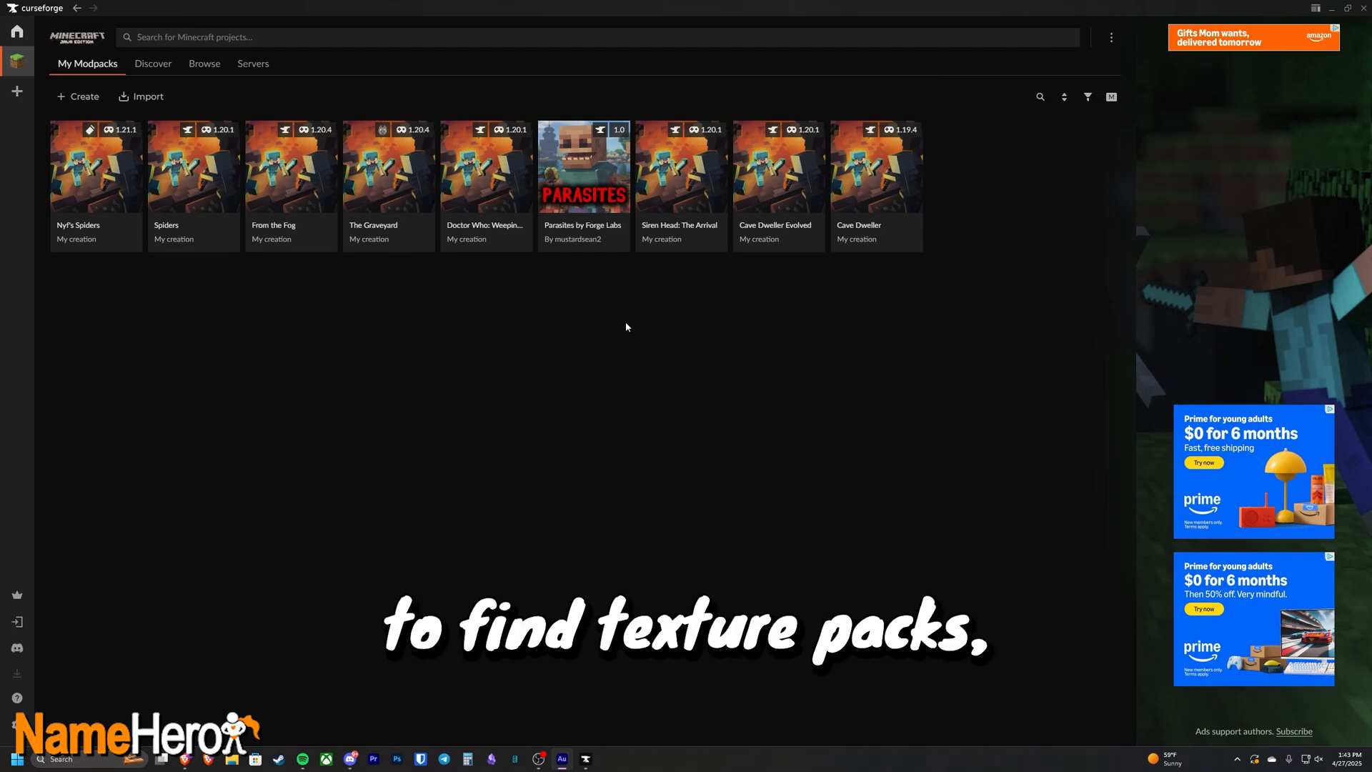
Step: Browse Minecraft Resource Packs, keeping the results sorted by Featured
left_click(204, 63)
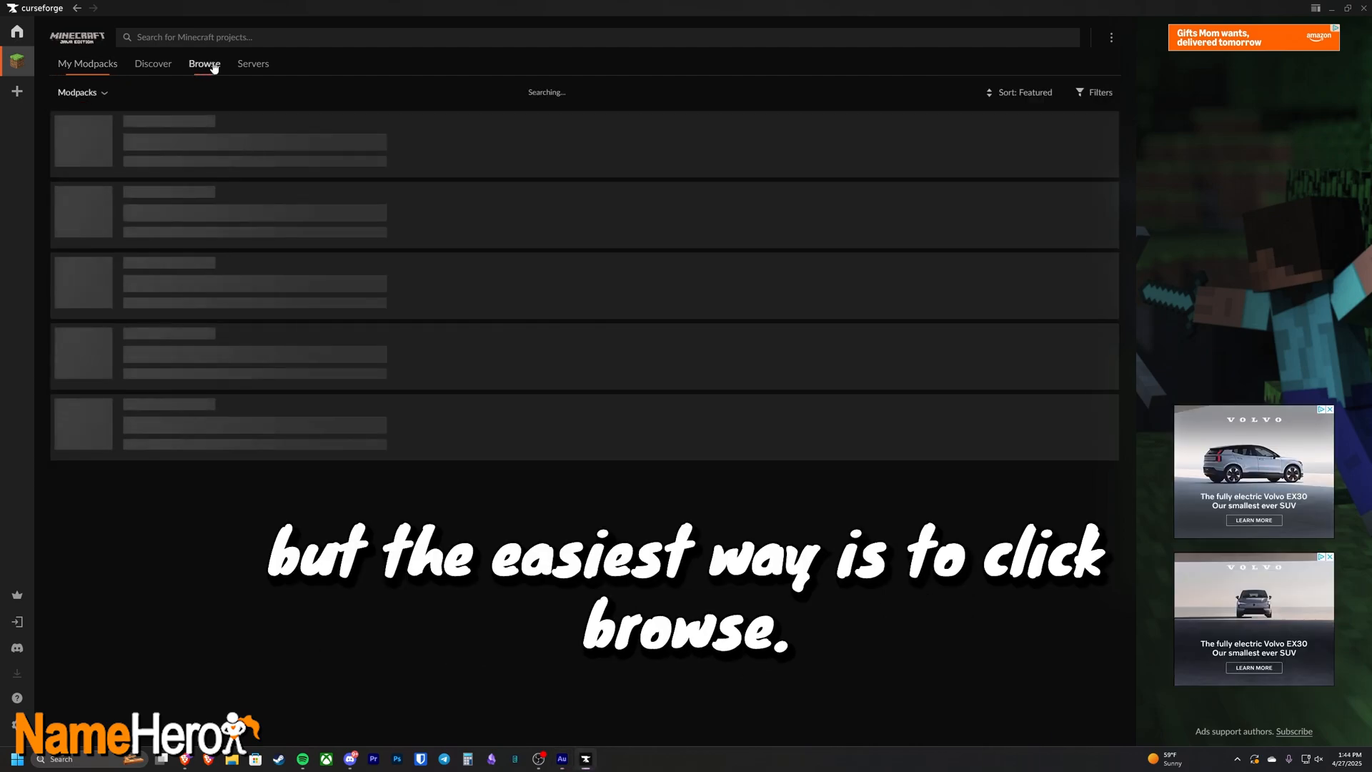
left_click(204, 63)
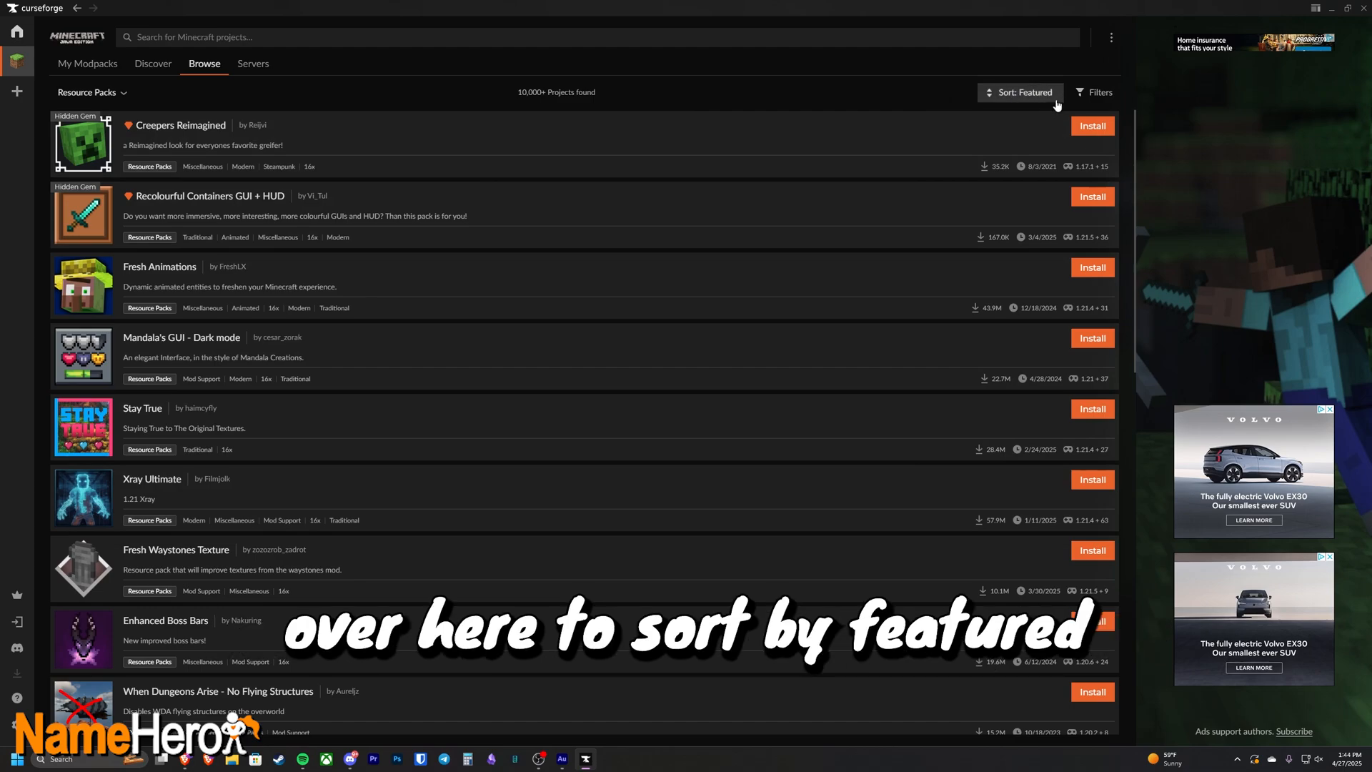
left_click(1020, 92)
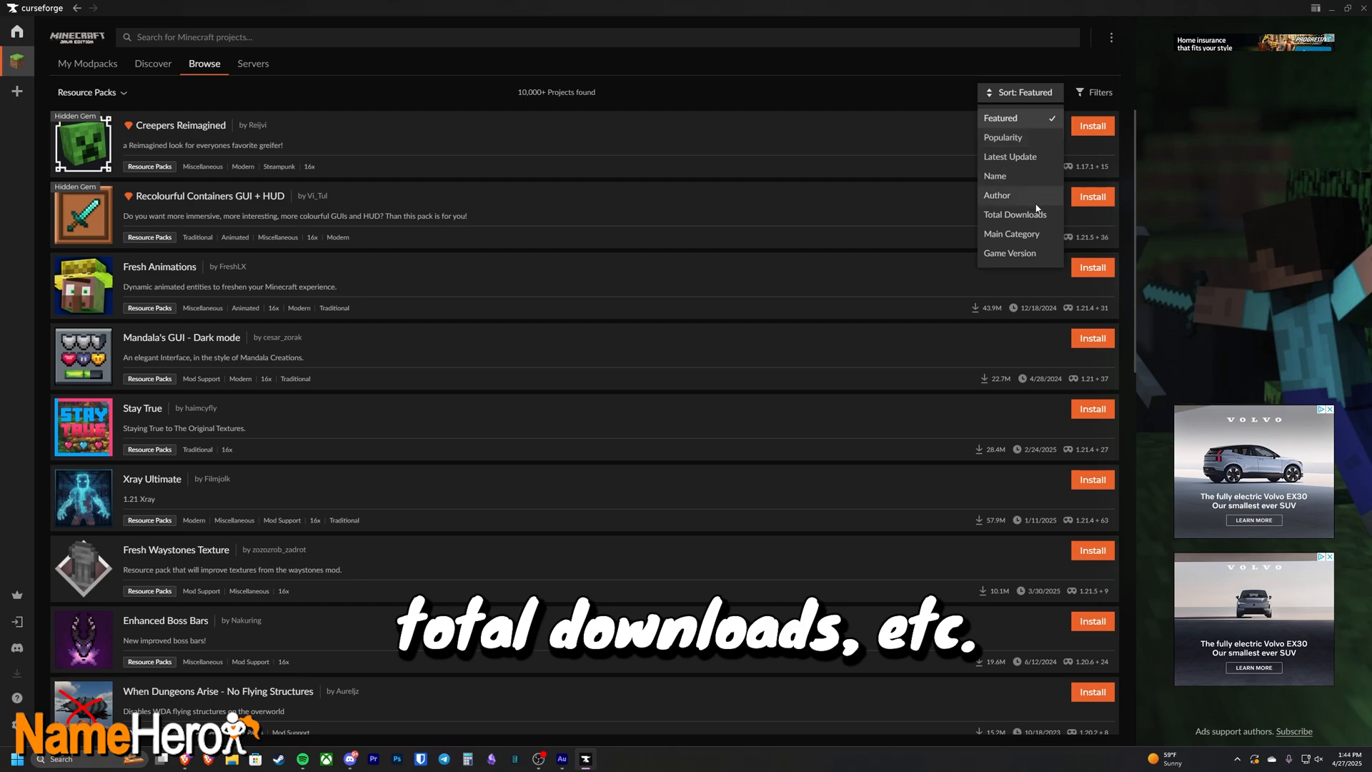
left_click(1093, 93)
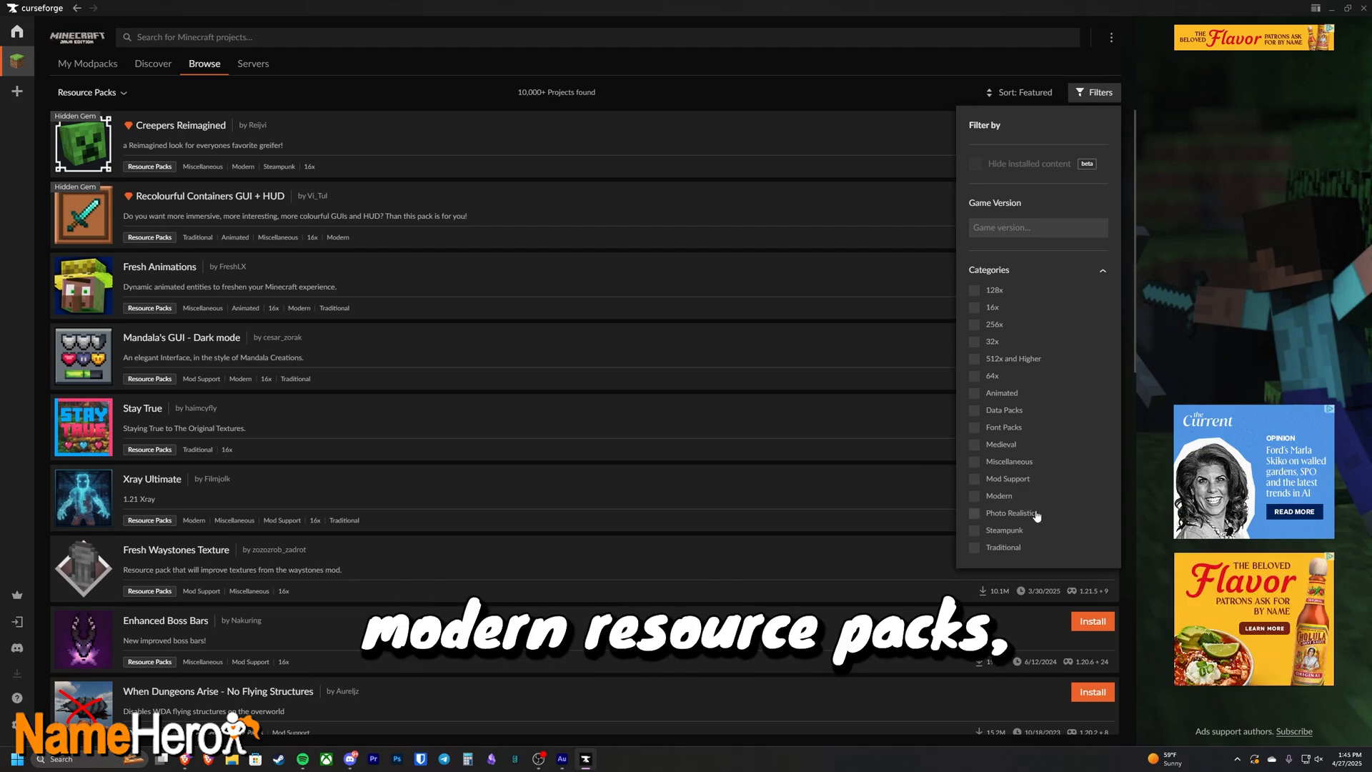
mouse_move(768, 176)
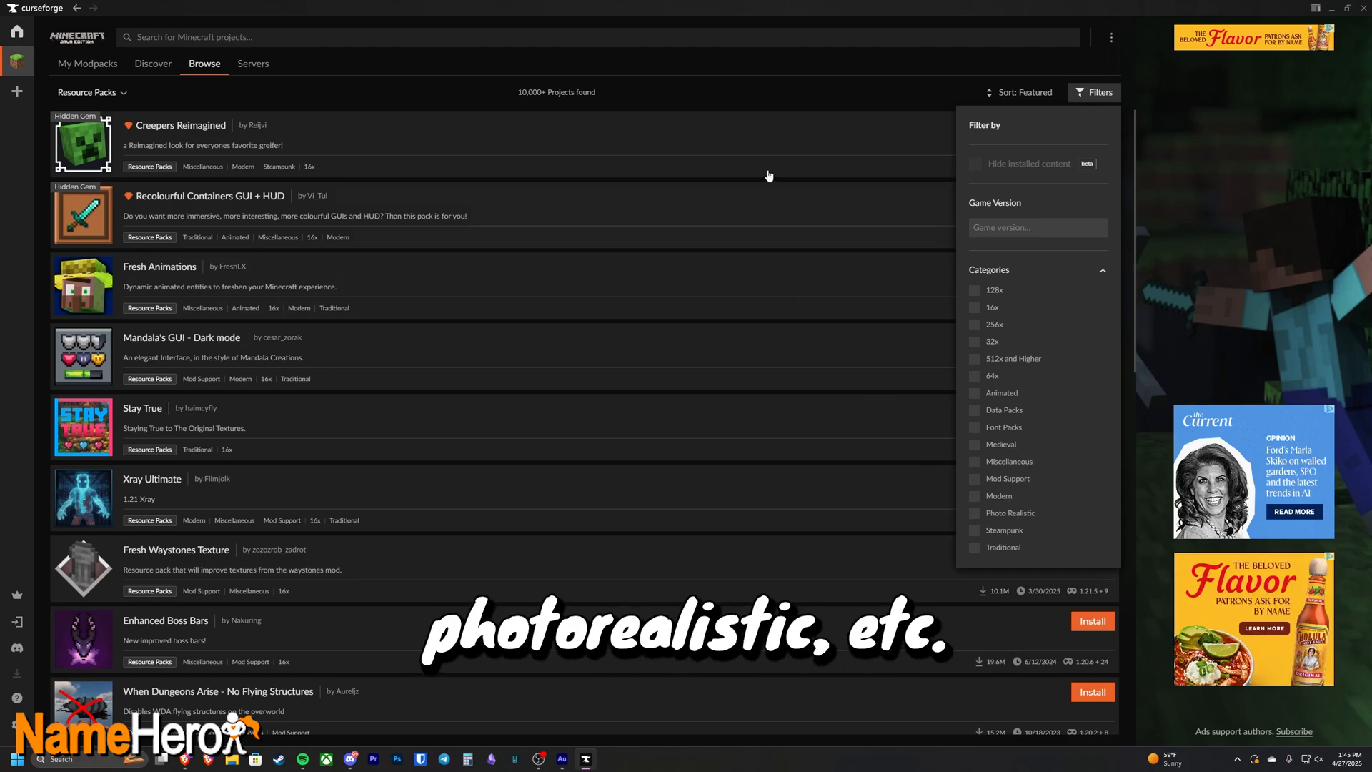
Step: Review the Recolourful Containers GUI + HUD page and gallery, then return to the list
left_click(208, 195)
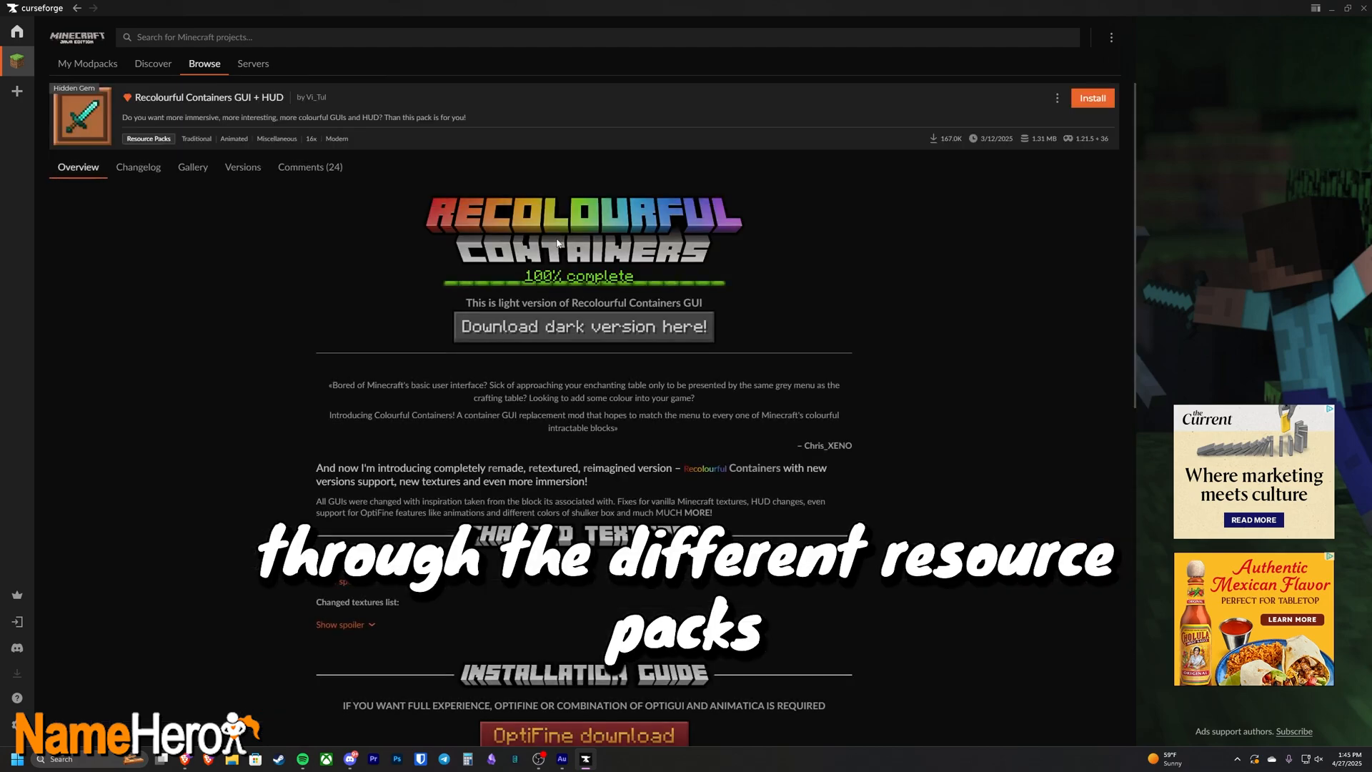
scroll("down", 3)
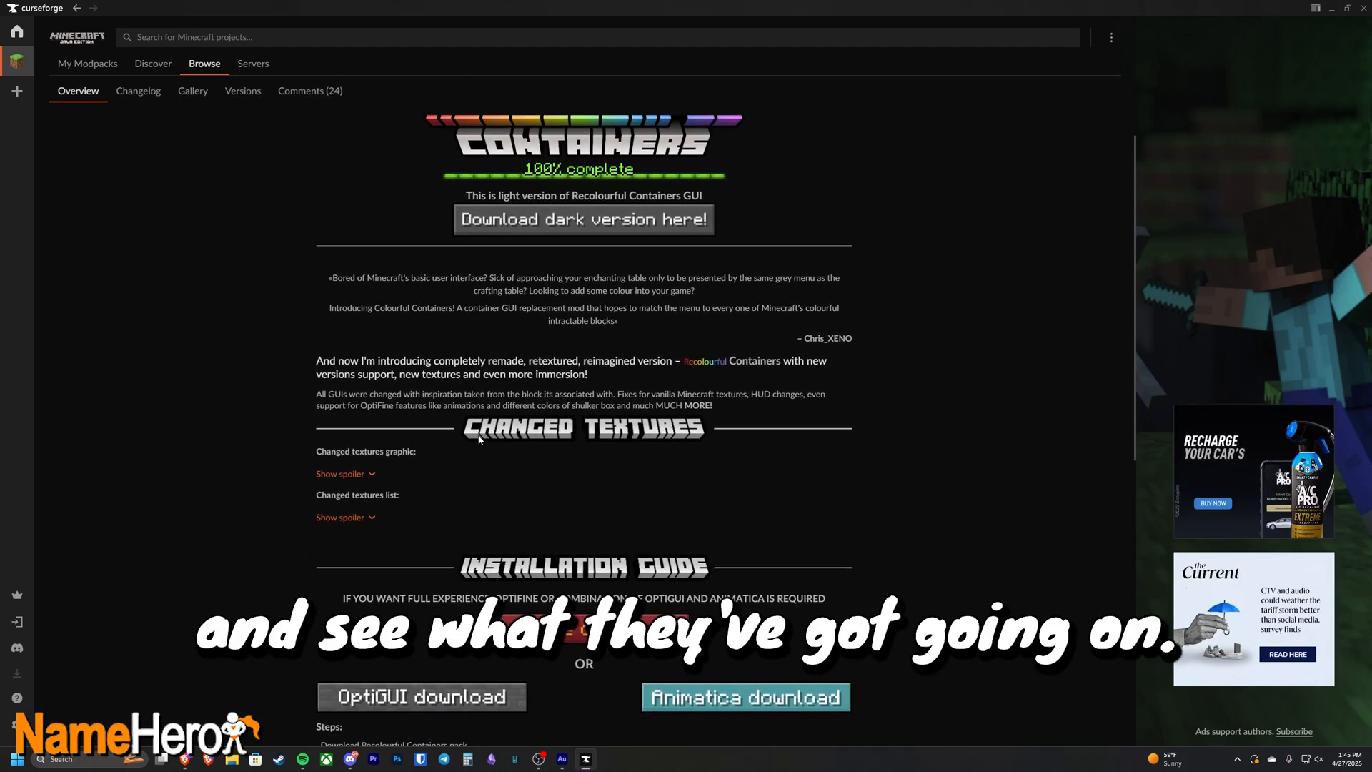
scroll("down", 3)
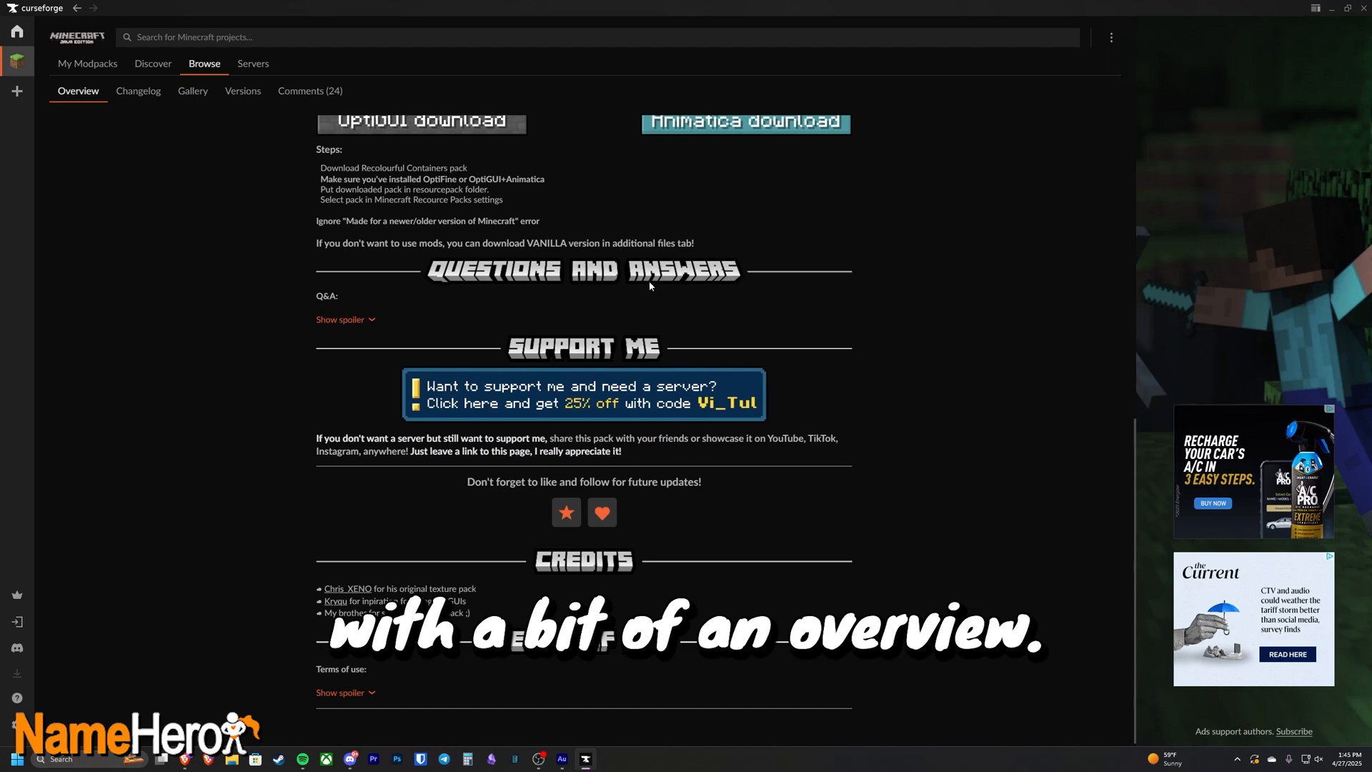
left_click(193, 167)
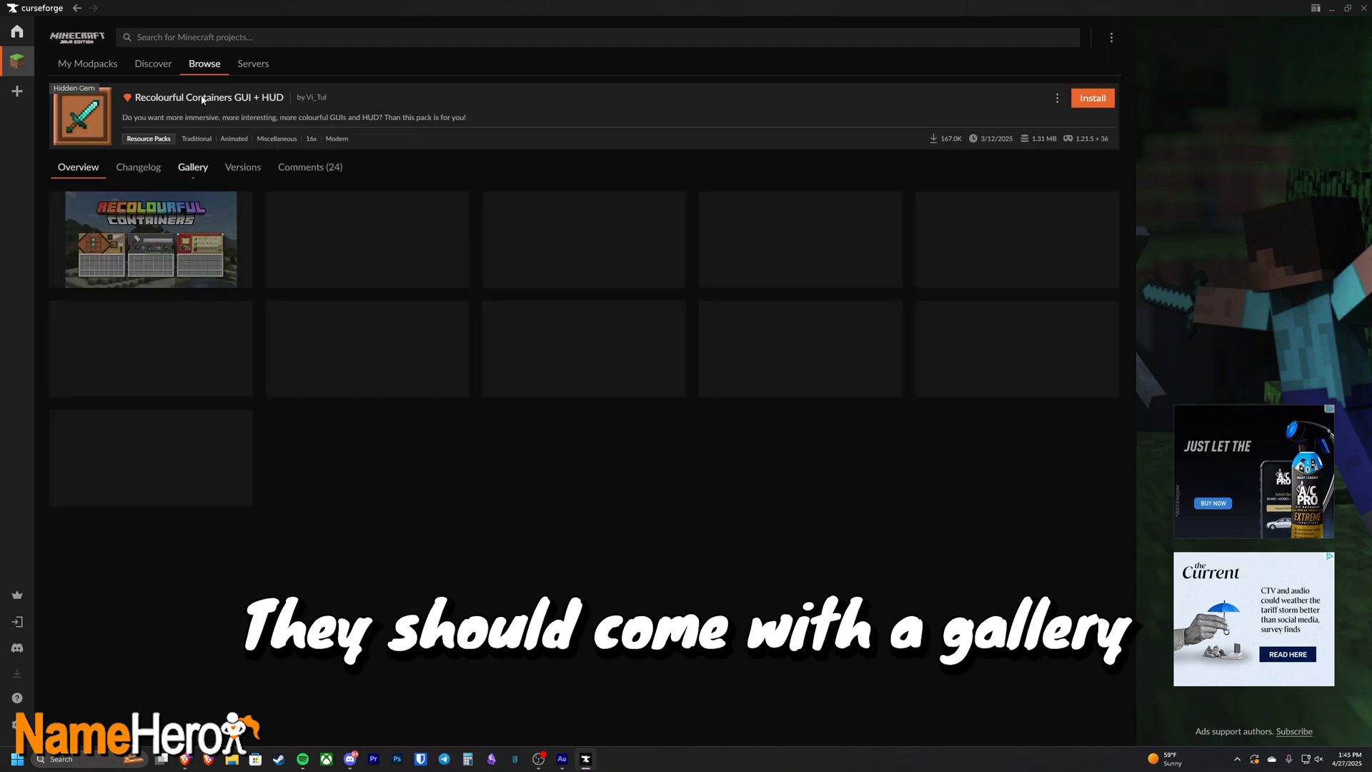
left_click(193, 167)
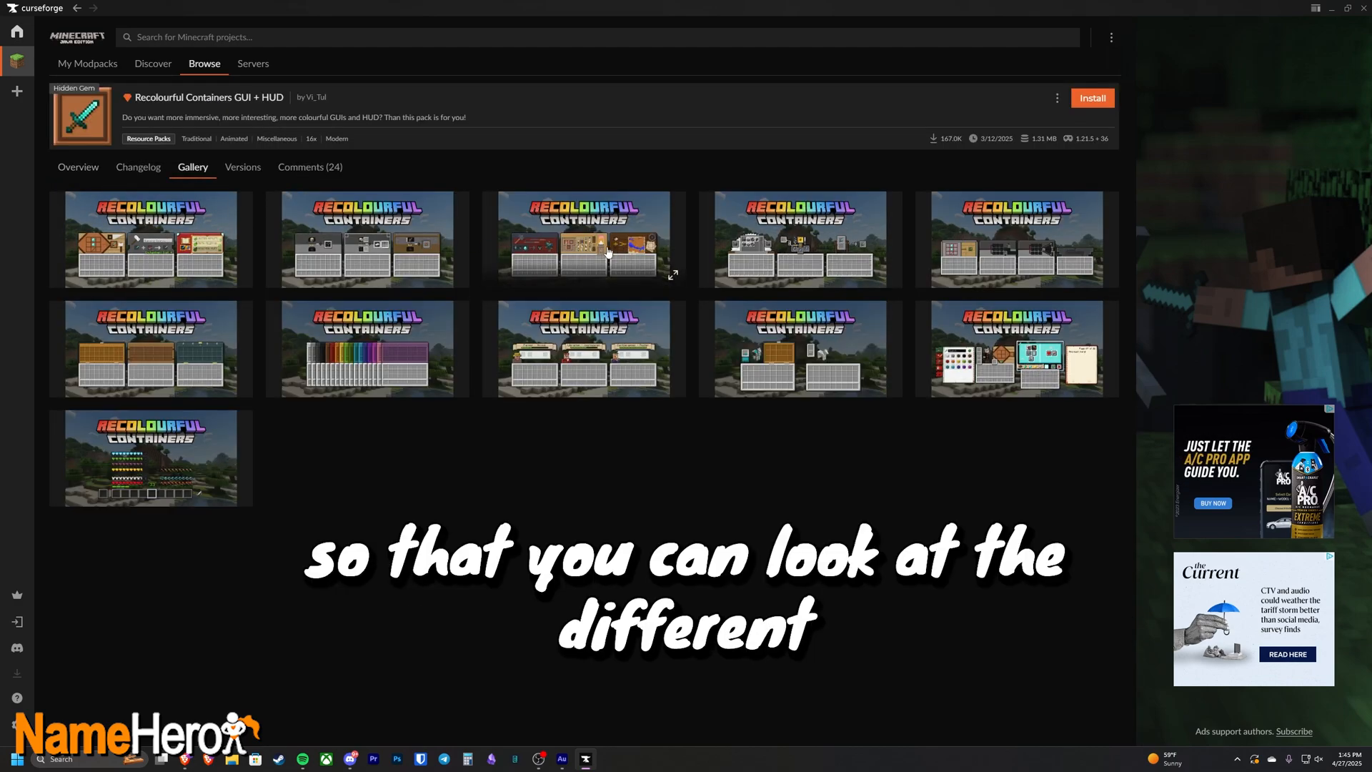
left_click(584, 239)
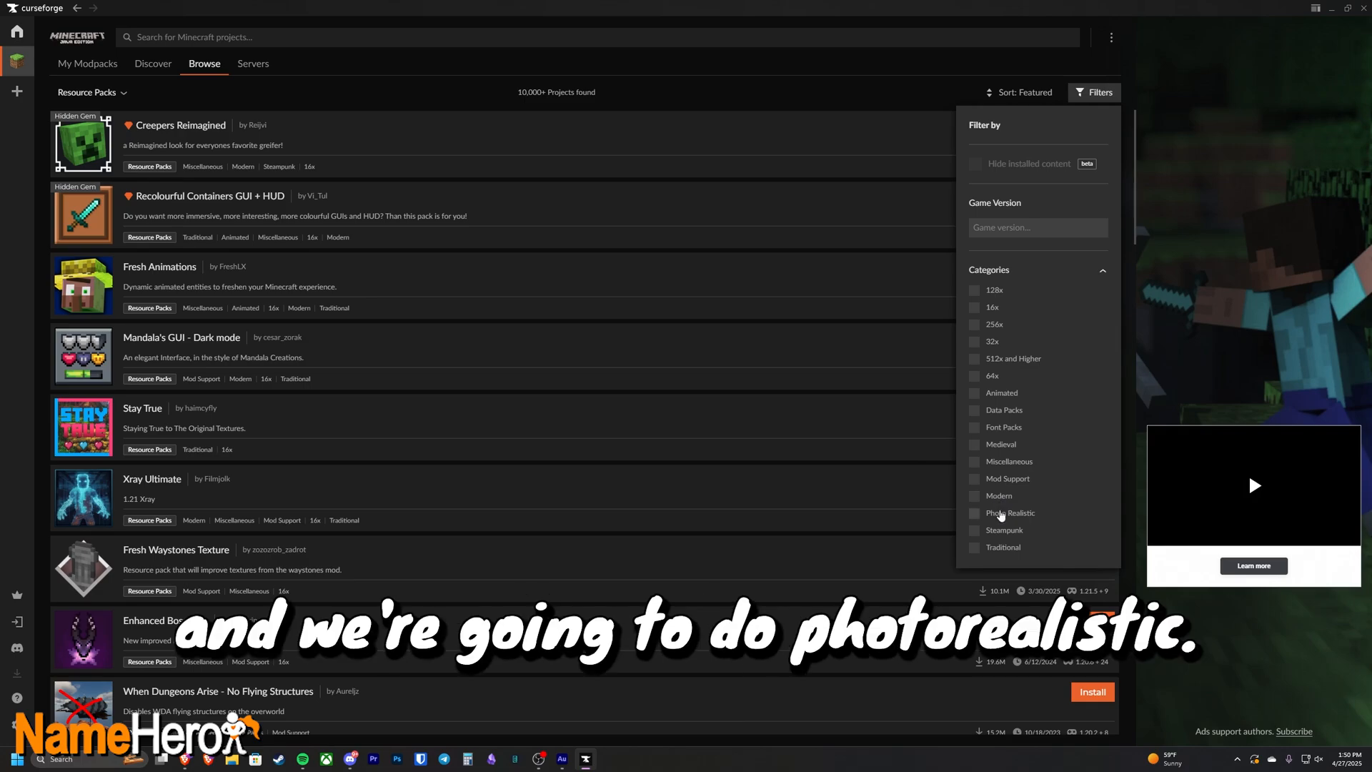
Step: Filter resource packs to Photo Realistic and read the Clayful 128x overview page
left_click(1010, 513)
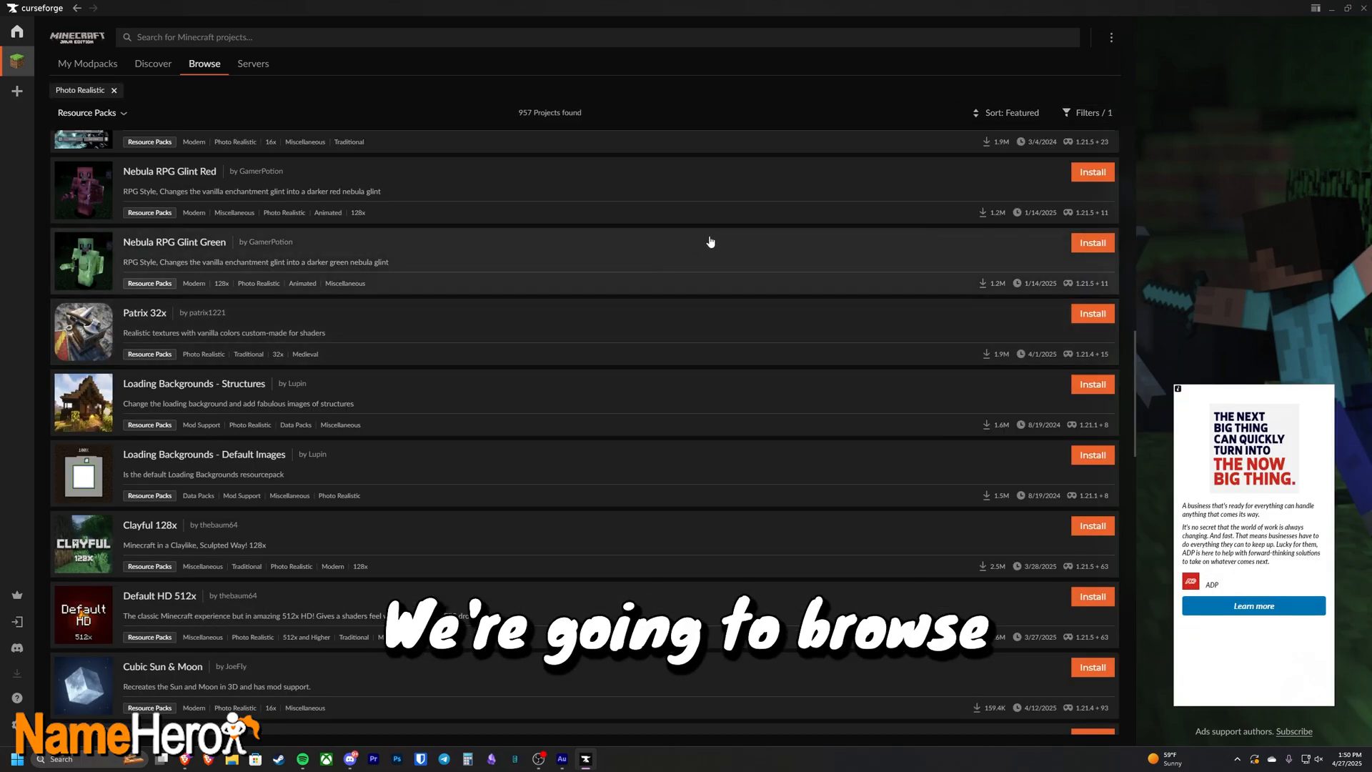
scroll("down", 3)
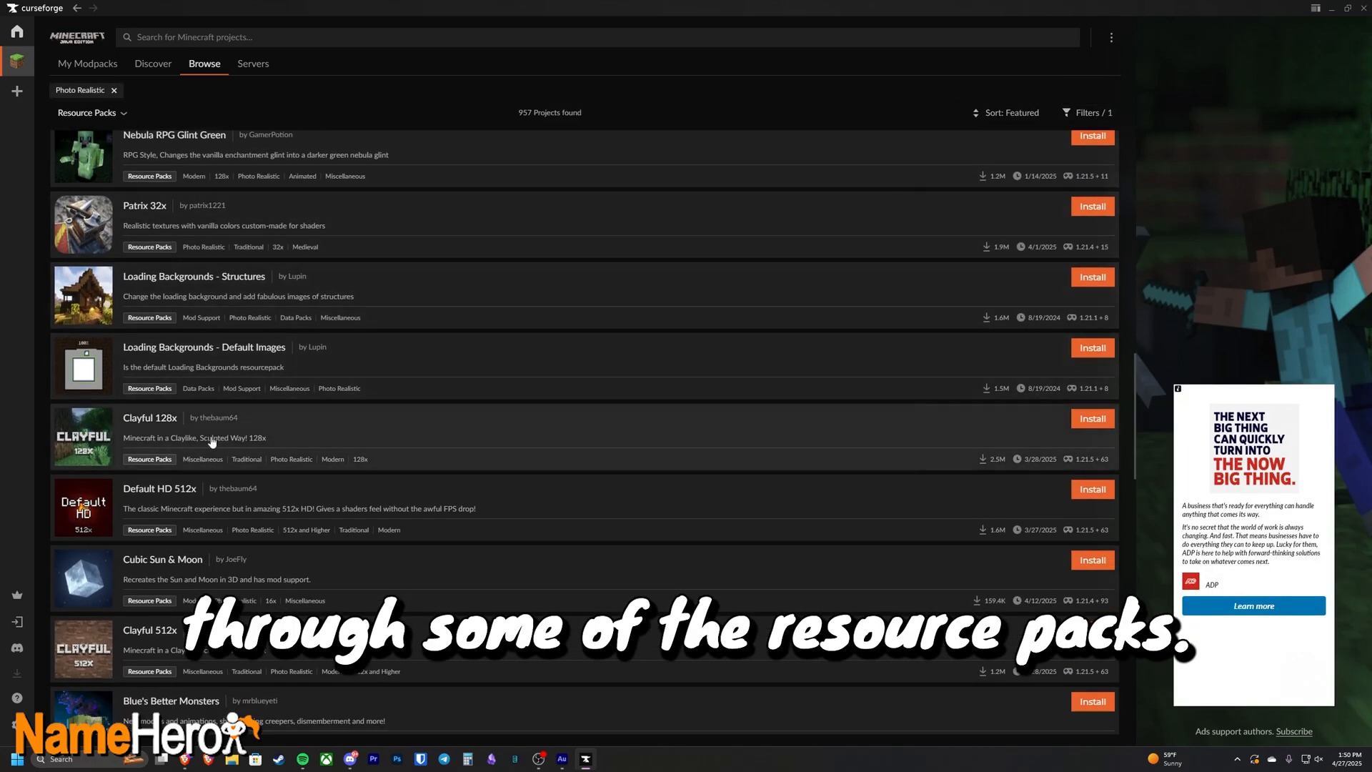
left_click(149, 417)
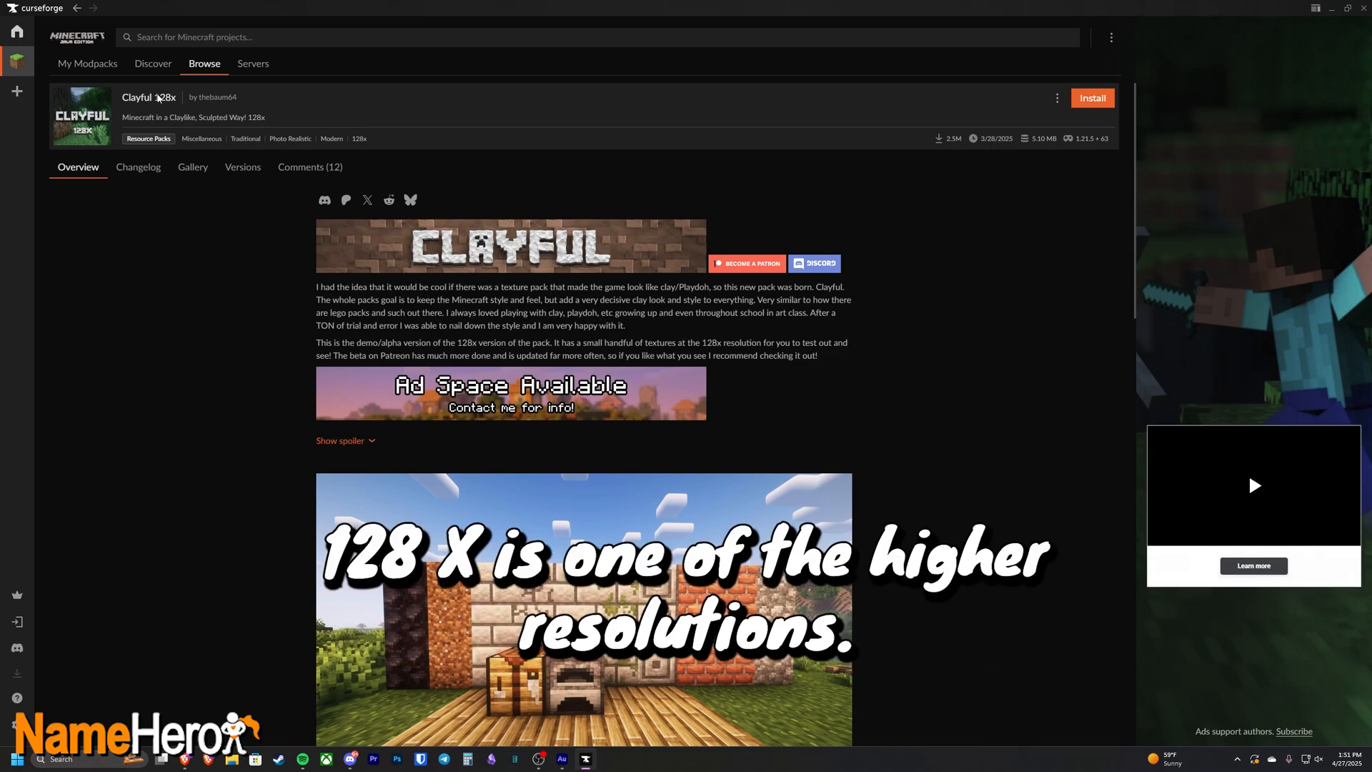
mouse_move(680, 333)
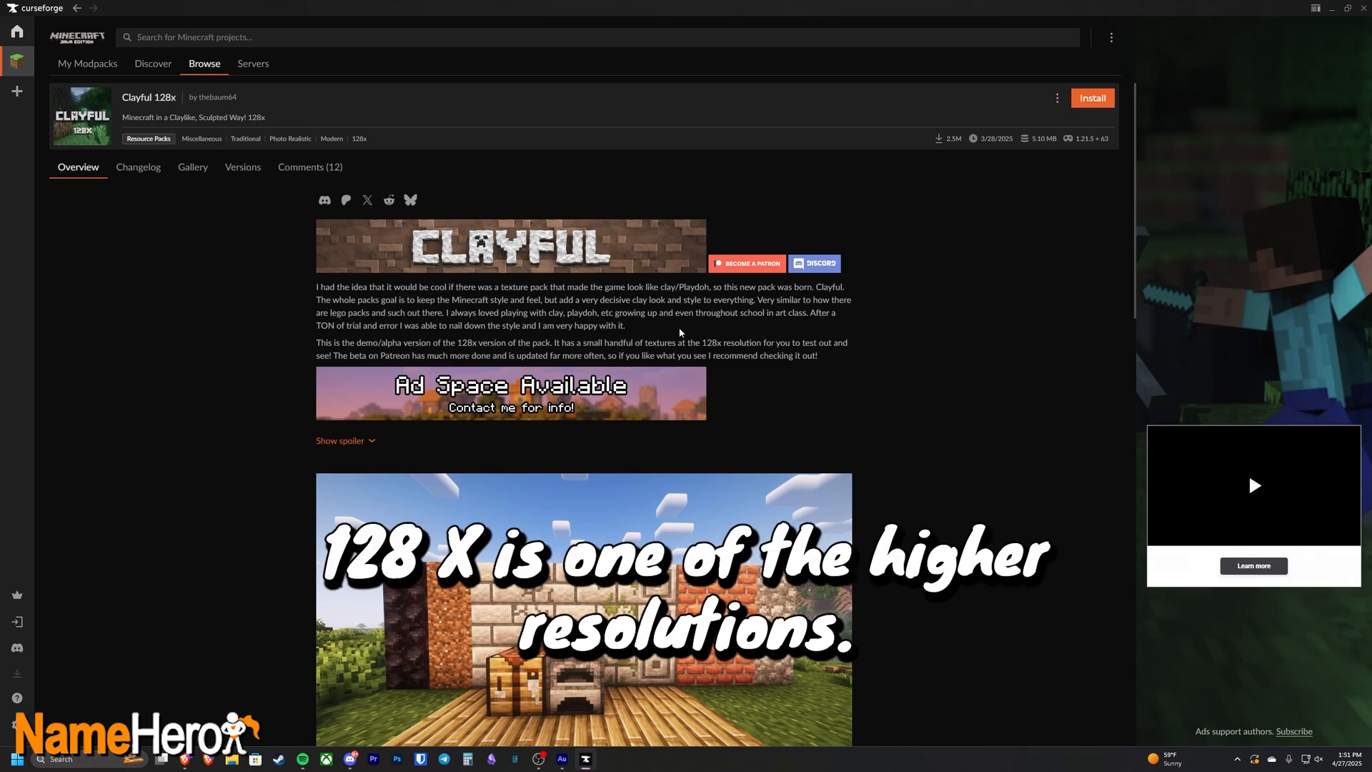
scroll("down", 3)
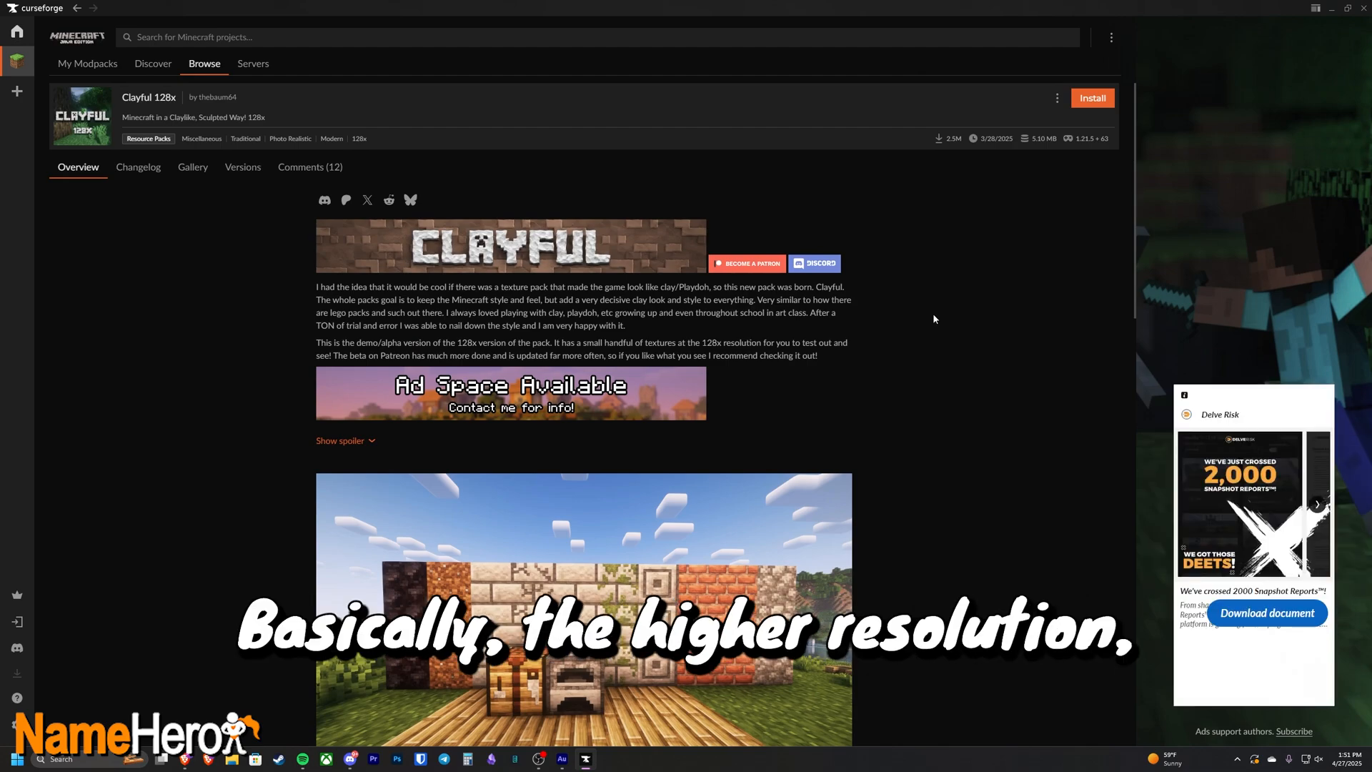
scroll("down", 3)
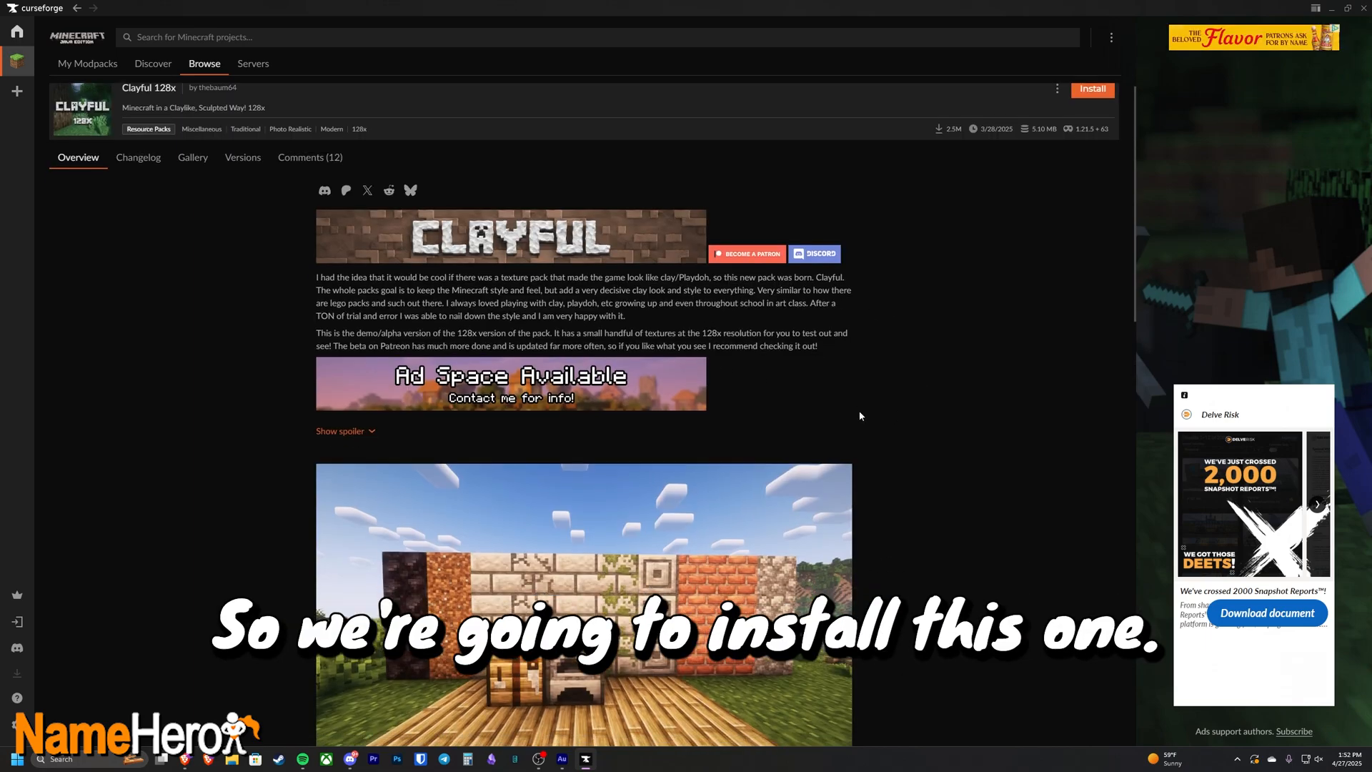
scroll("down", 3)
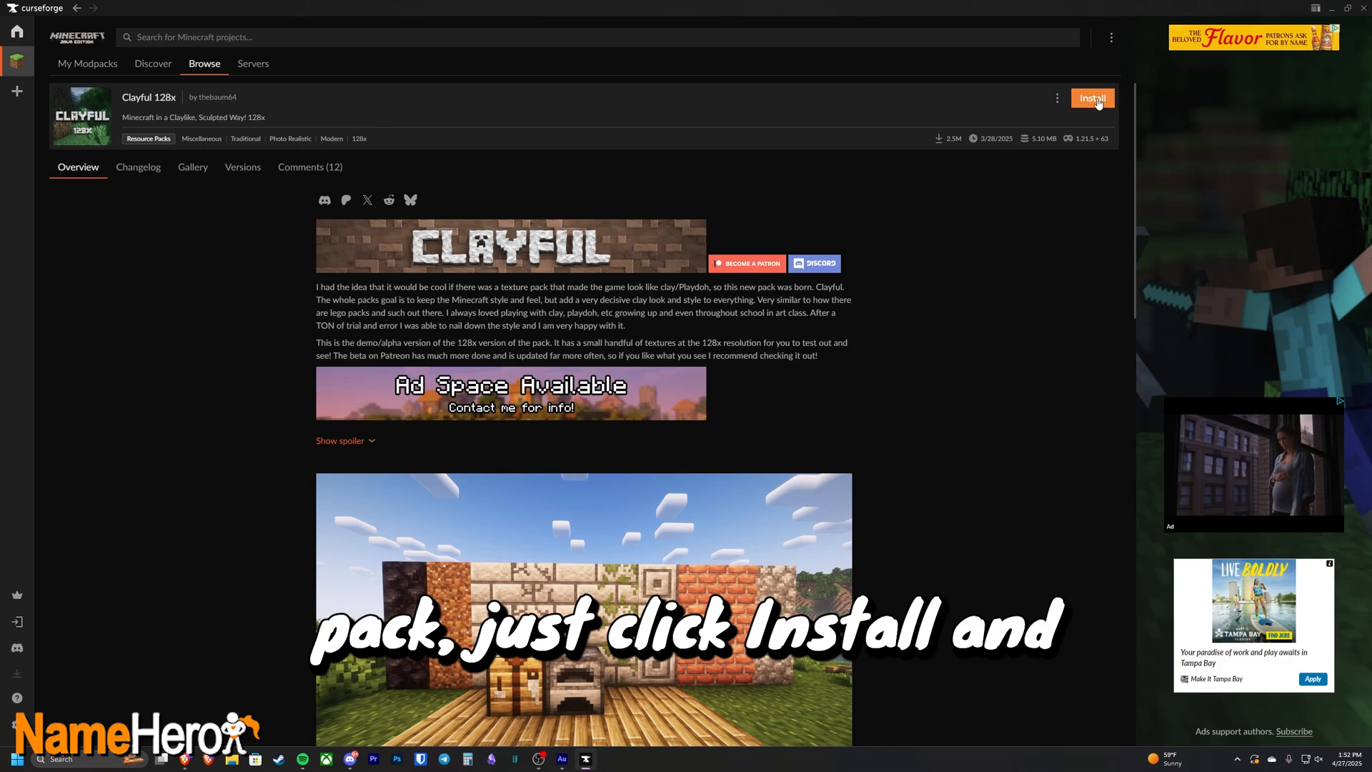
Step: Install Clayful 128x into a new profile named Clayful 128x
left_click(1091, 97)
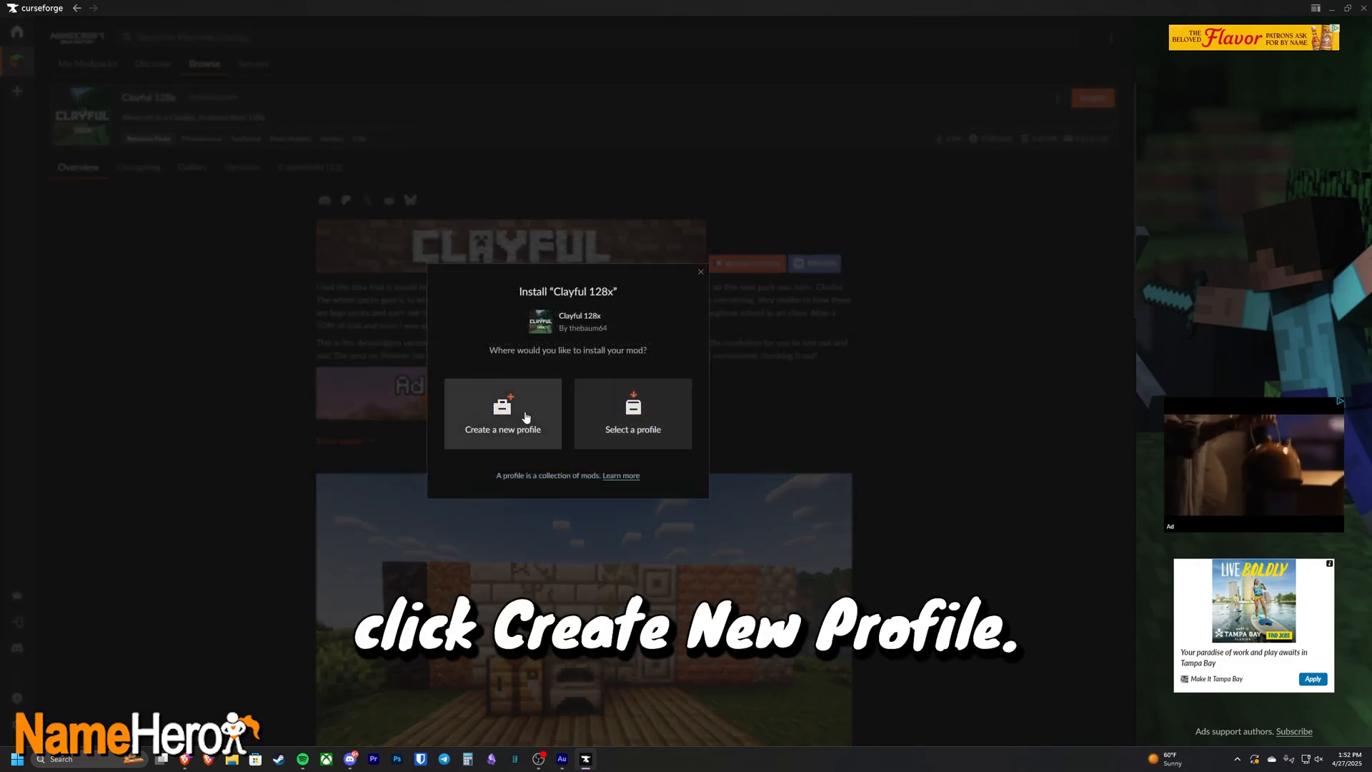
left_click(502, 414)
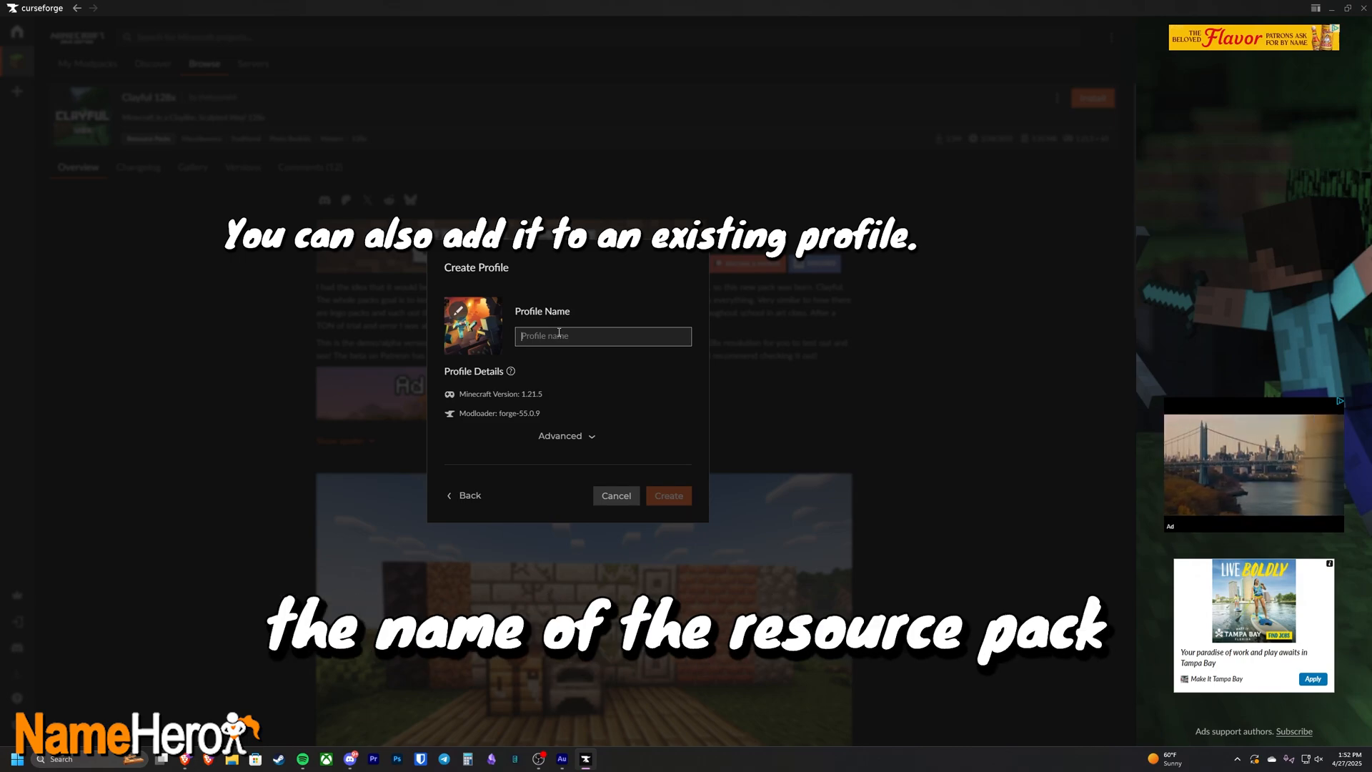
type("Clayful 128x")
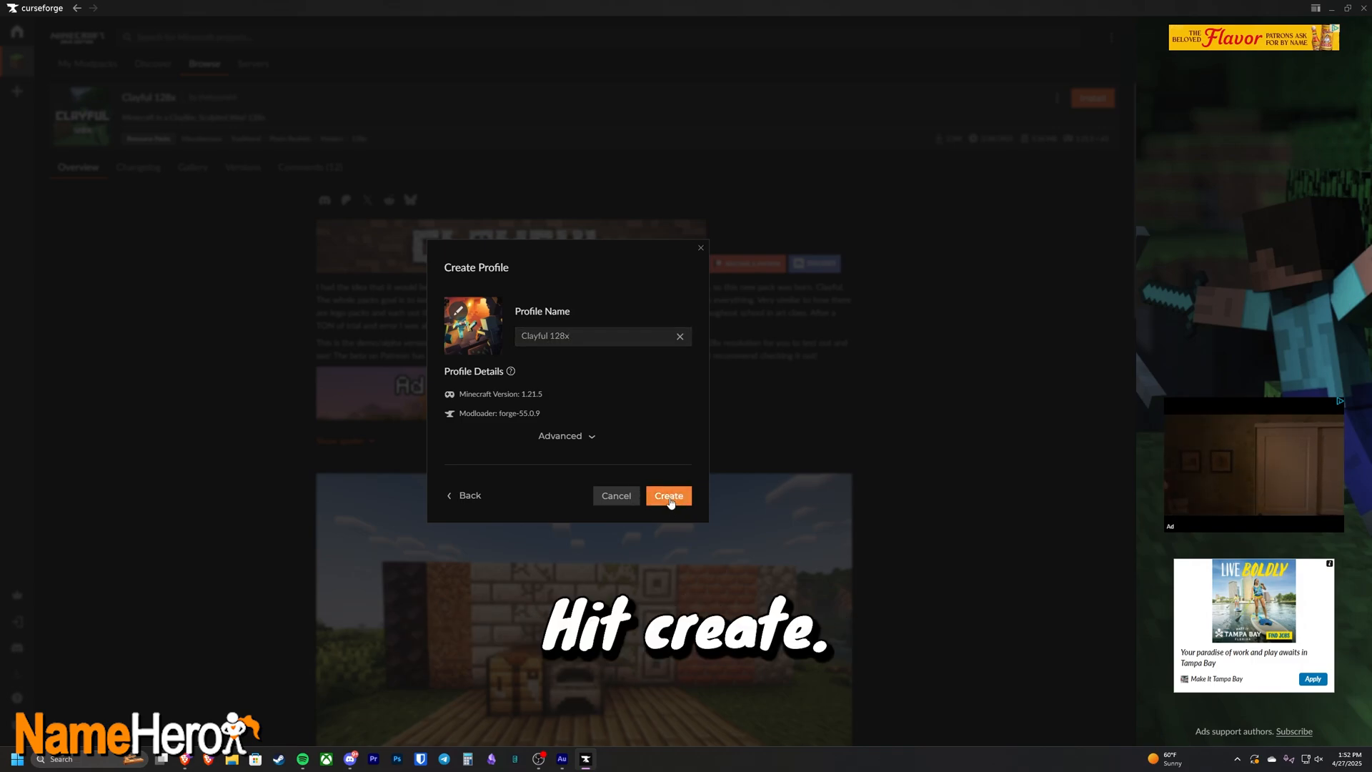
left_click(667, 495)
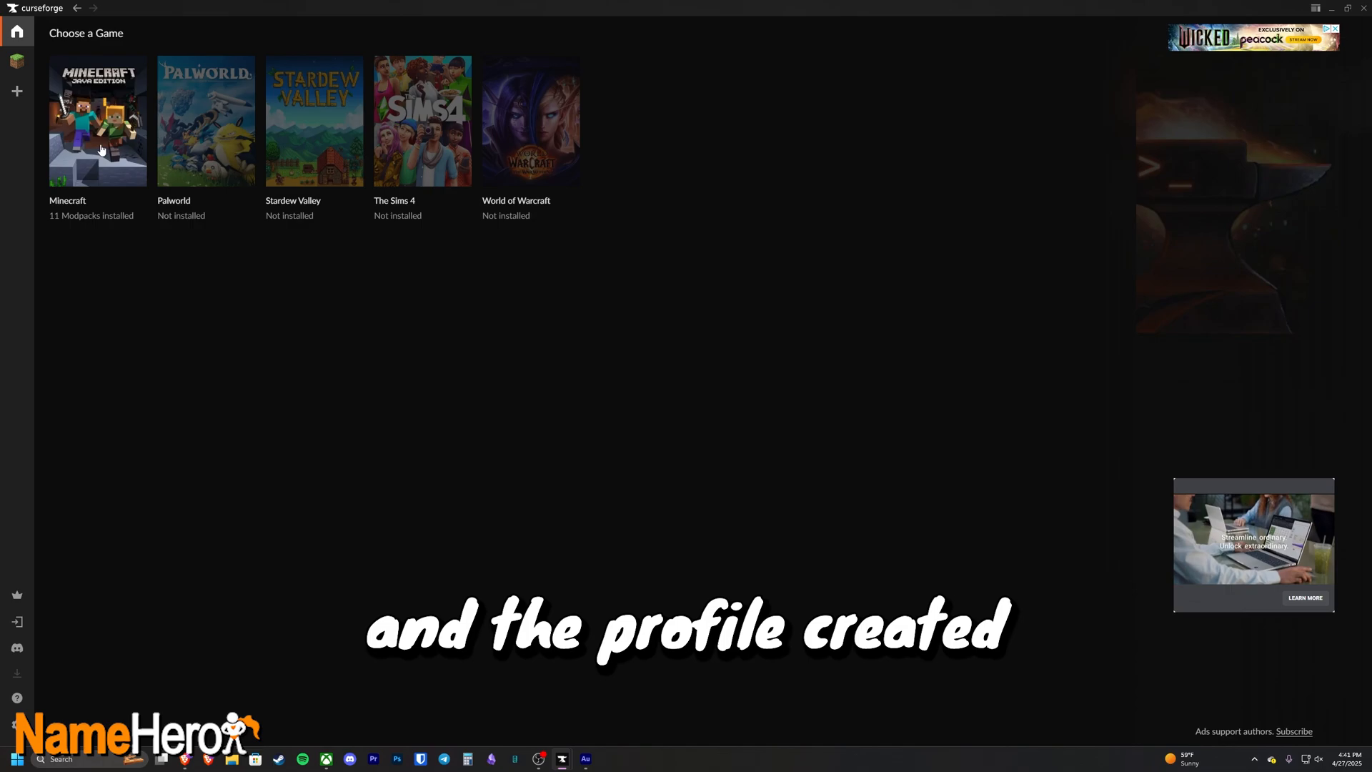
Step: Launch the Clayful 128x profile from the Minecraft modpack library
left_click(97, 121)
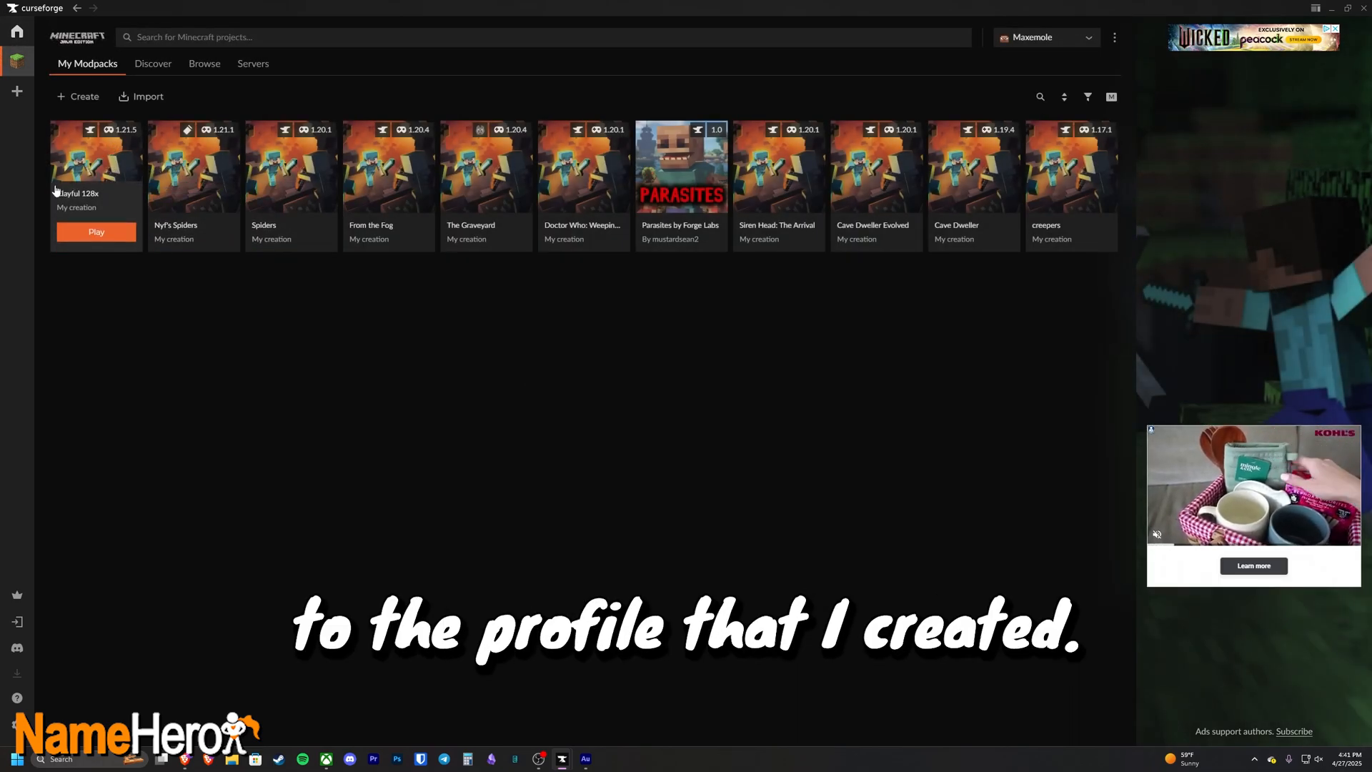
left_click(97, 167)
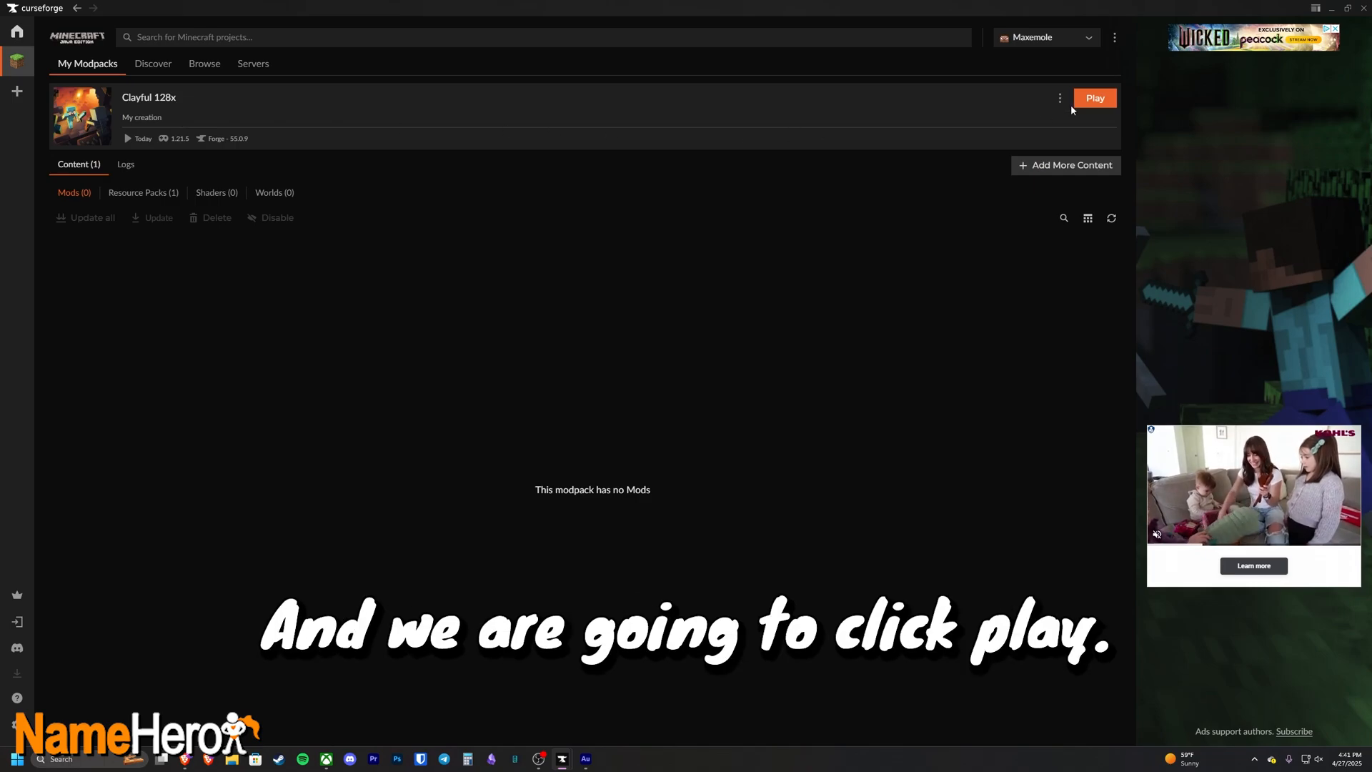
left_click(1095, 97)
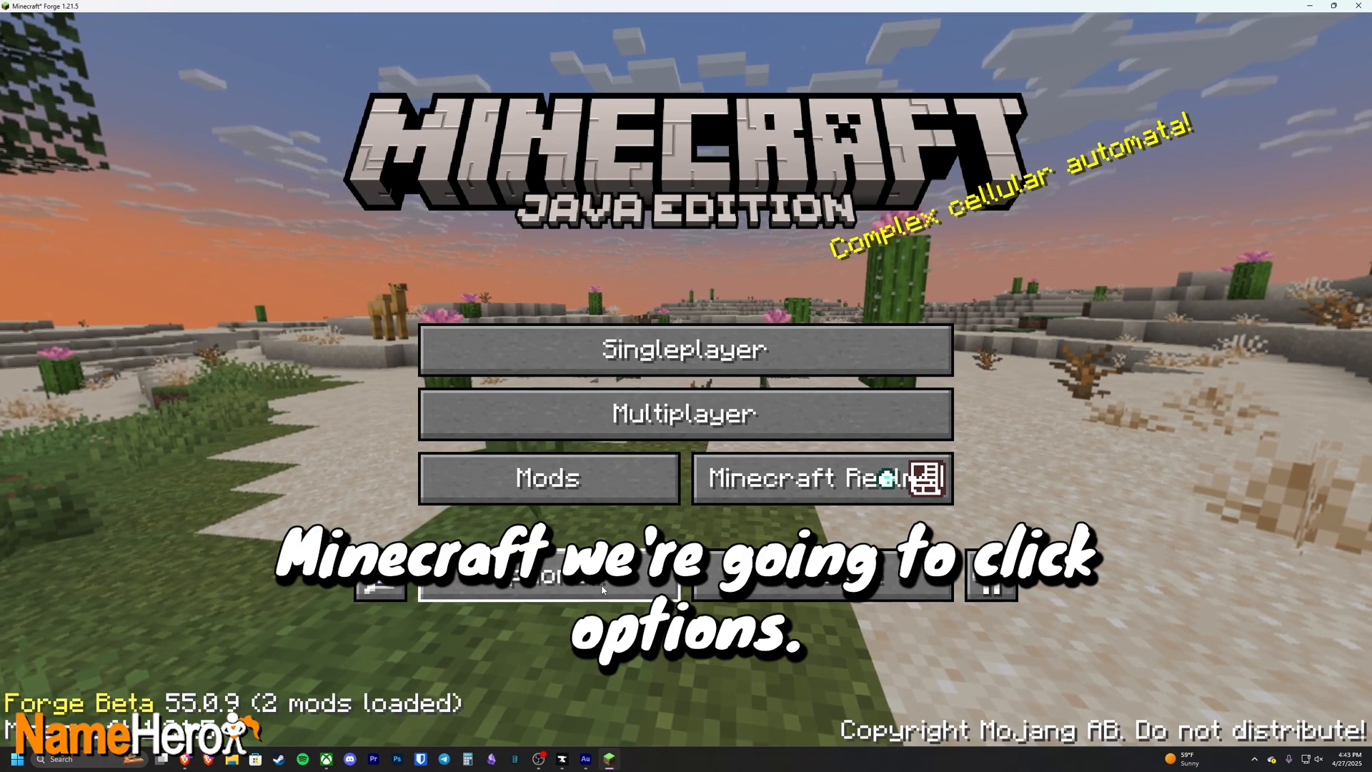
Step: Confirm Clayful 128x is selected under Options > Resource Packs, then back out of the options
left_click(990, 582)
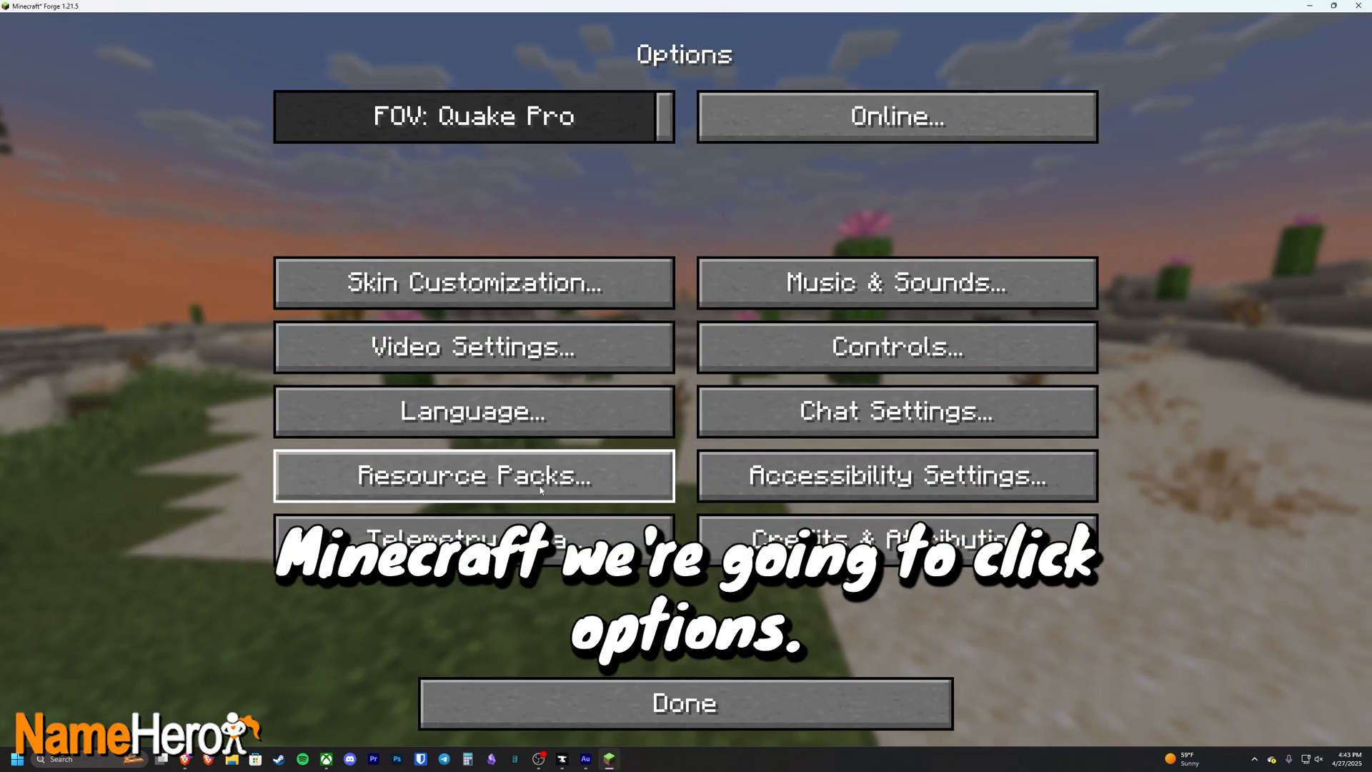
left_click(474, 475)
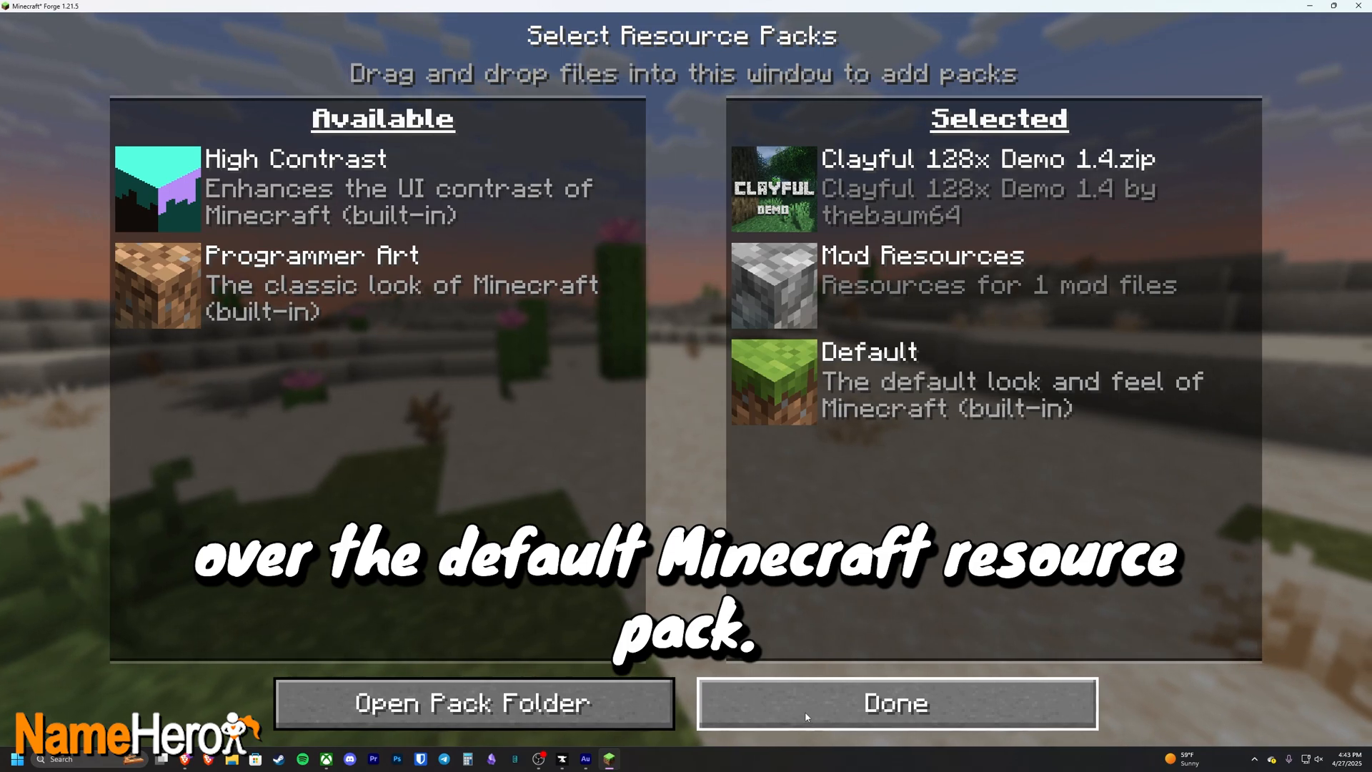
left_click(896, 702)
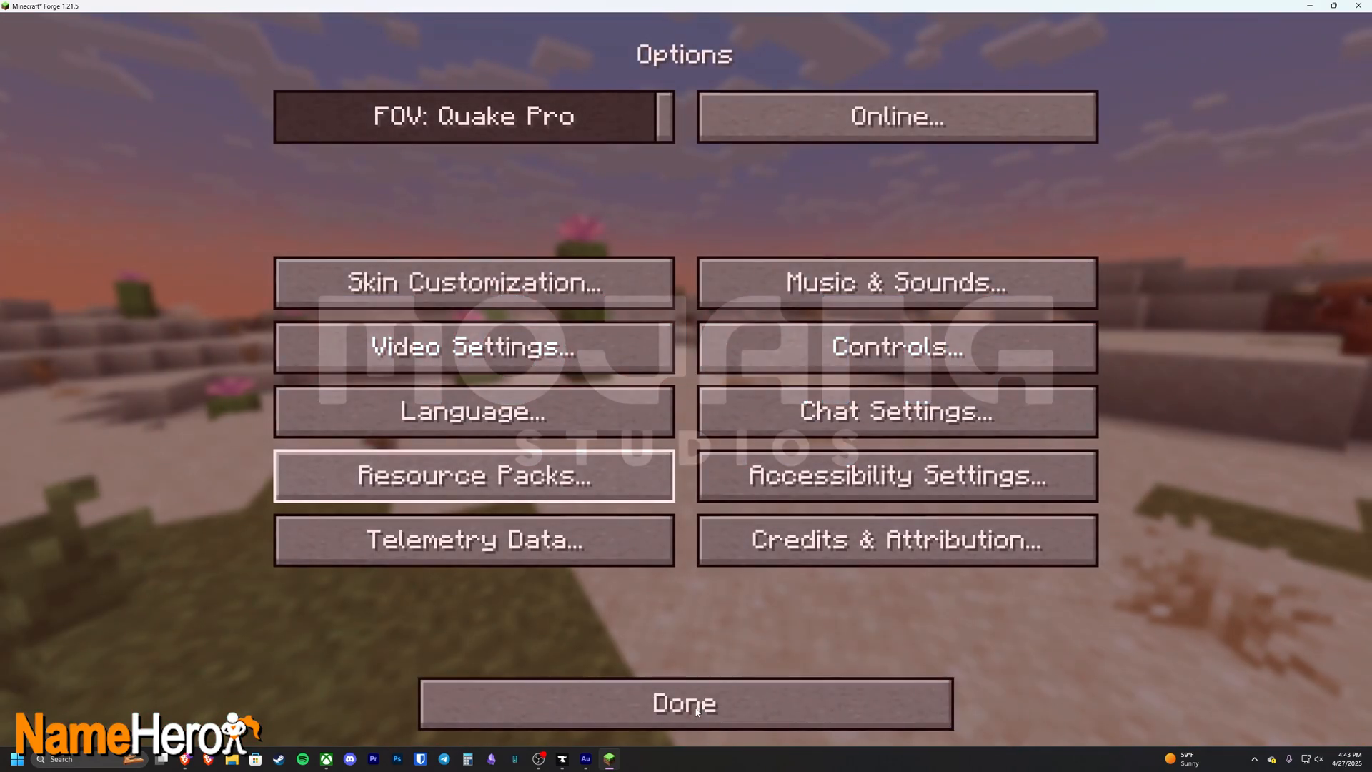
left_click(685, 703)
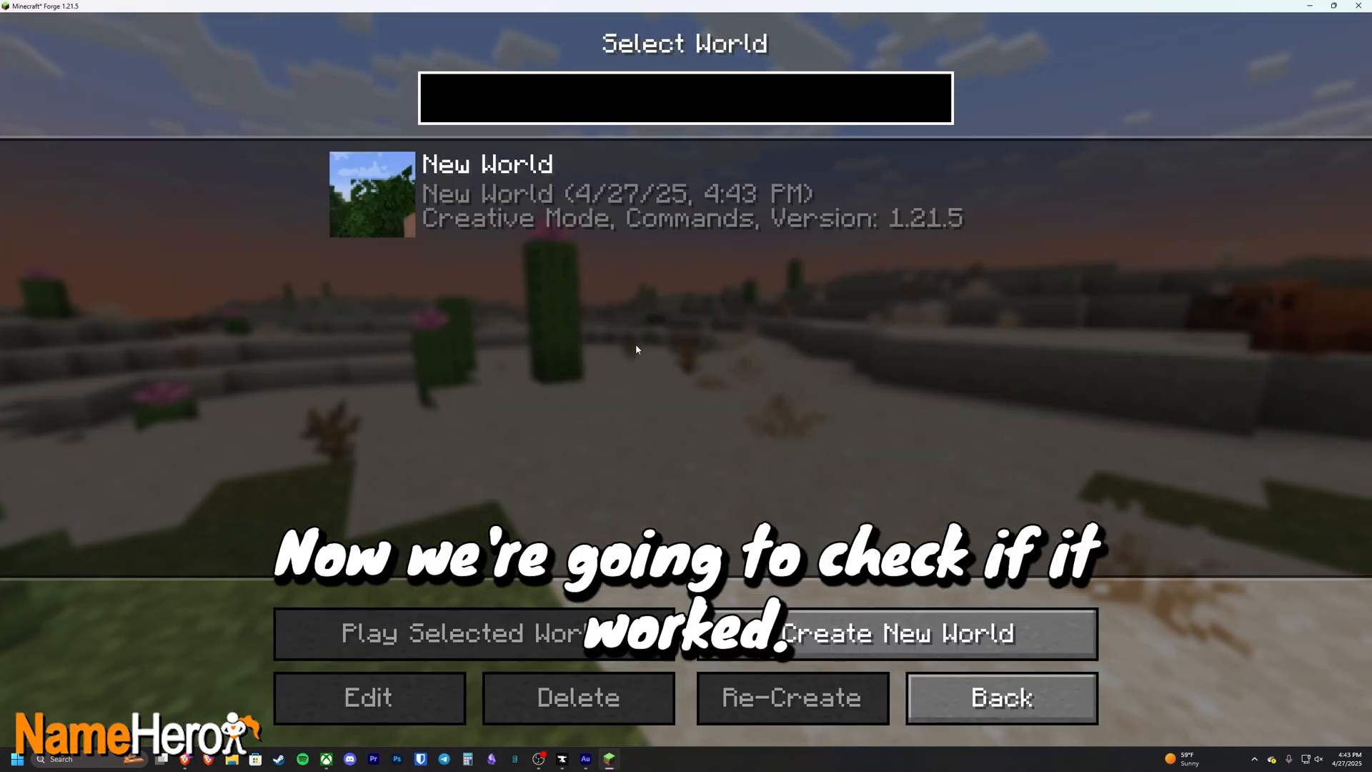
Step: Load New World to inspect the Clayful textures on trees and grass
left_click(464, 633)
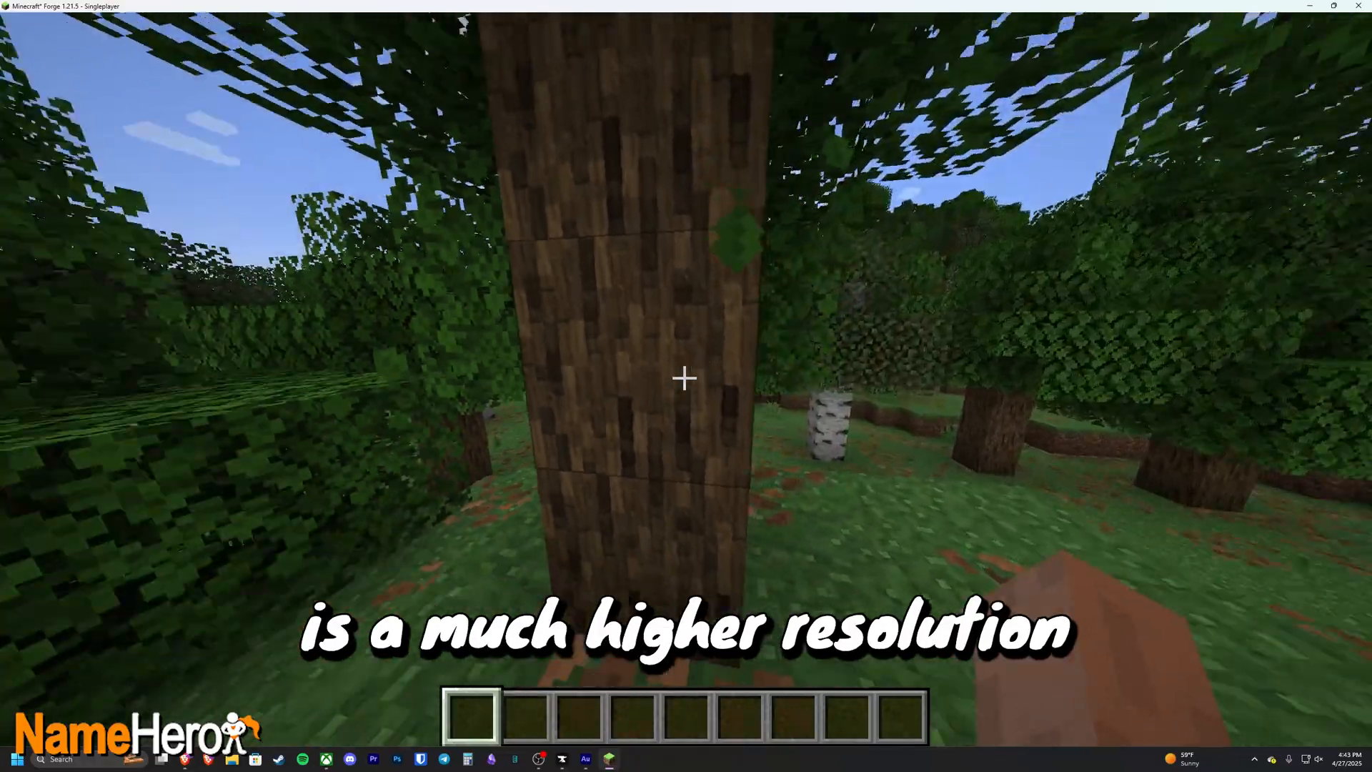
mouse_move(686, 378)
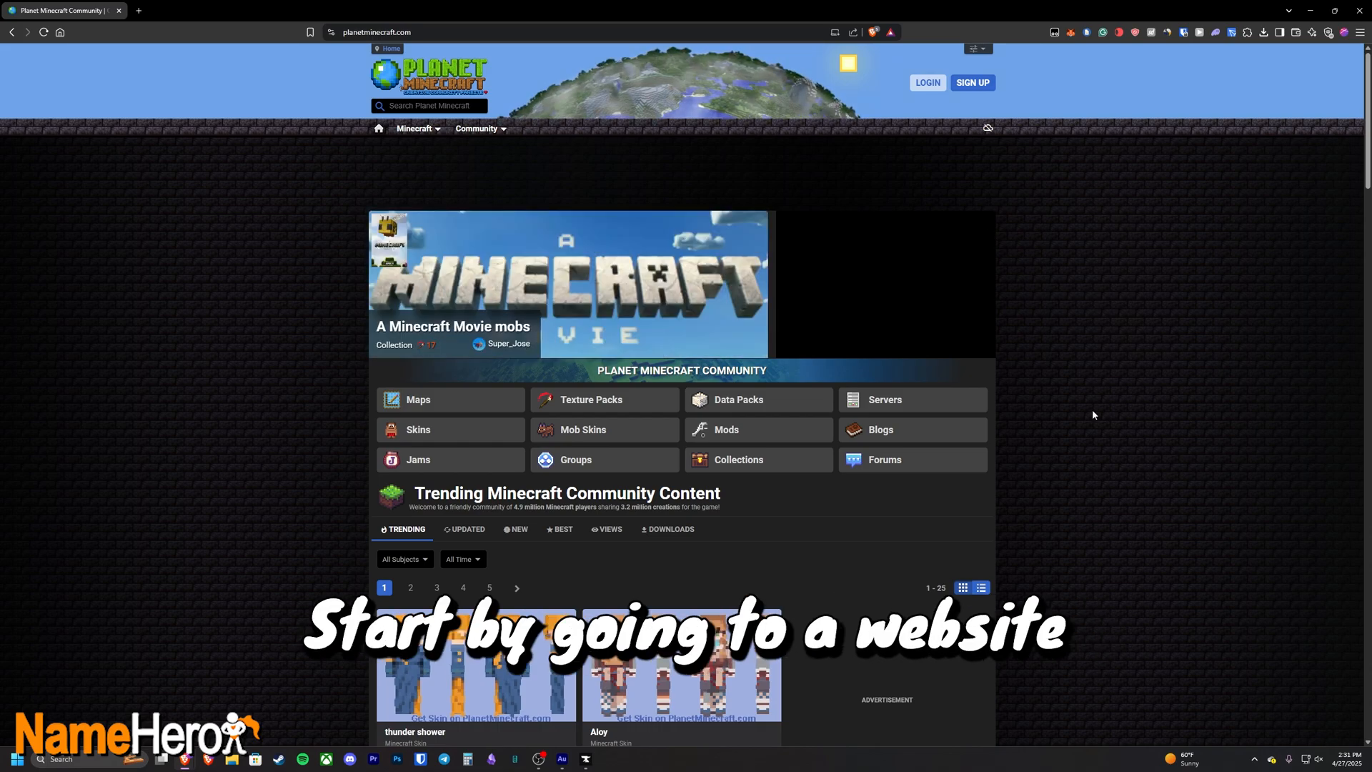
mouse_move(974, 288)
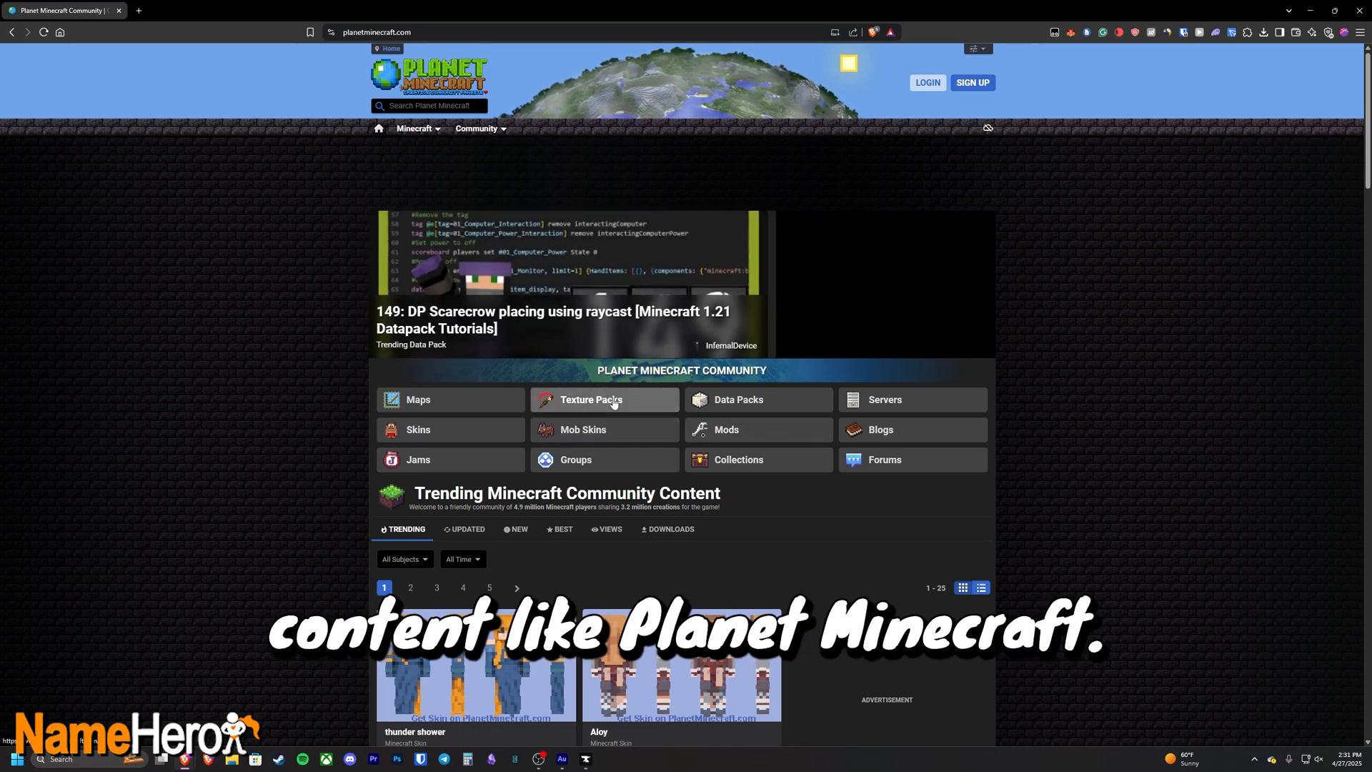
mouse_move(645, 407)
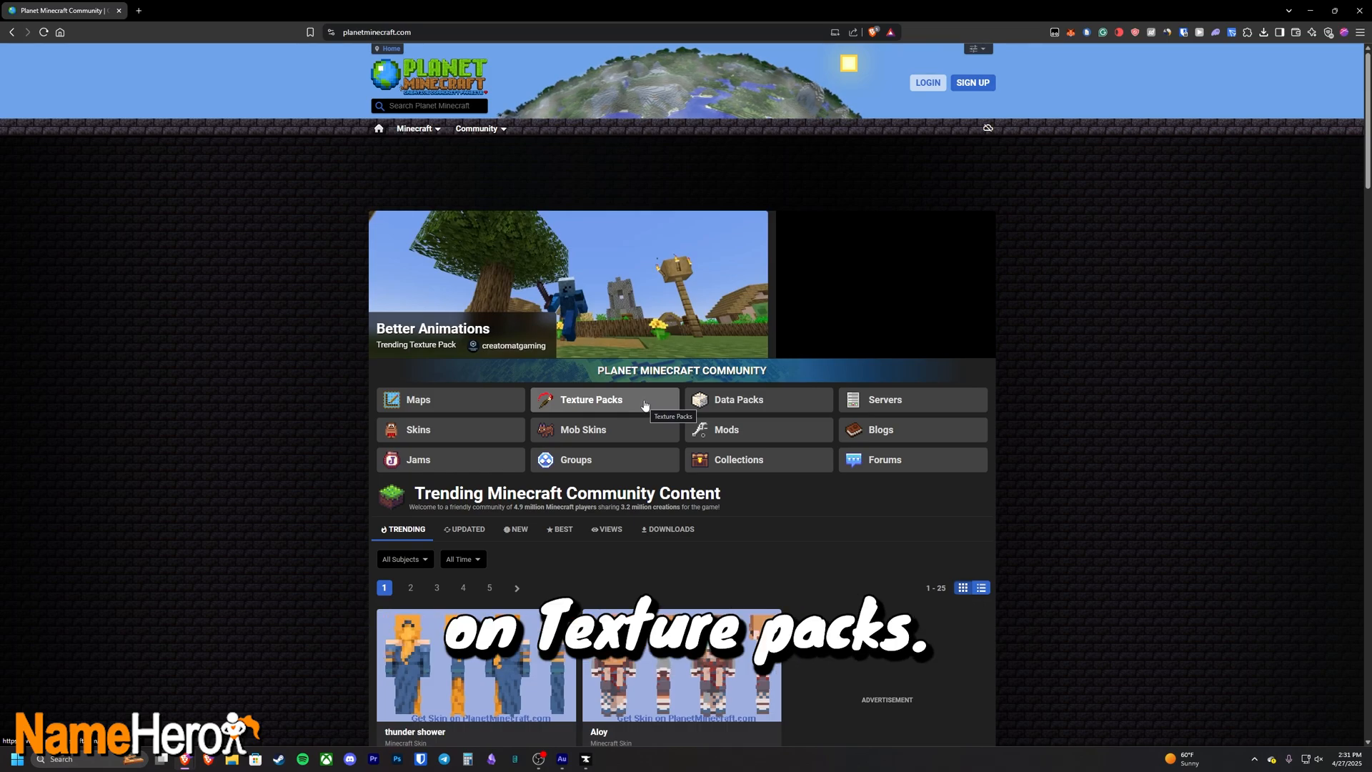
Step: Open Paddy's Hand-Drawn Textures from Planet Minecraft's trending texture packs and find its download
left_click(591, 400)
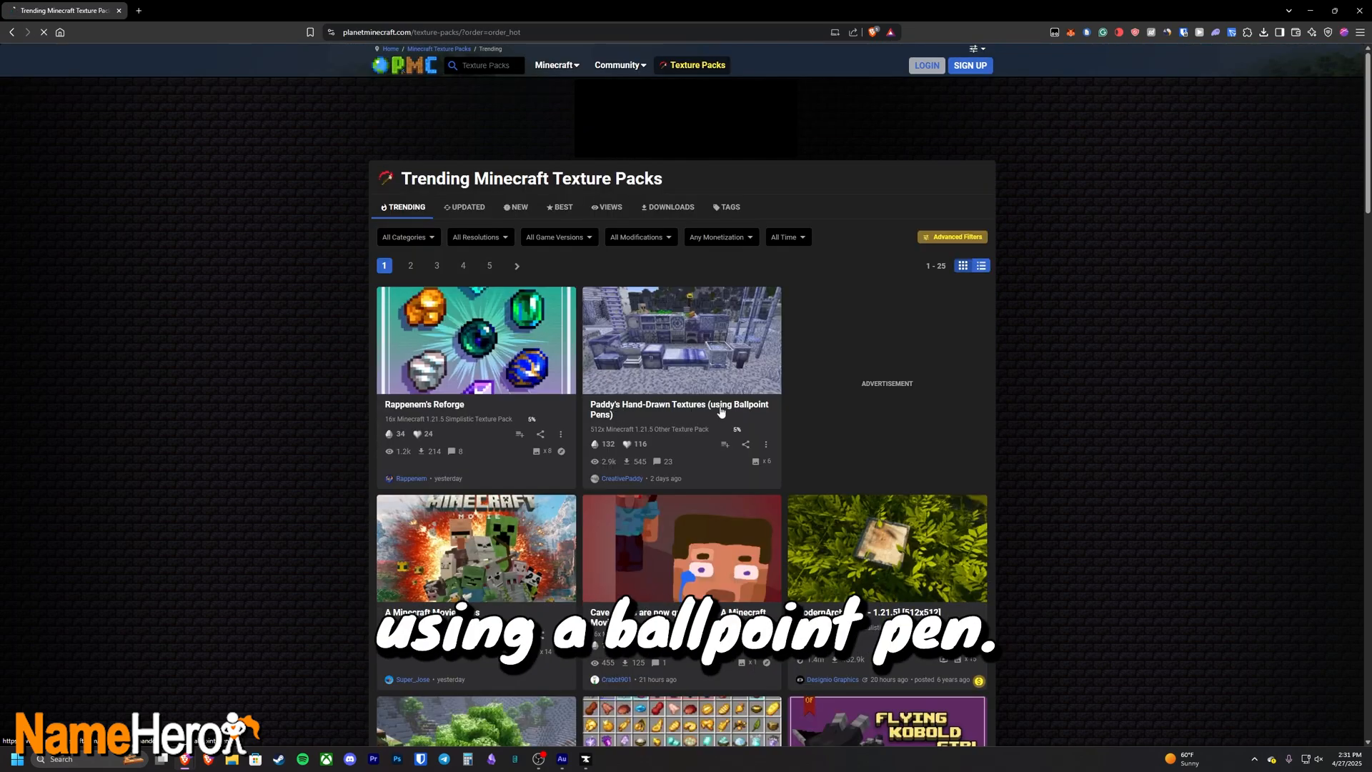
left_click(681, 340)
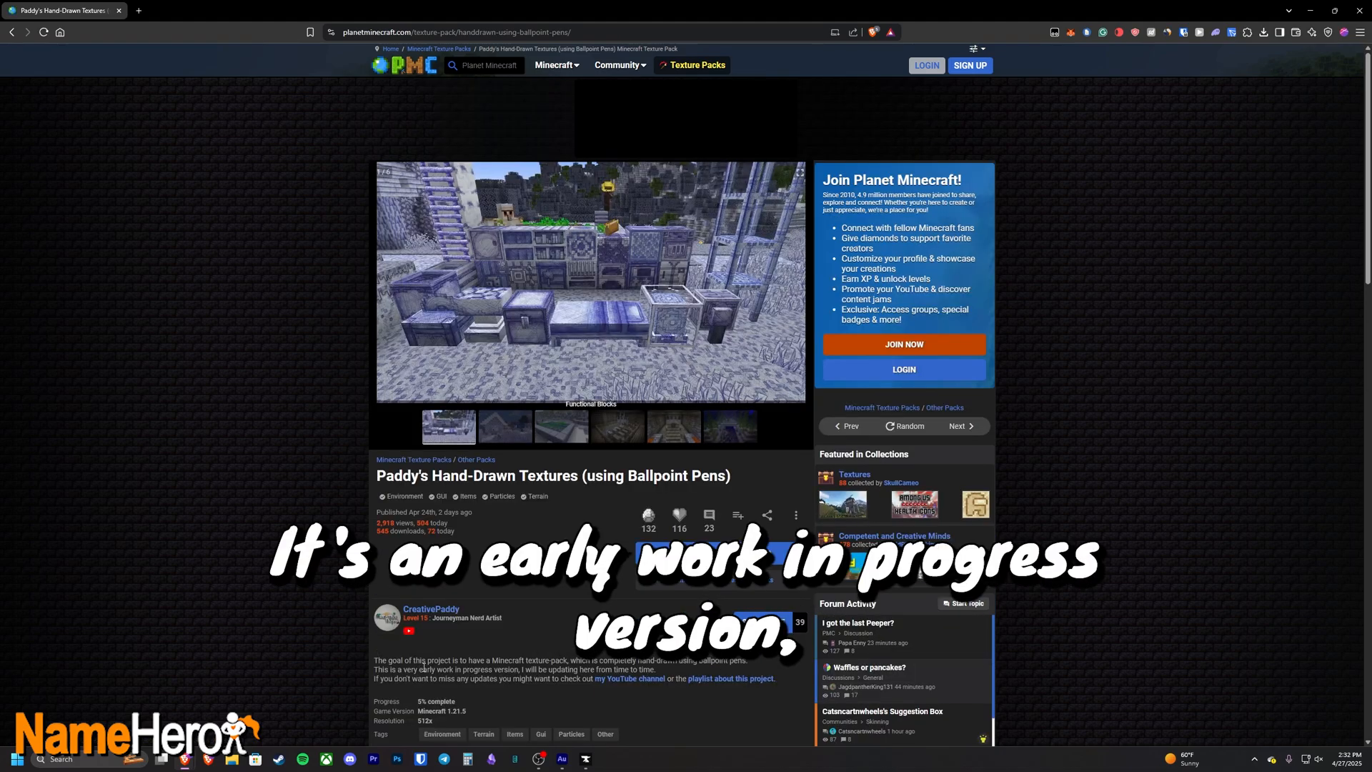
scroll("down", 3)
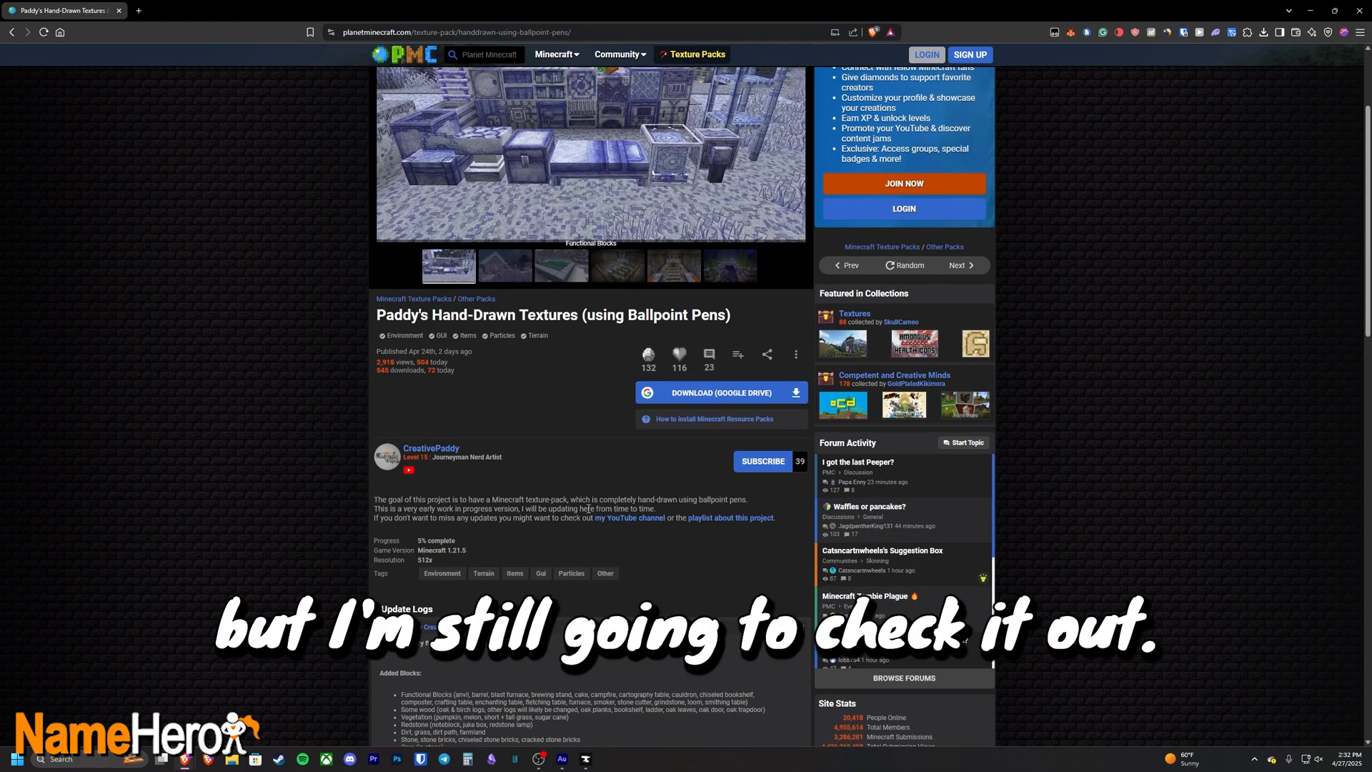
left_click(721, 393)
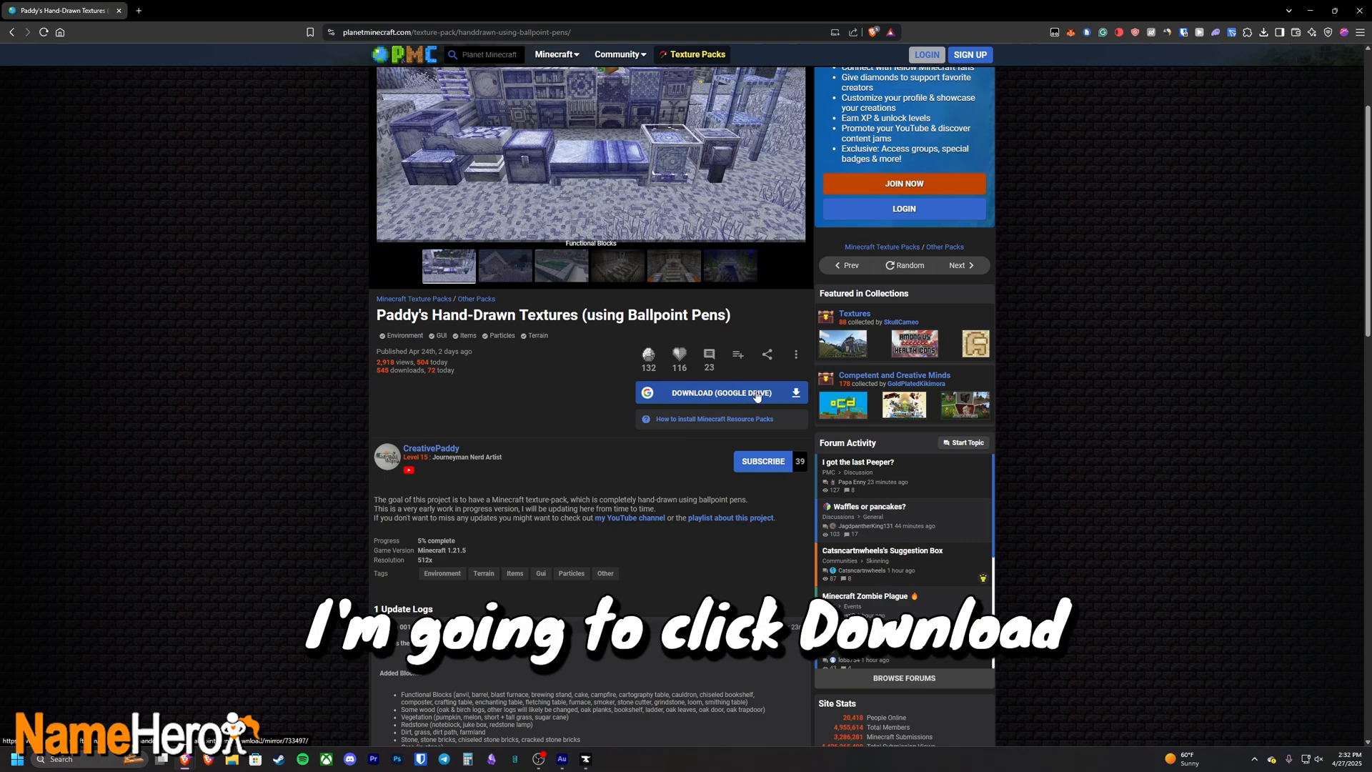
Step: Download the Paddy's Hand-Drawn Textures zip from Google Drive to the Desktop
left_click(720, 393)
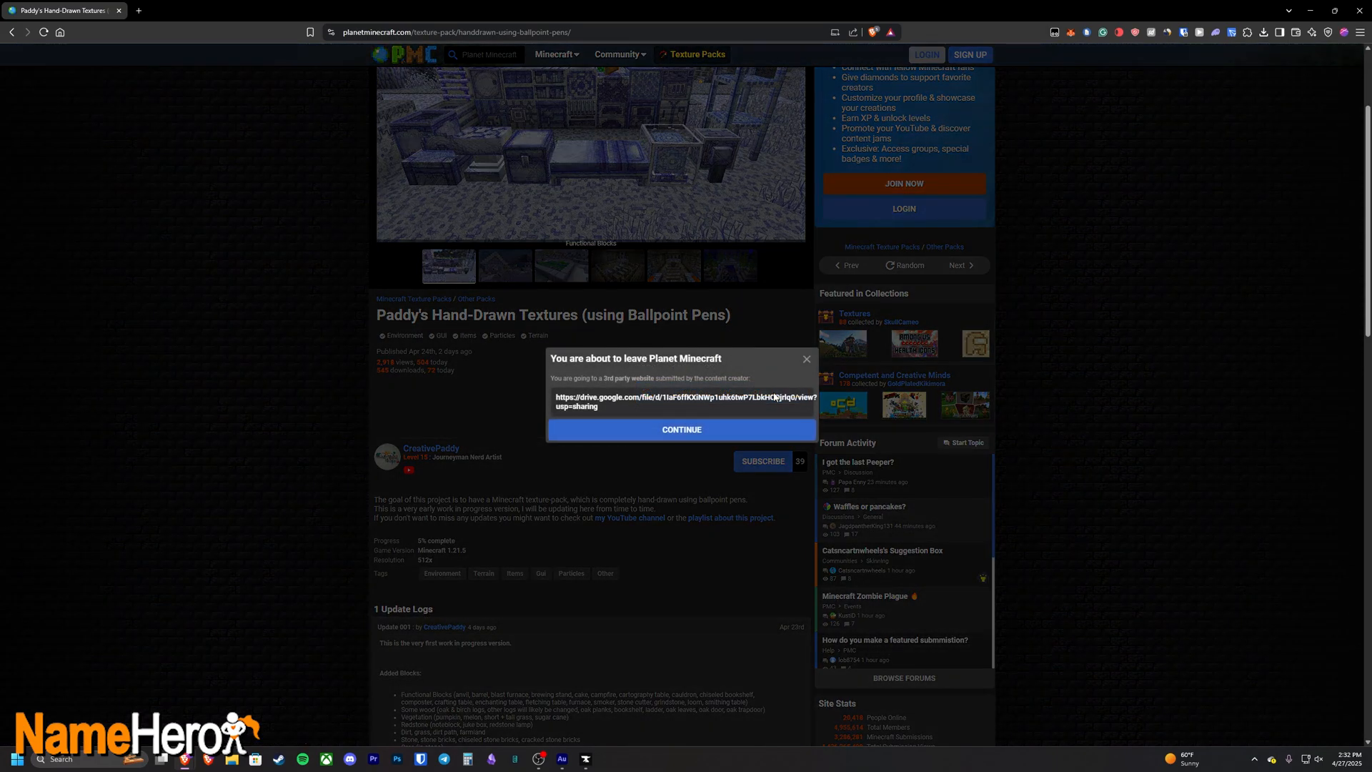
left_click(682, 429)
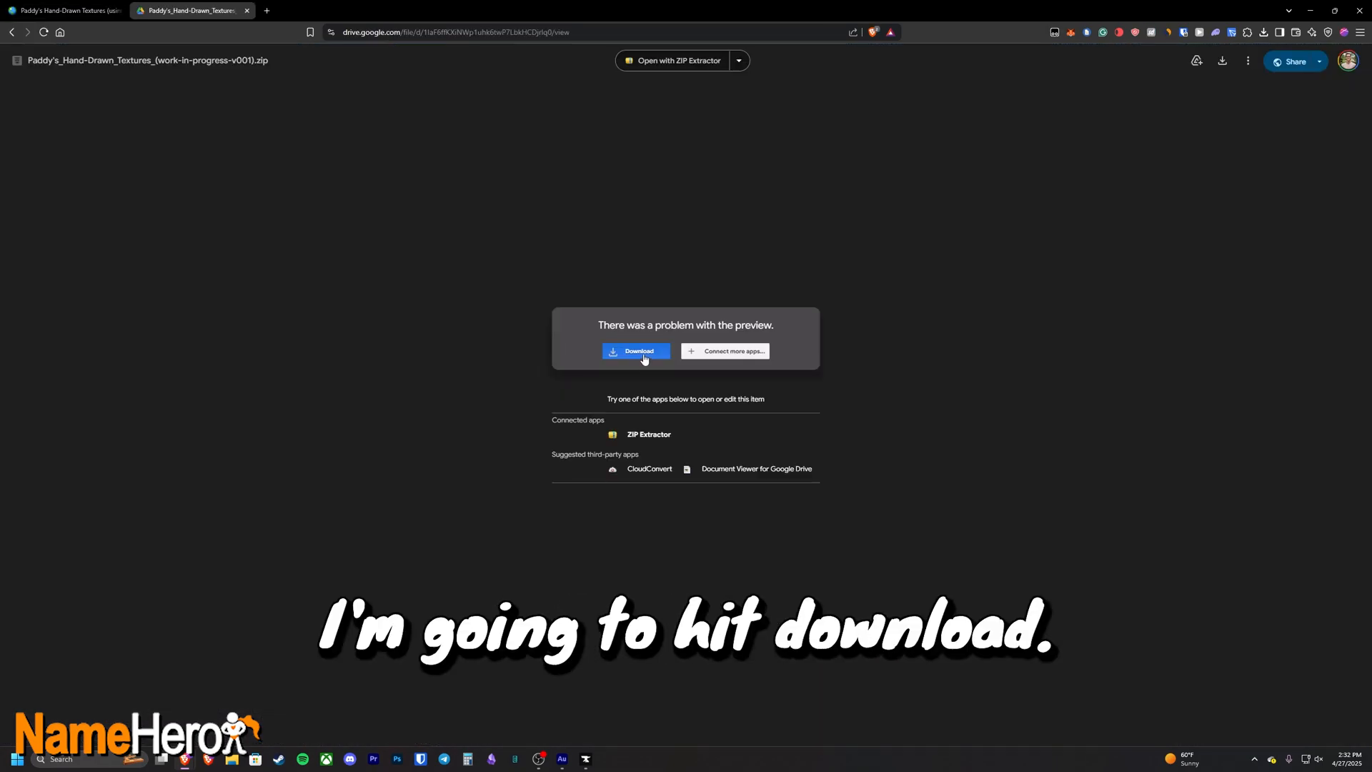
left_click(636, 351)
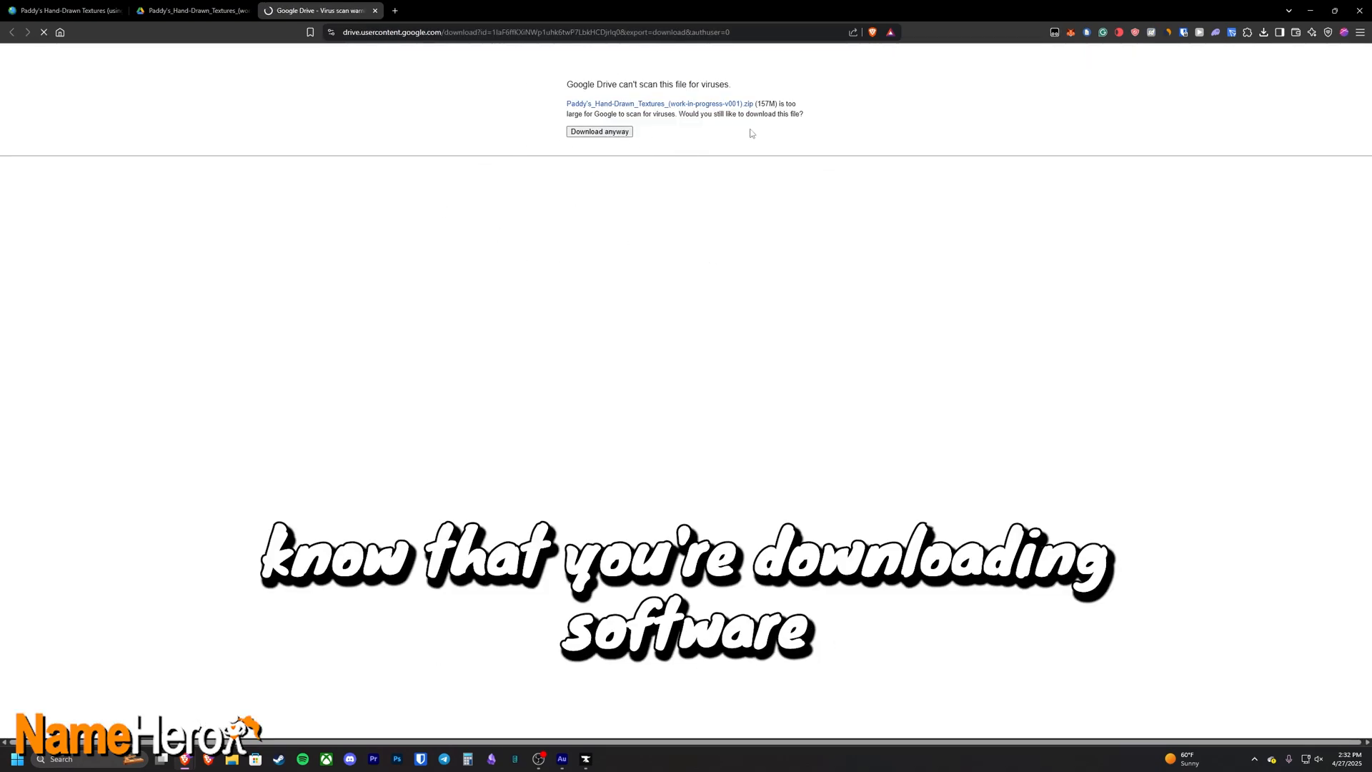
left_click(599, 131)
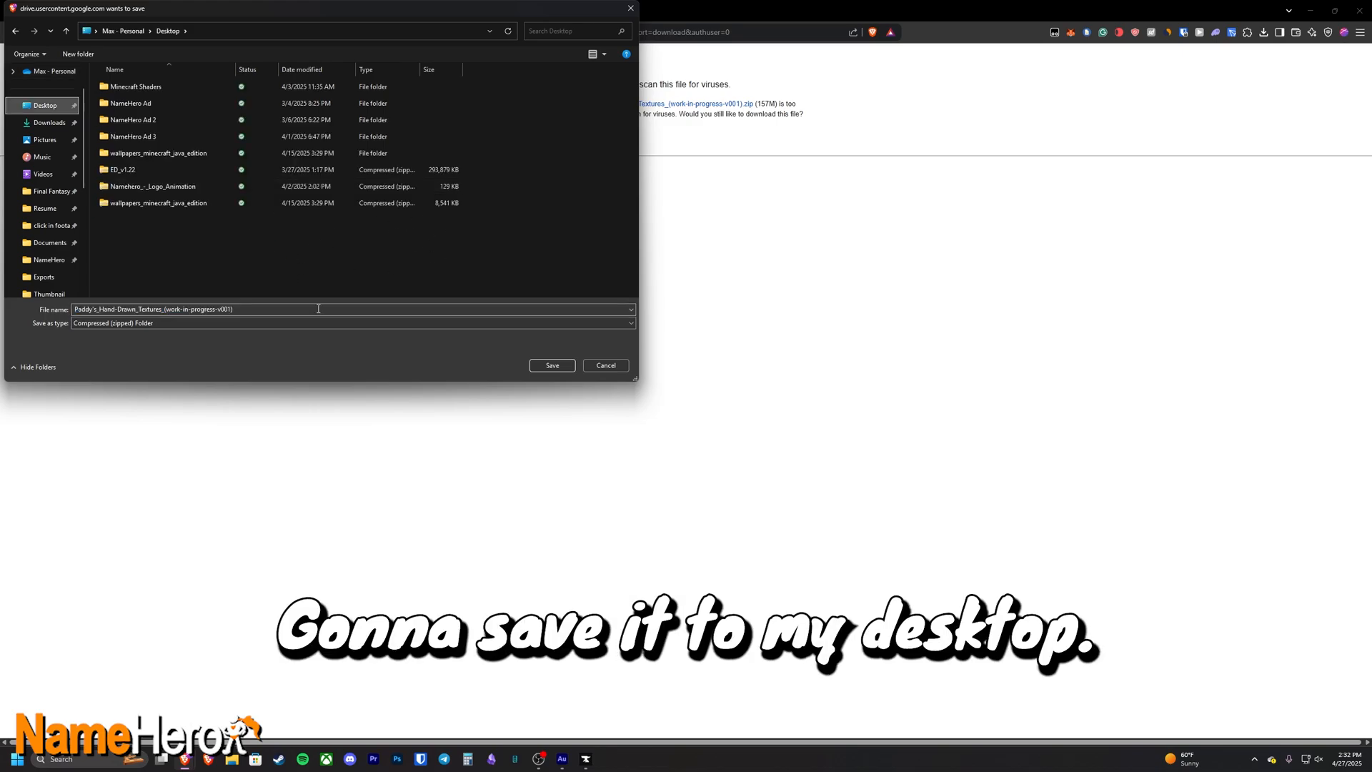
left_click(553, 365)
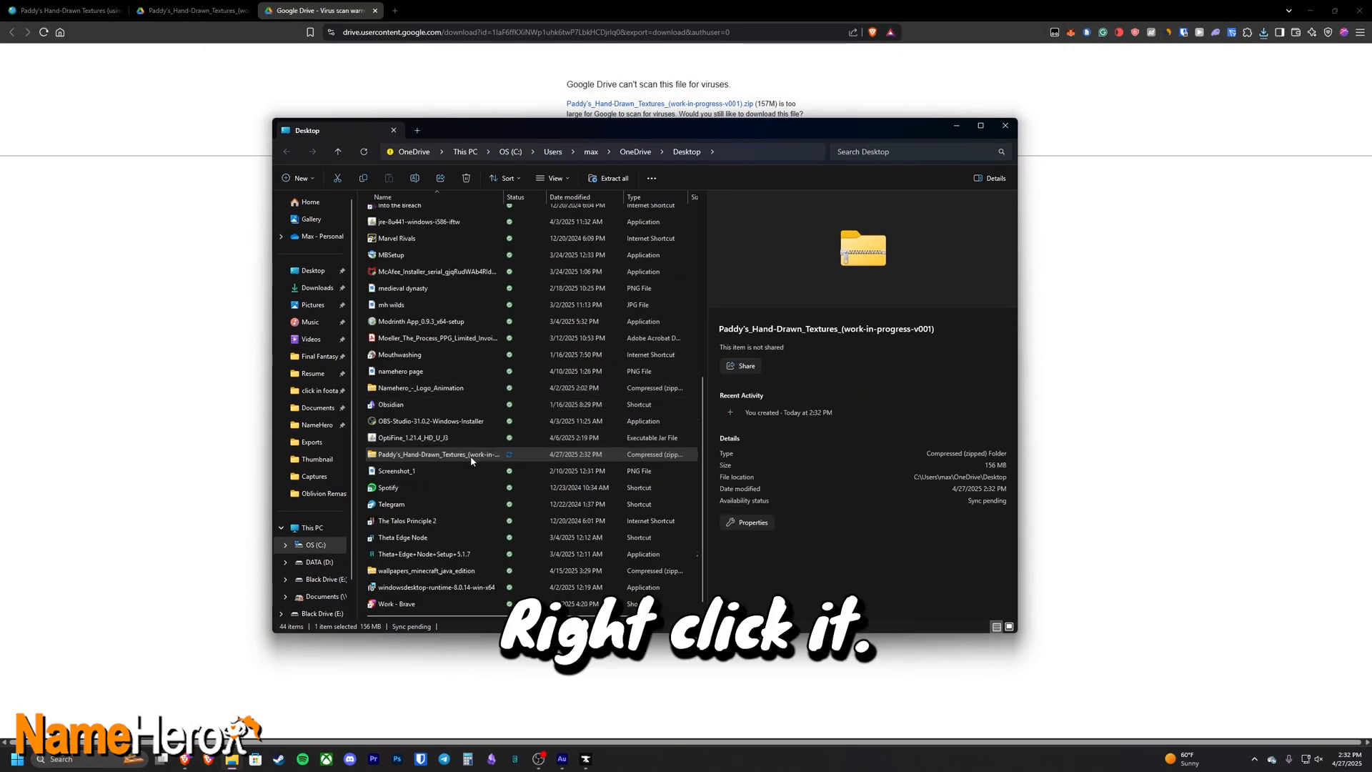
Step: Extract the hand-drawn pack zip into a new 'Hand Drawn Textures' folder
right_click(438, 453)
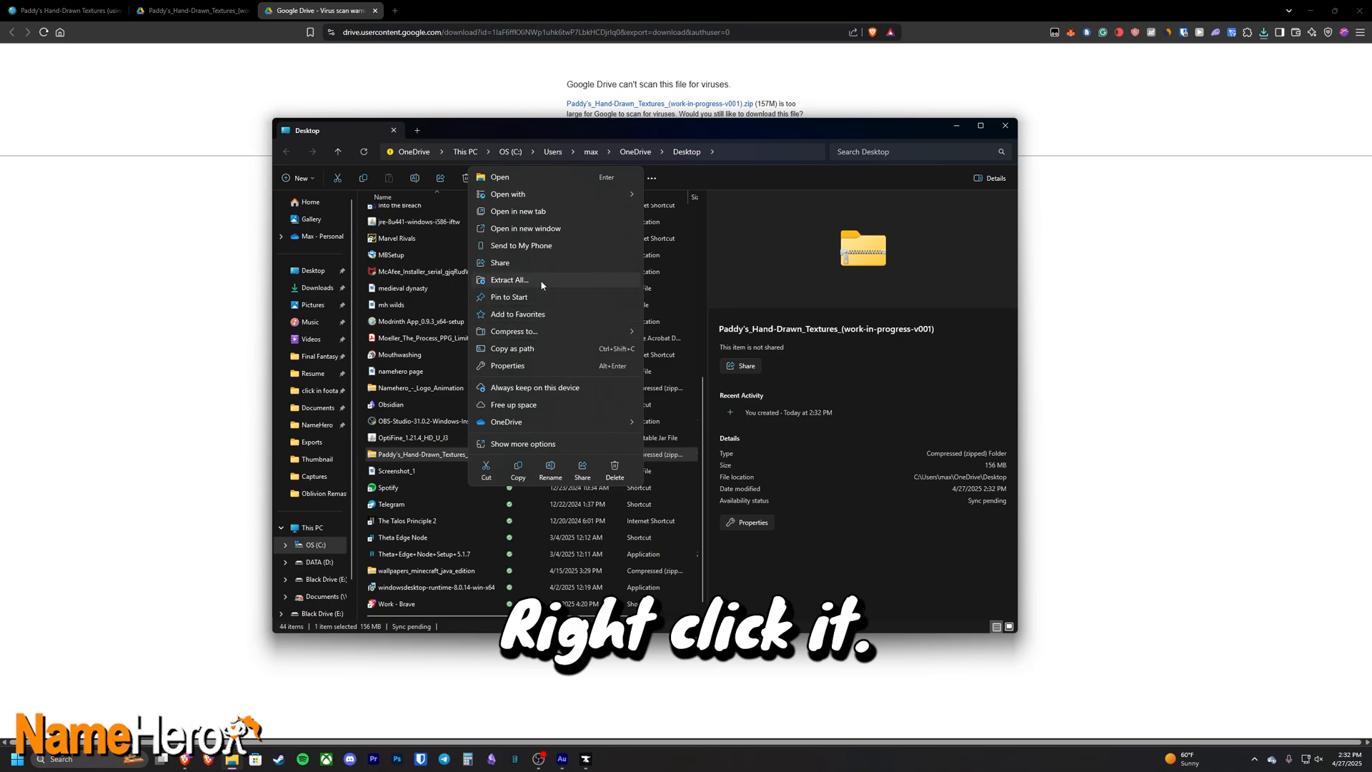
left_click(509, 280)
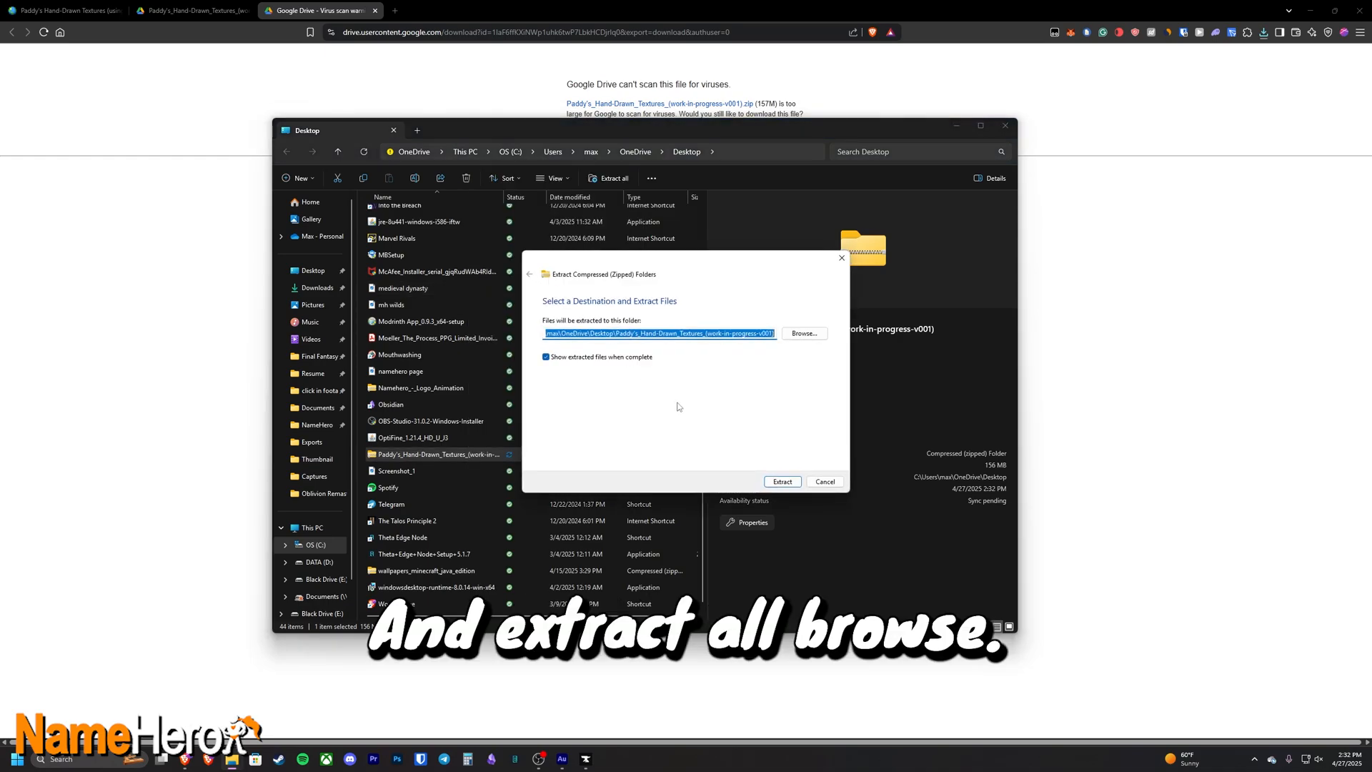
left_click(802, 333)
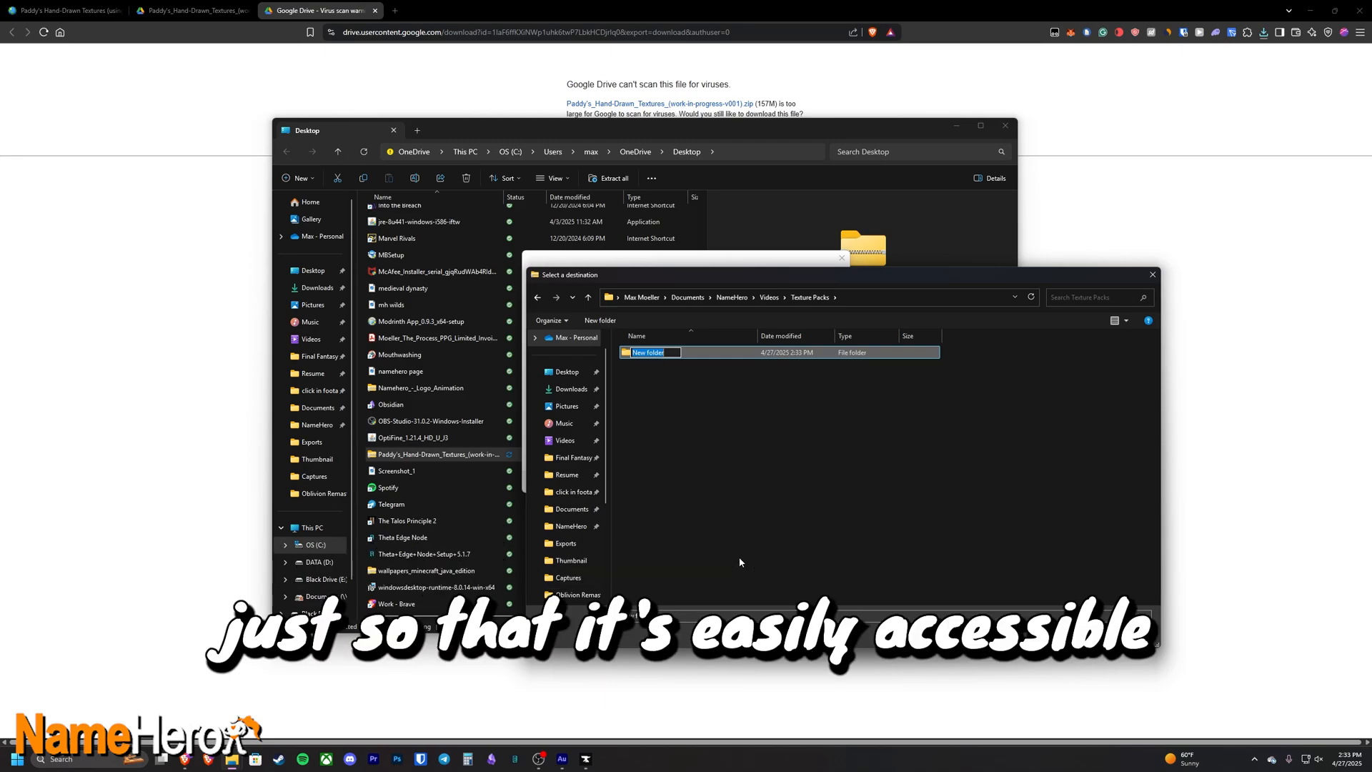
type("HAnd")
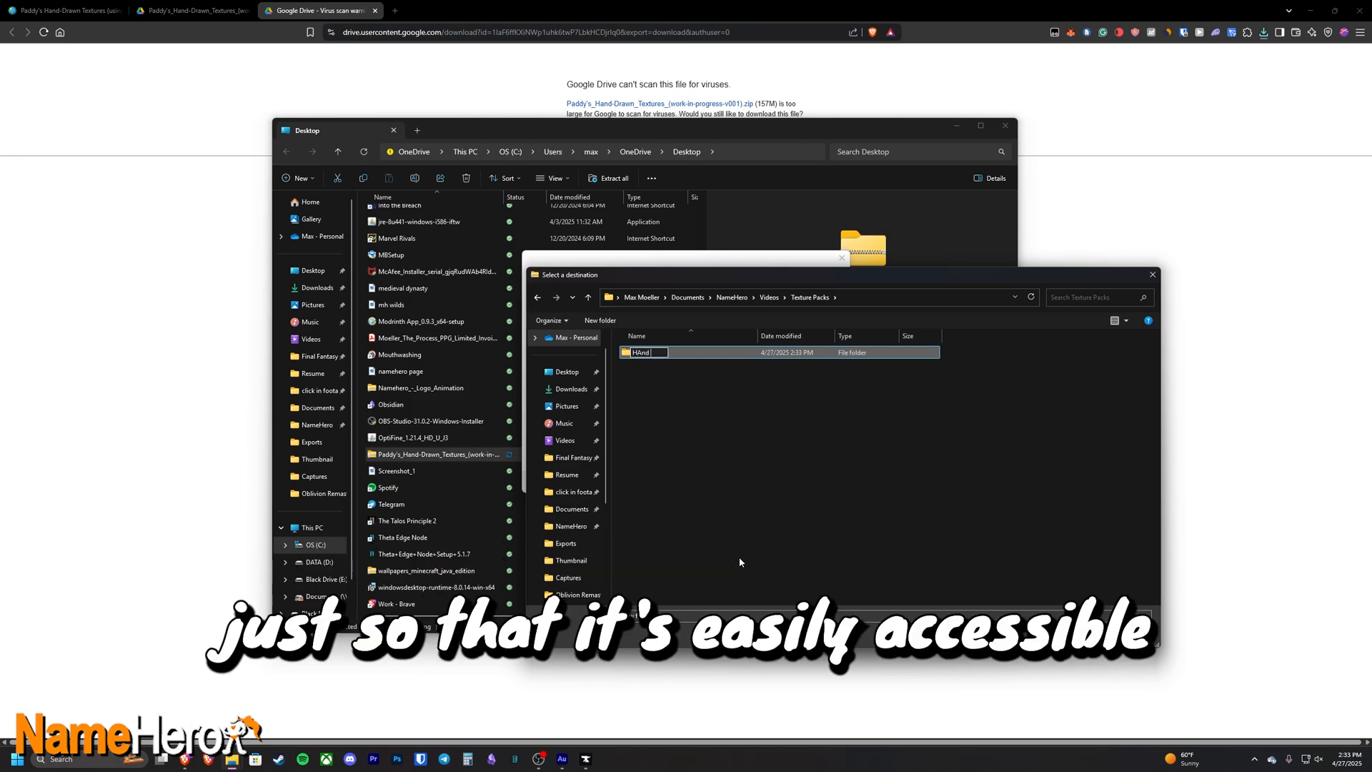
type("Hand Drawn Textures")
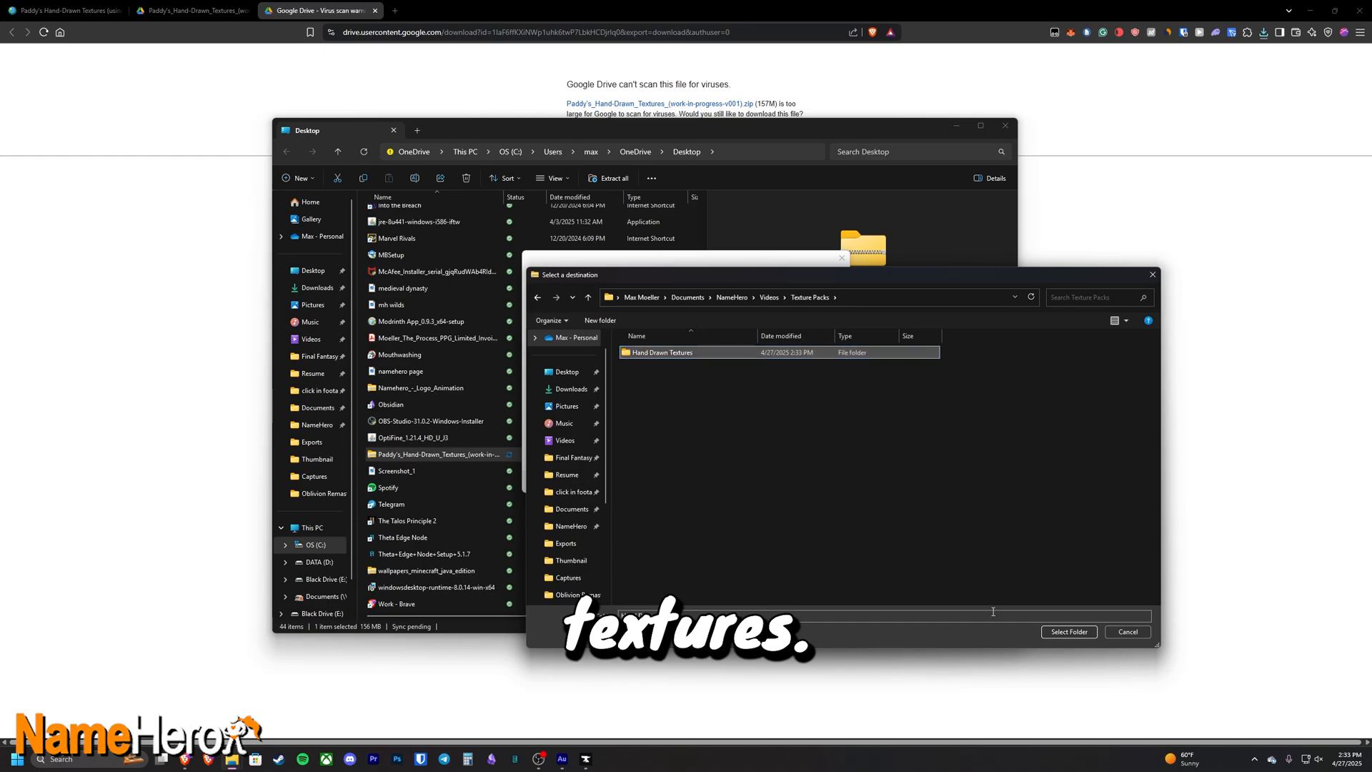
left_click(1068, 631)
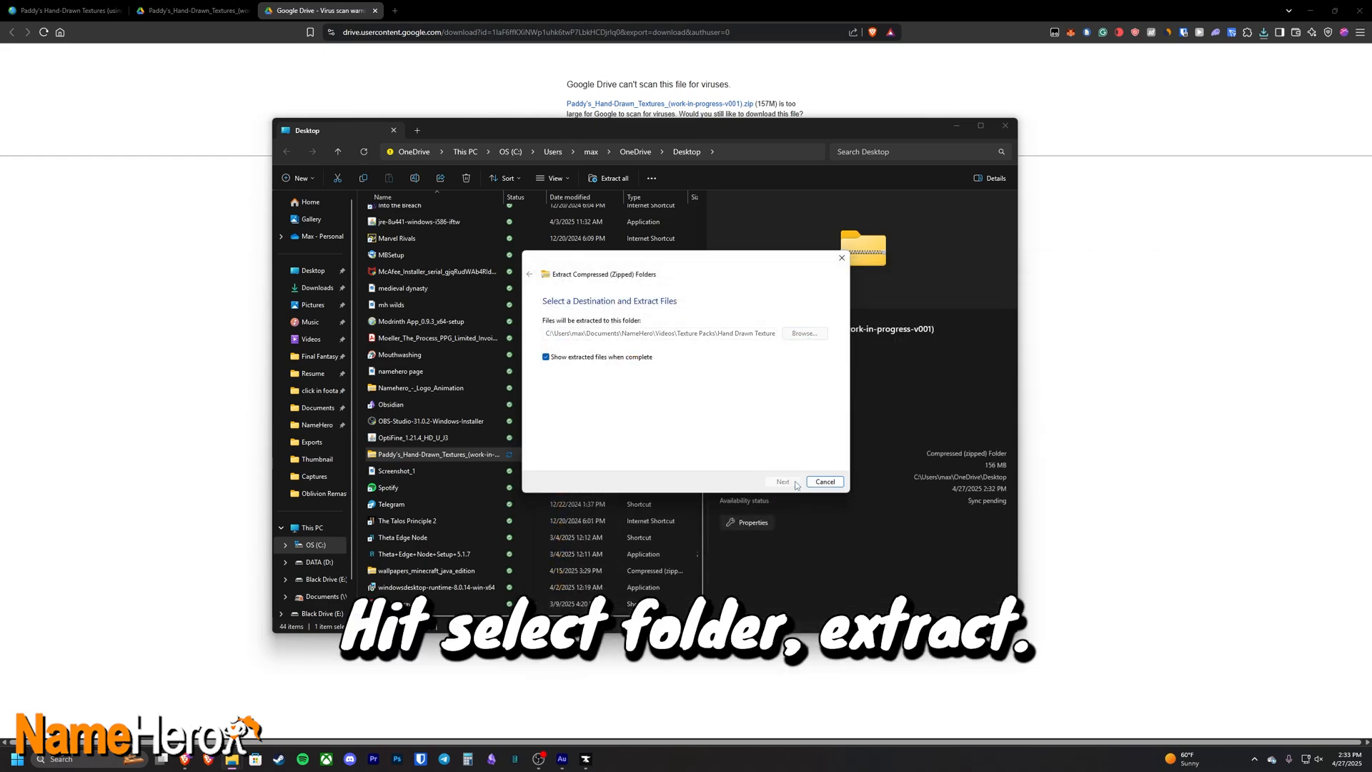
left_click(782, 483)
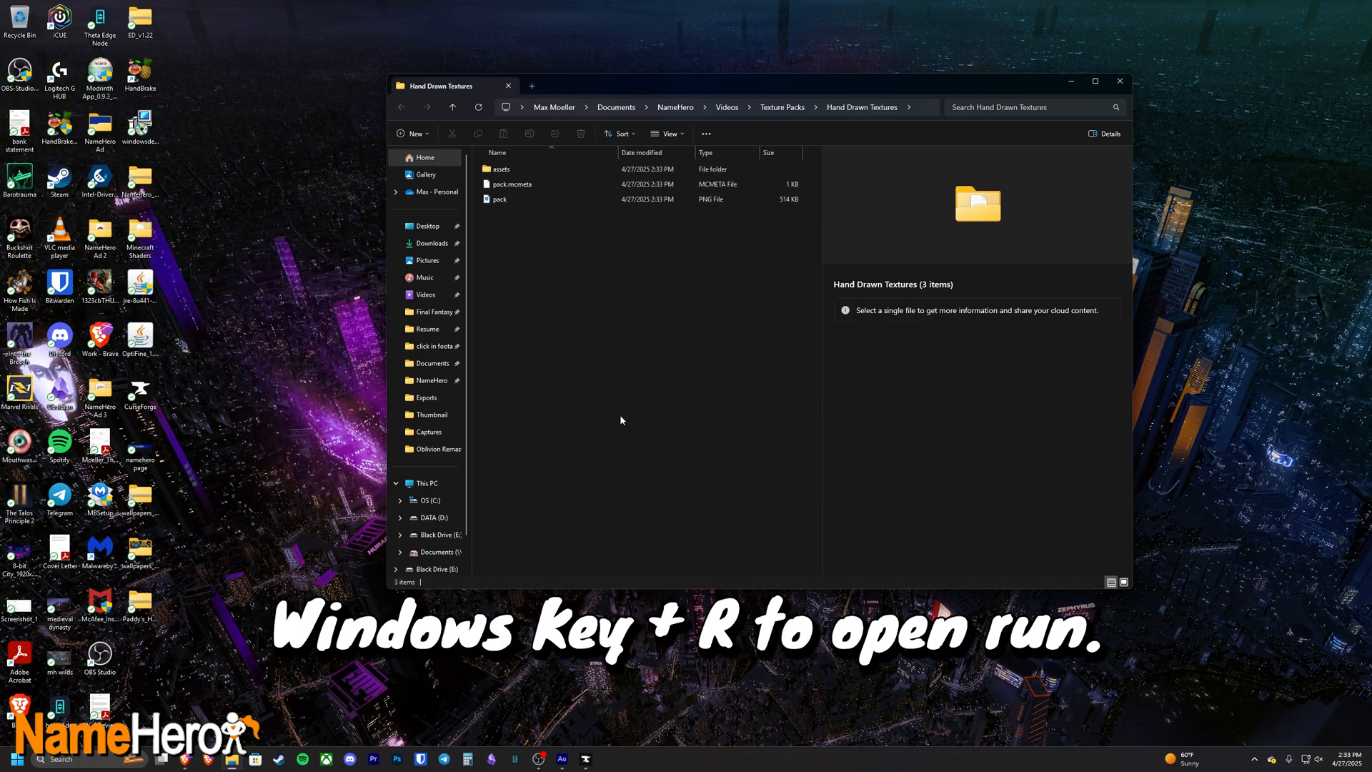
Step: Move the Hand Drawn Textures folder into %appdata%\.minecraft\resourcepacks
key("Win+r")
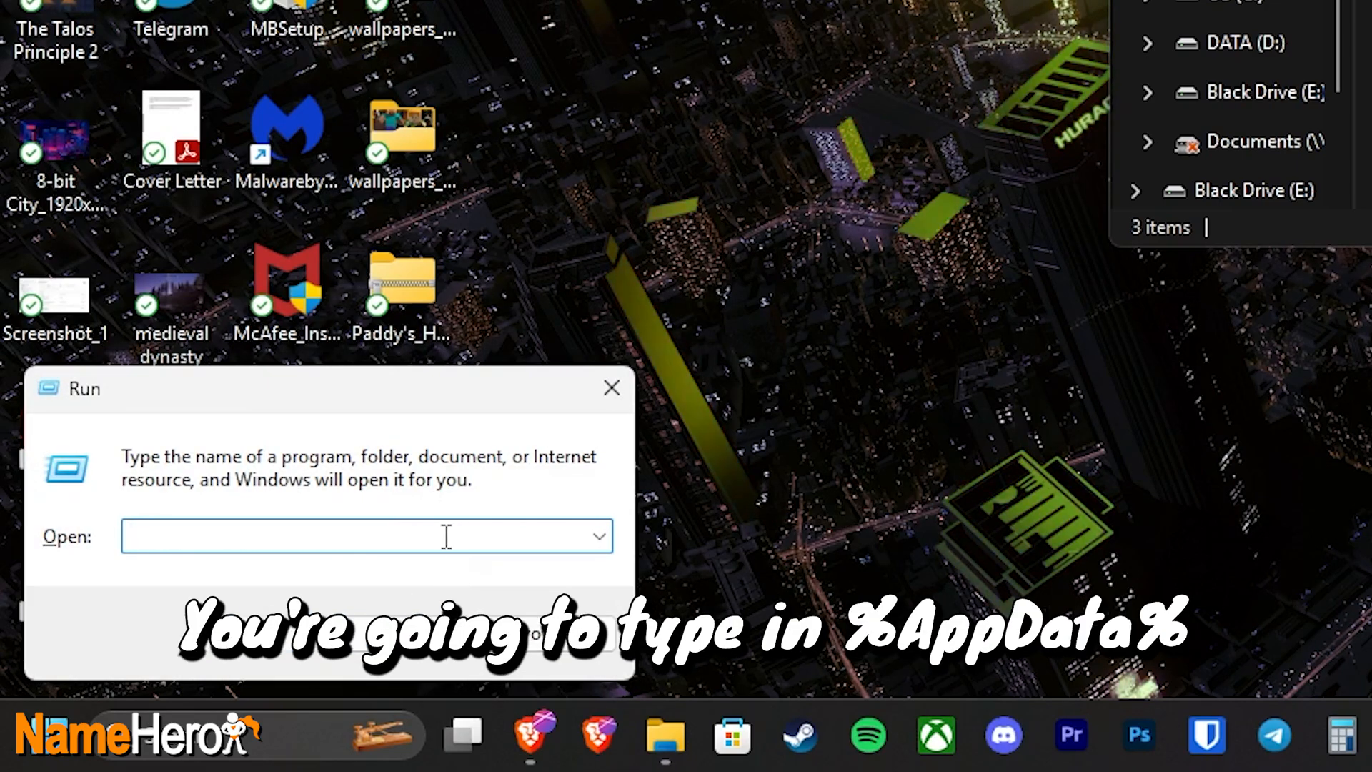
type("%appdata%")
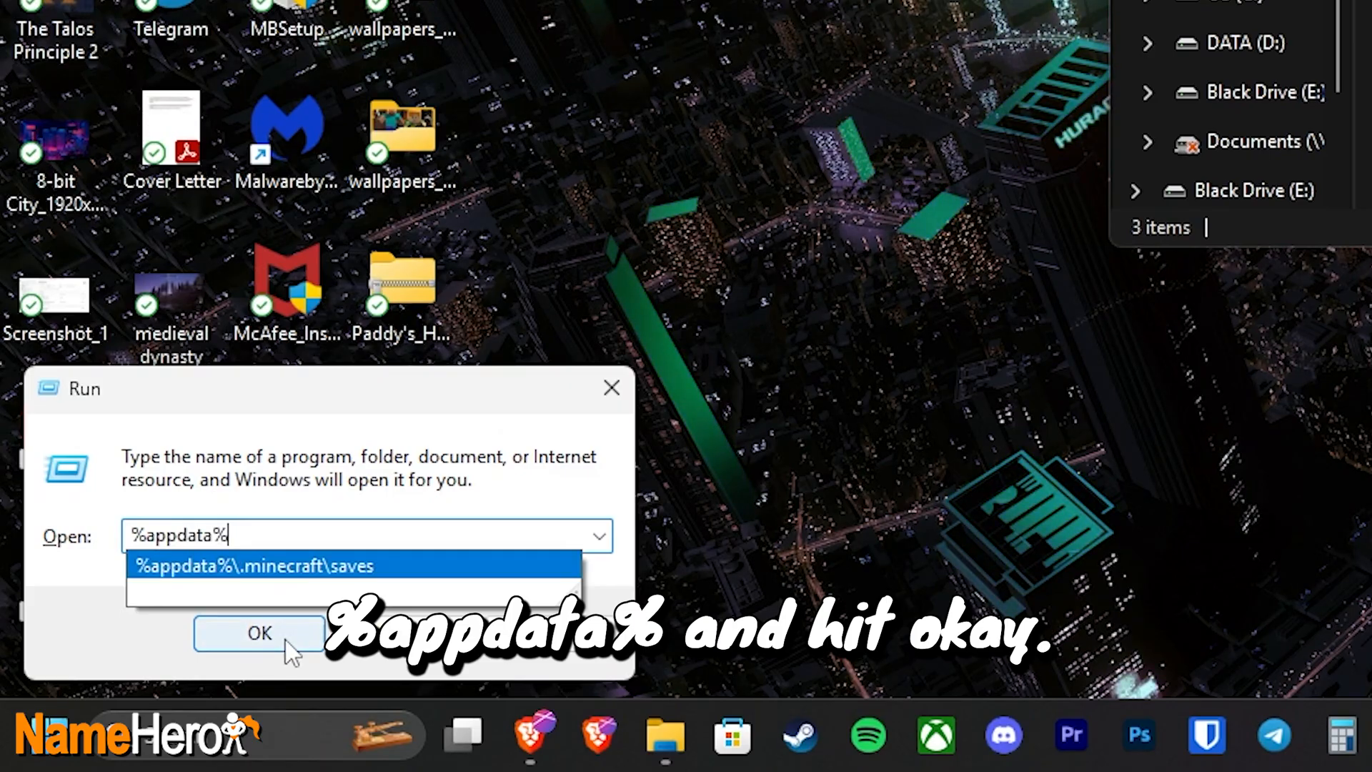
left_click(258, 633)
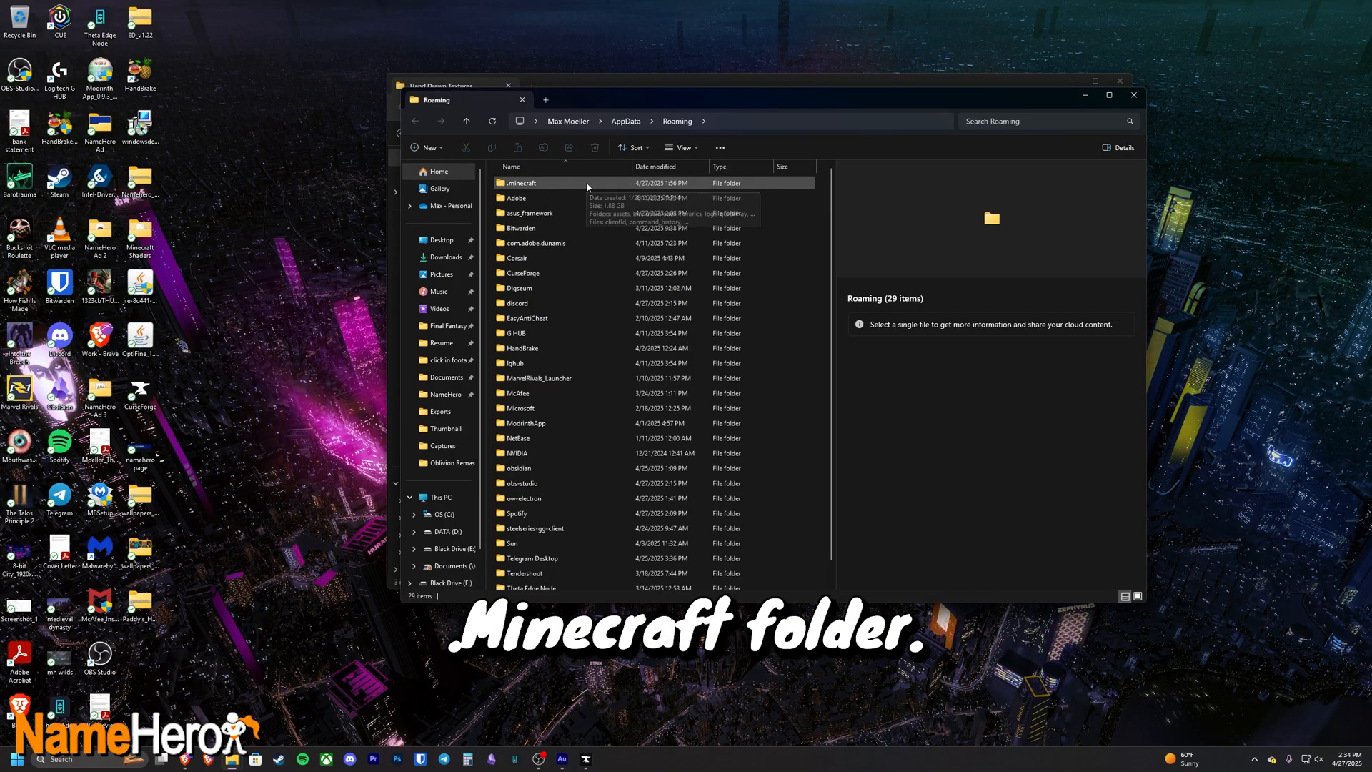
double_click(521, 183)
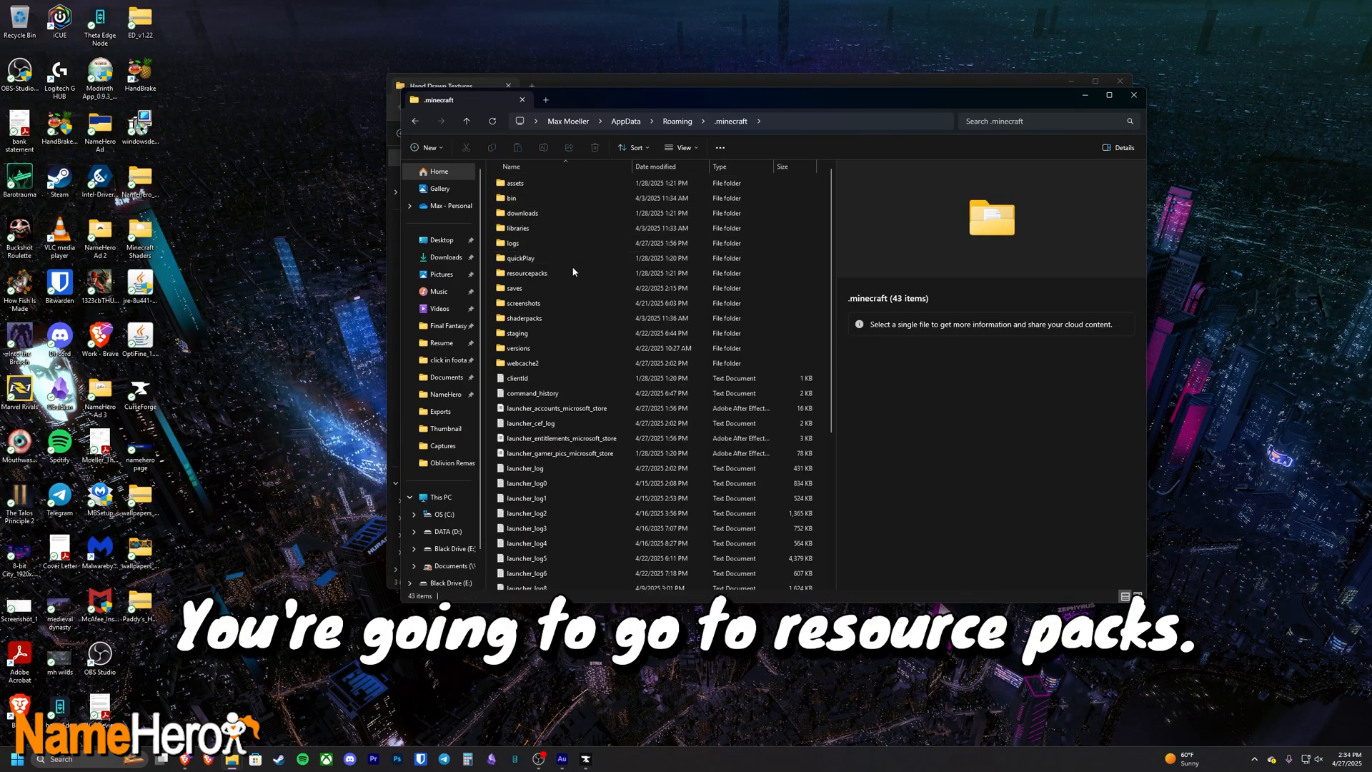
mouse_move(529, 273)
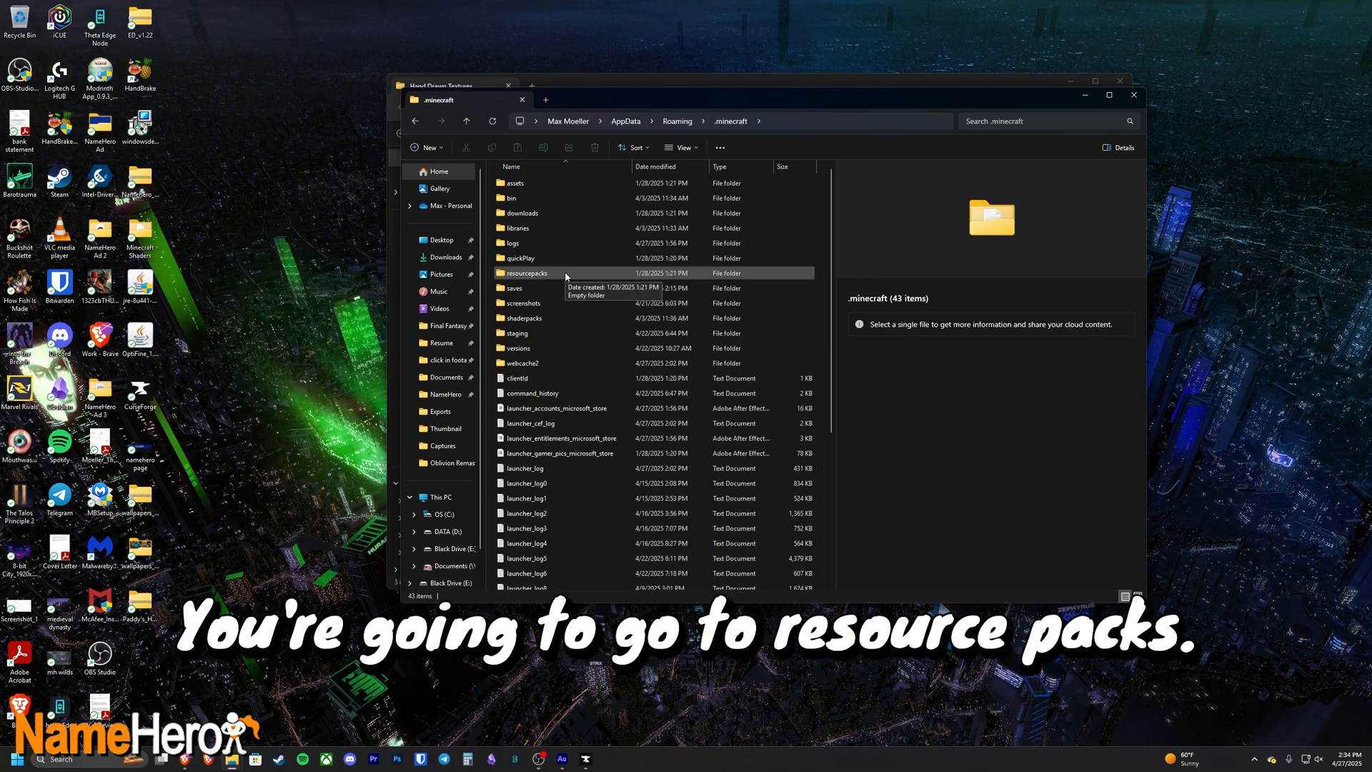
double_click(528, 273)
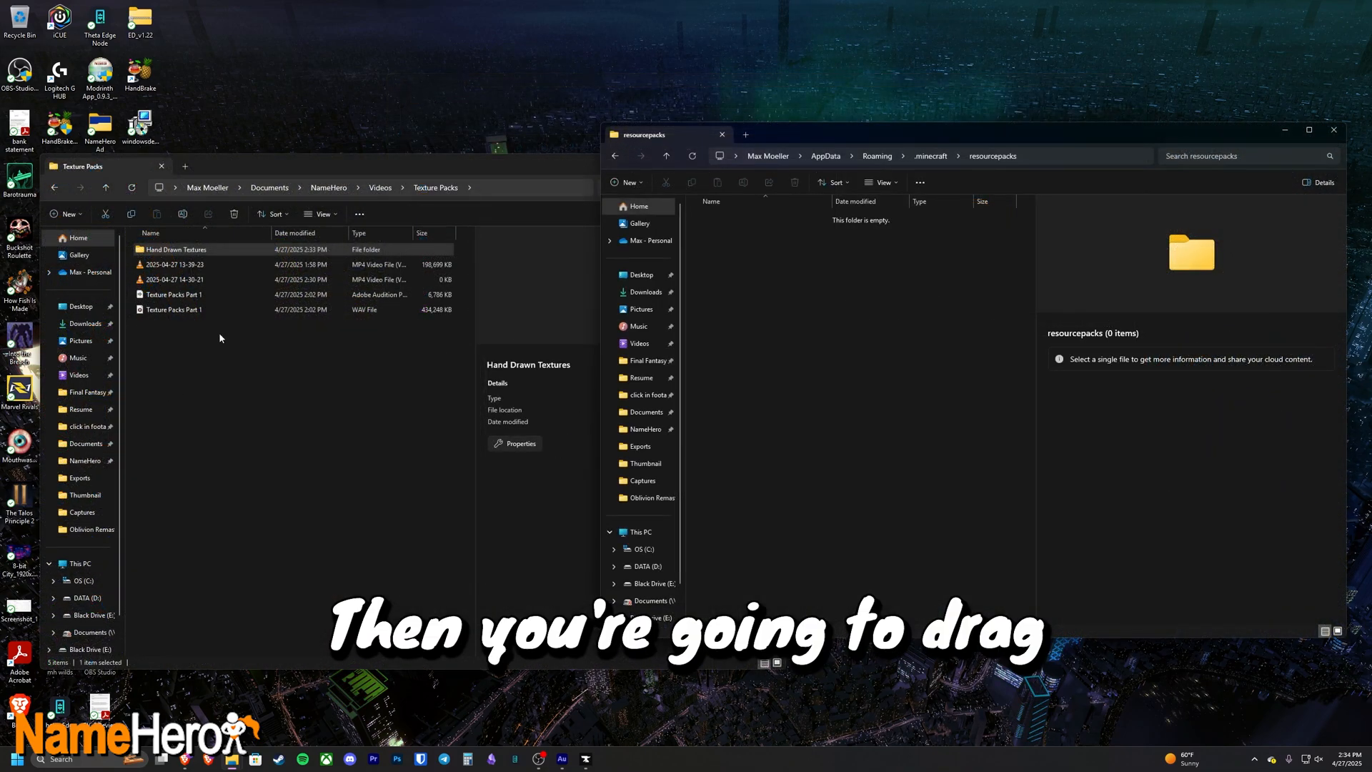
left_click_drag(175, 249, 229, 214)
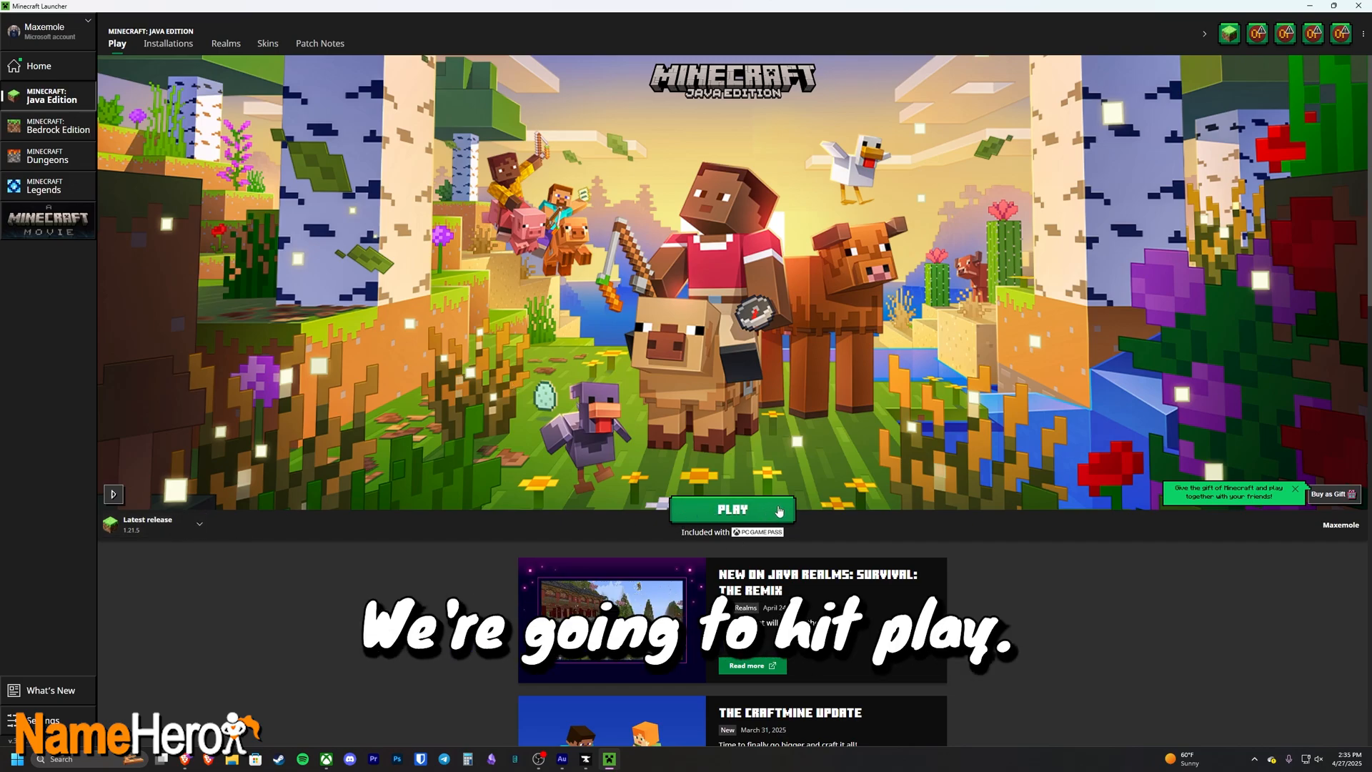
Step: Launch Minecraft Java Edition and enable the Hand Drawn Textures resource pack above Default
left_click(732, 509)
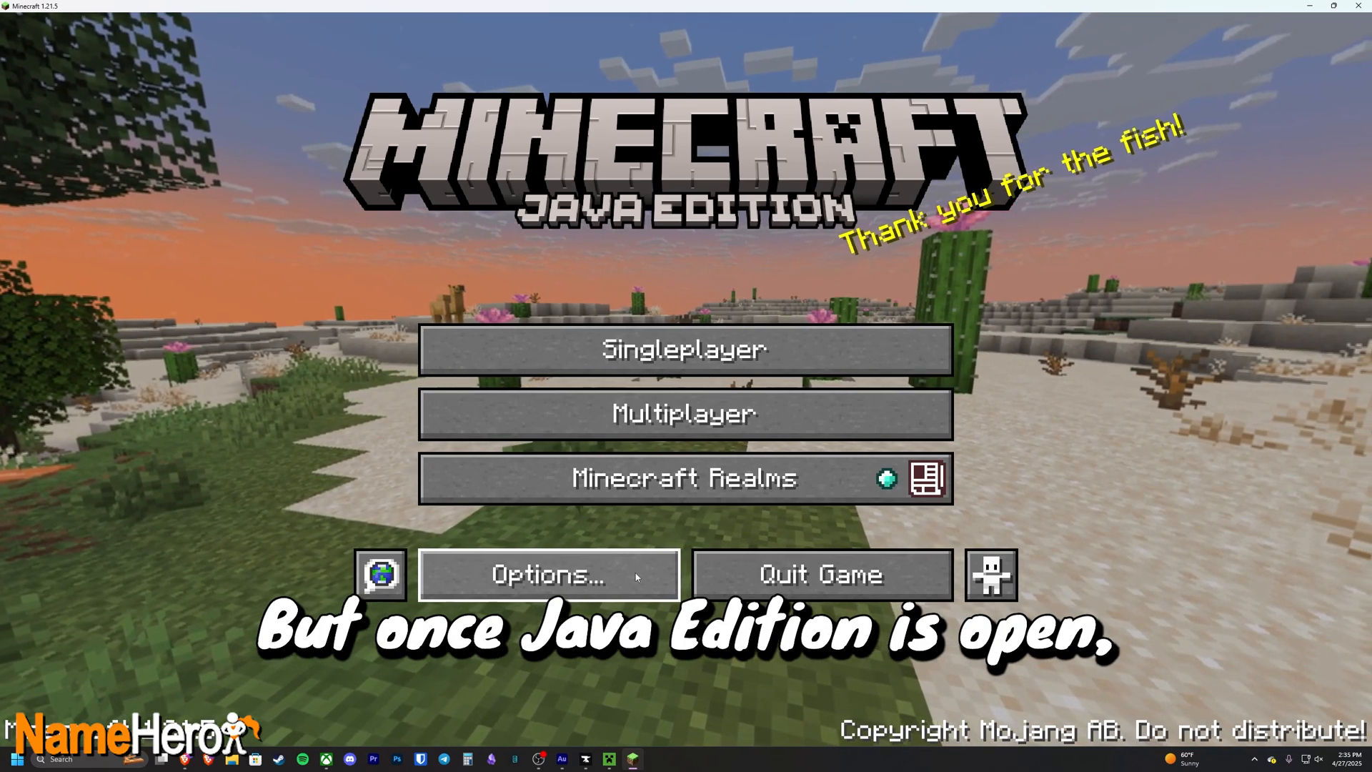
left_click(547, 574)
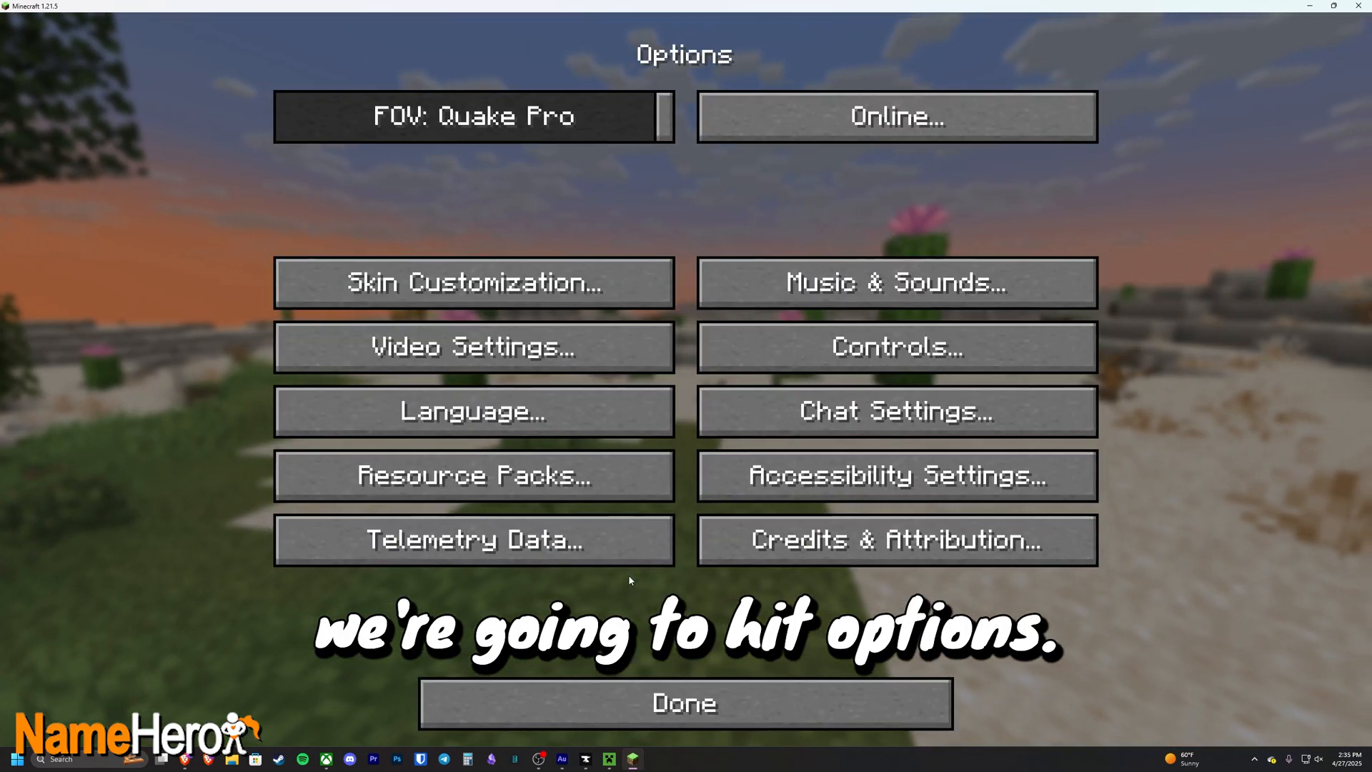
left_click(473, 475)
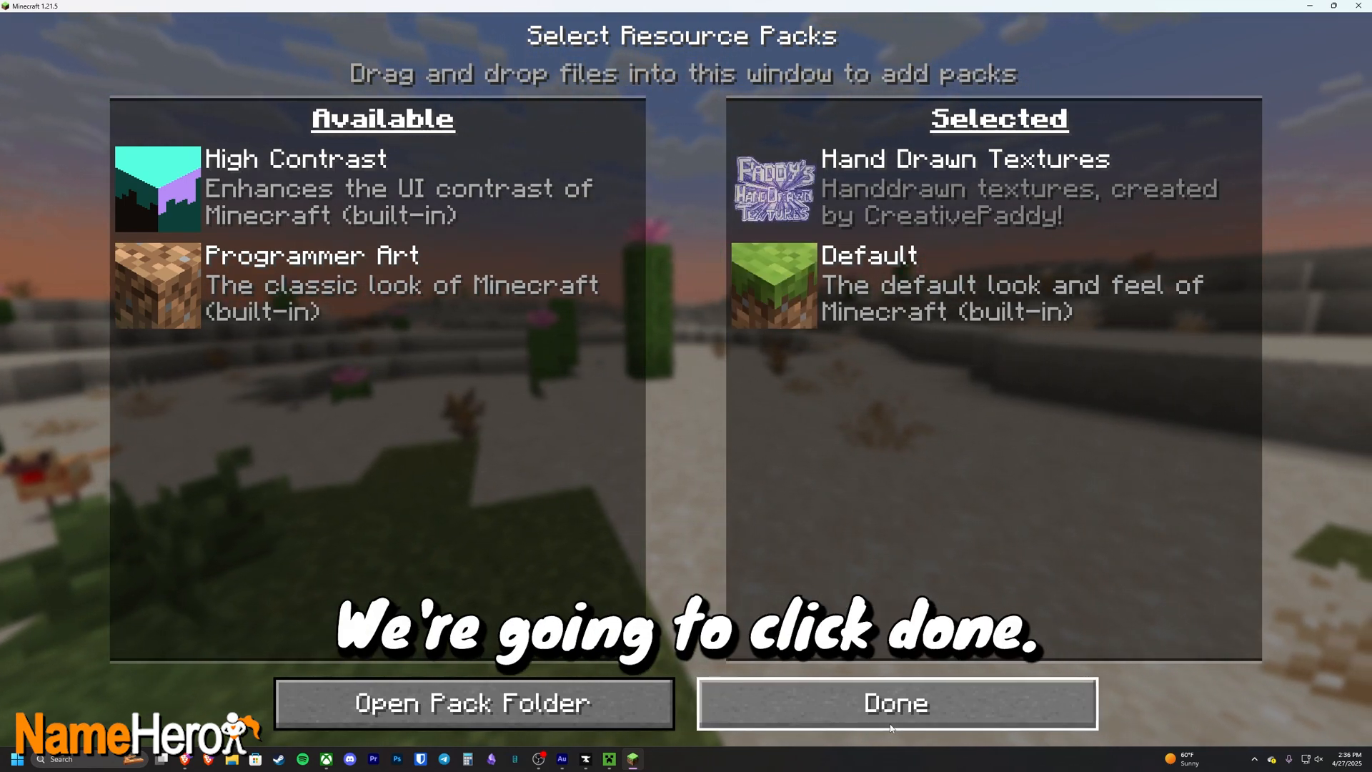
left_click(896, 702)
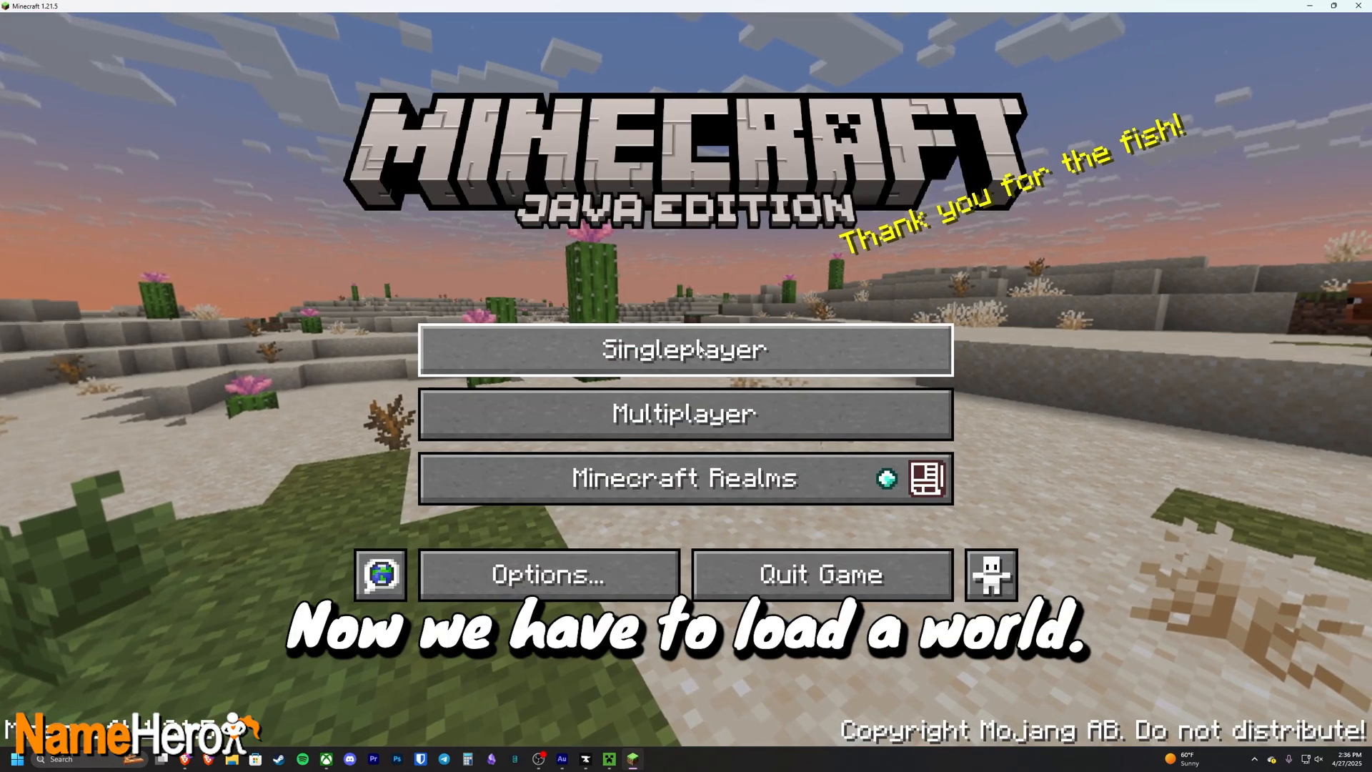
Step: Load a singleplayer world to view snow, trees and stone in pen-drawn textures
left_click(686, 348)
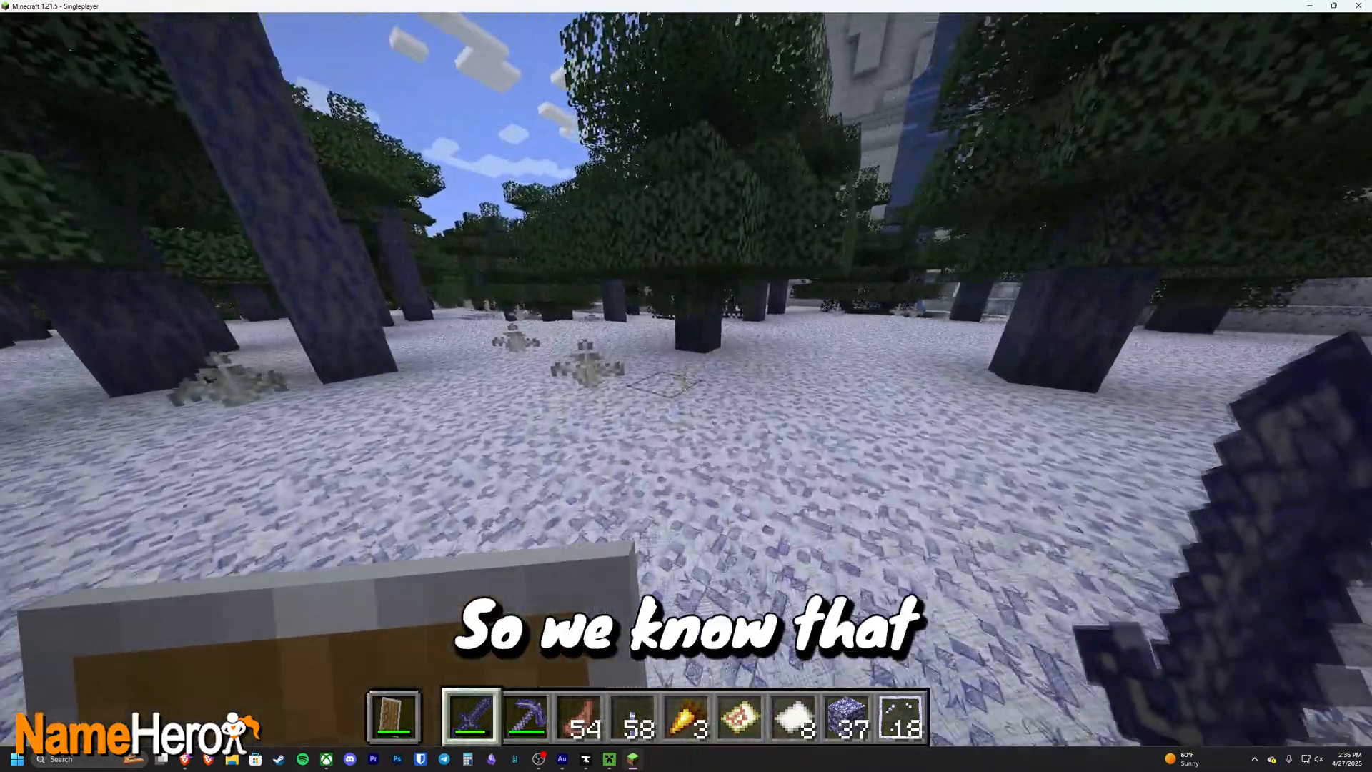
mouse_move(687, 378)
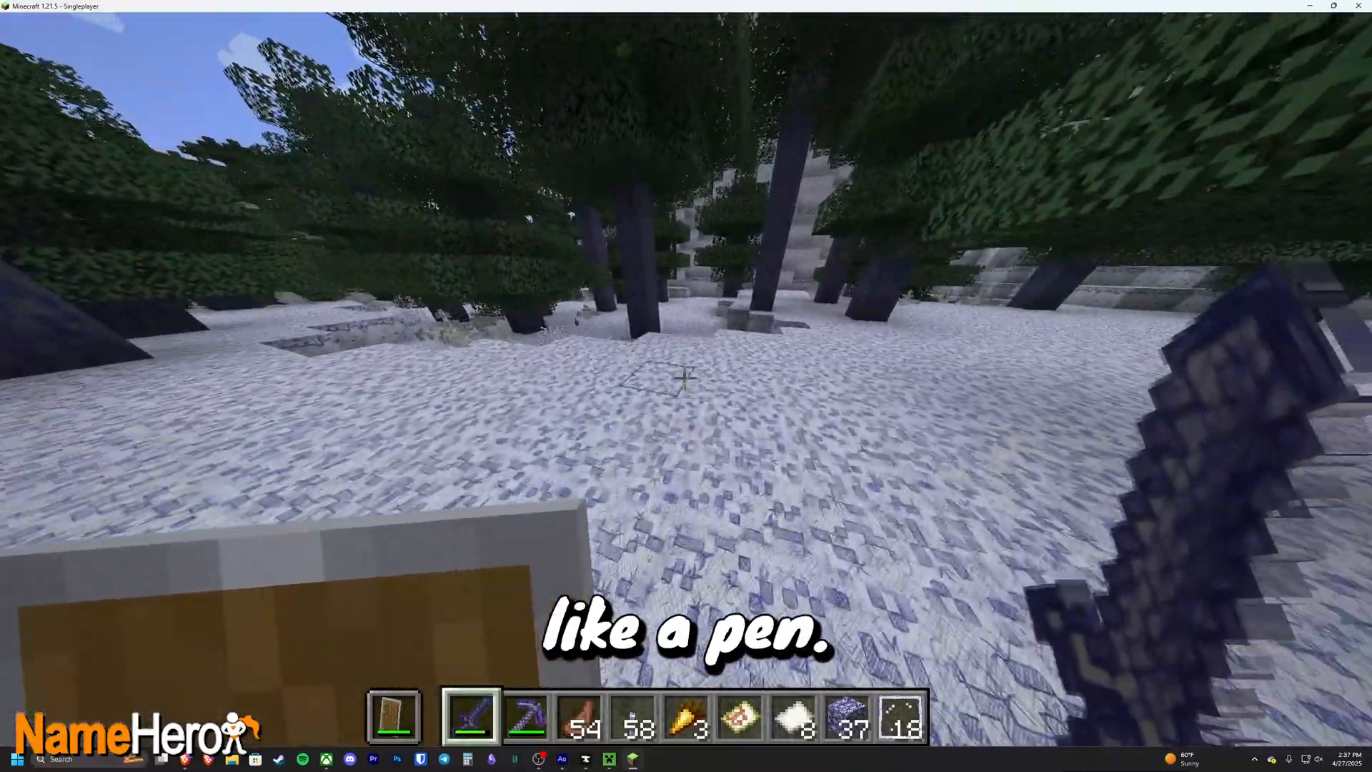
key("e")
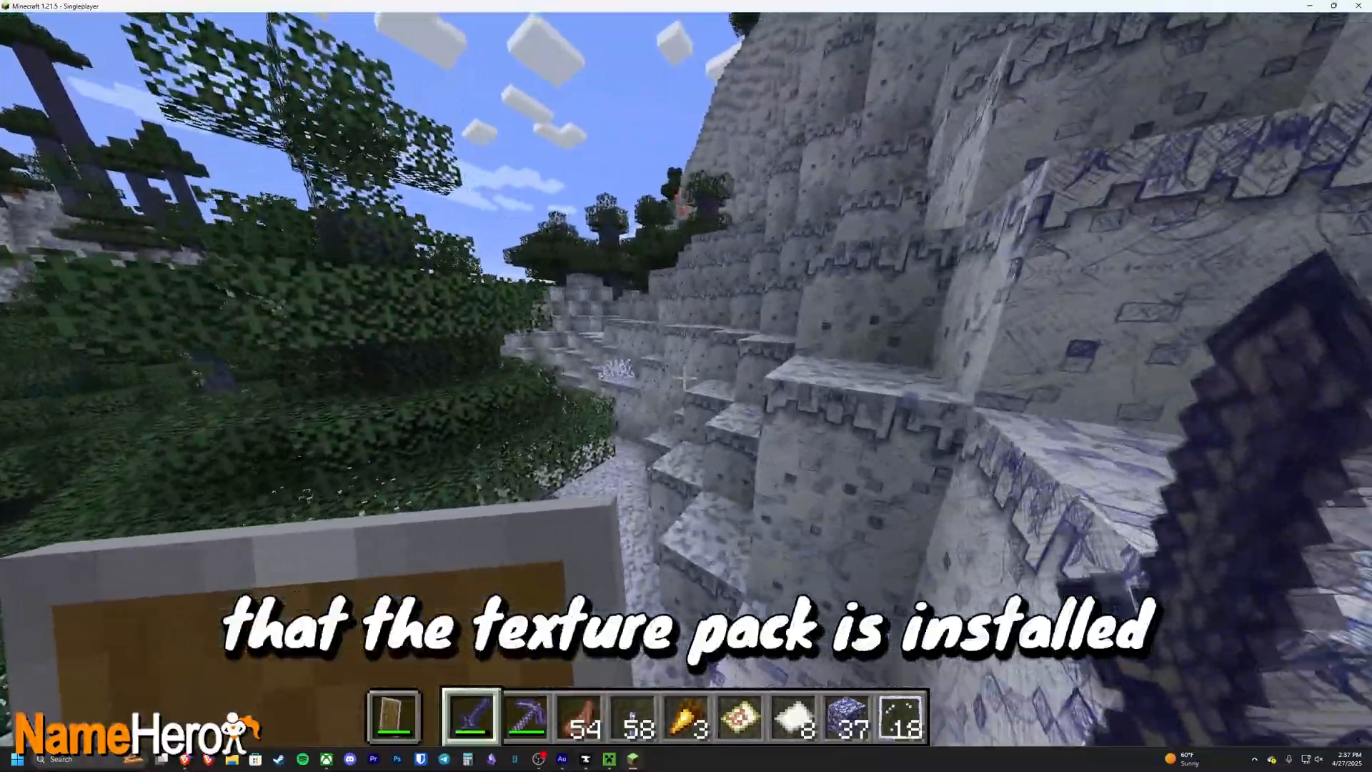
mouse_move(687, 377)
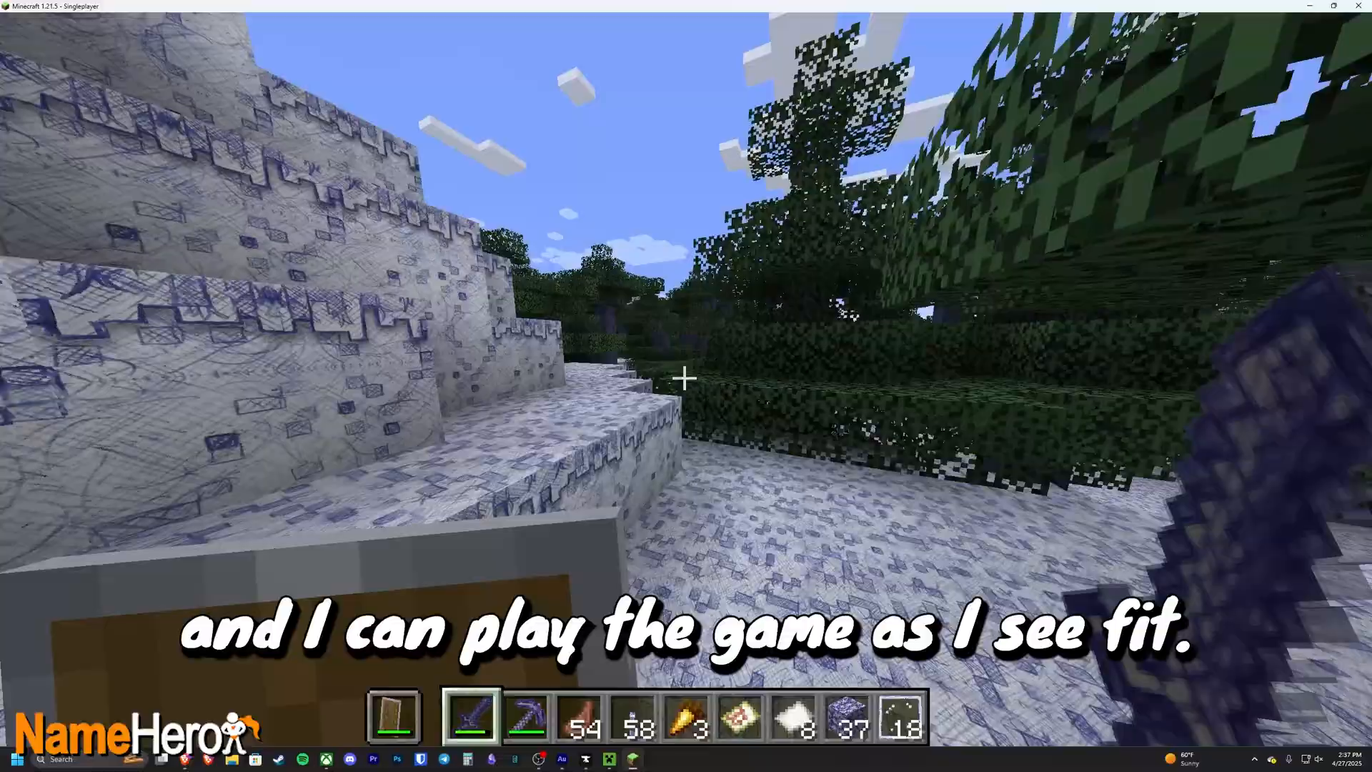